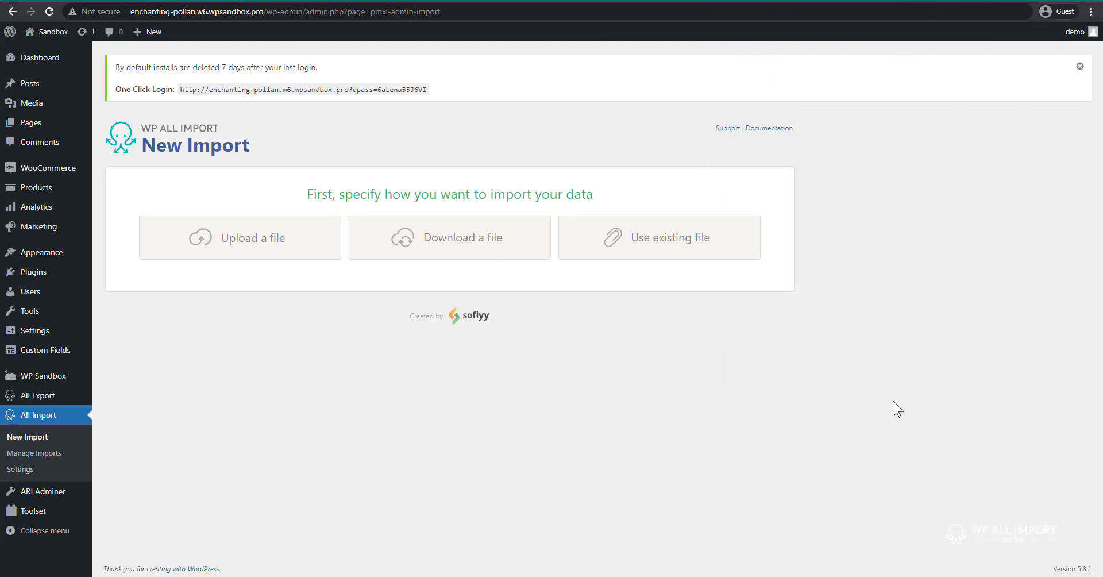
pyautogui.moveTo(263, 397)
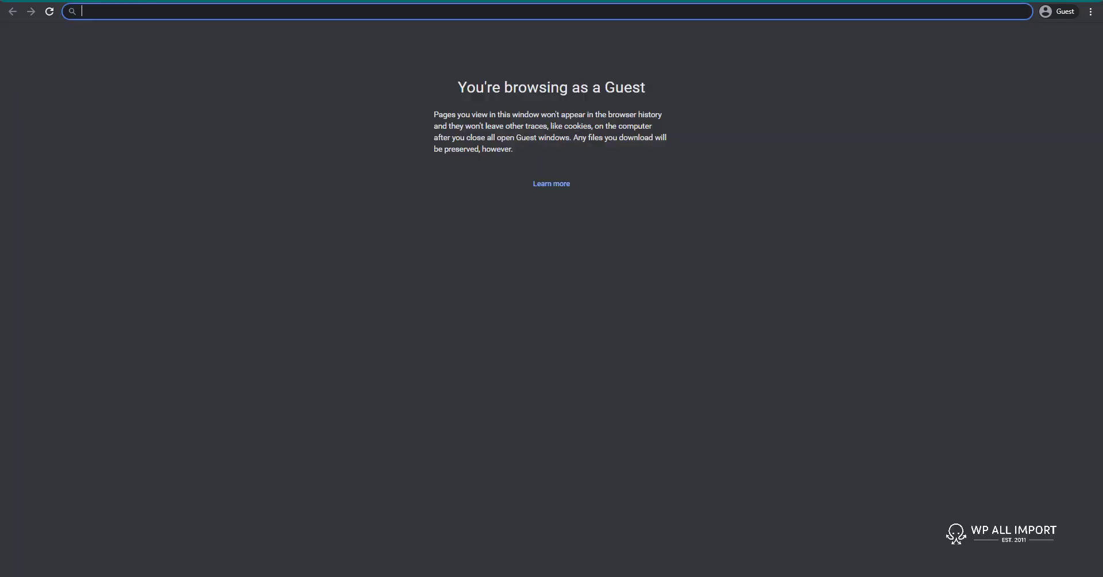
# - Load wpallimport.com/try and create a WooCommerce Store demo sandbox
pyautogui.write('wpallimport.com/try')
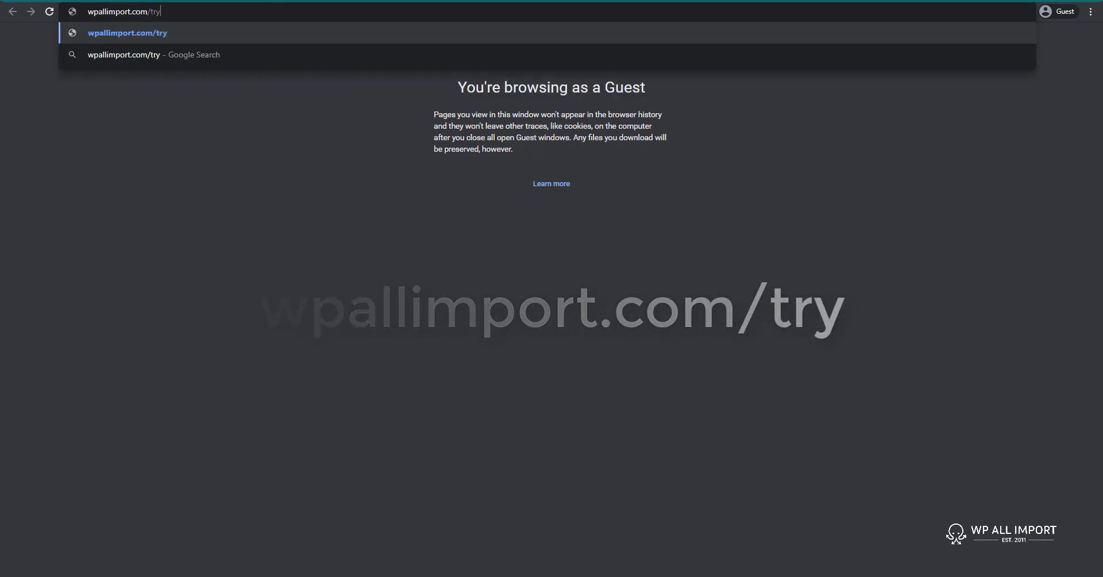
pyautogui.press('Enter')
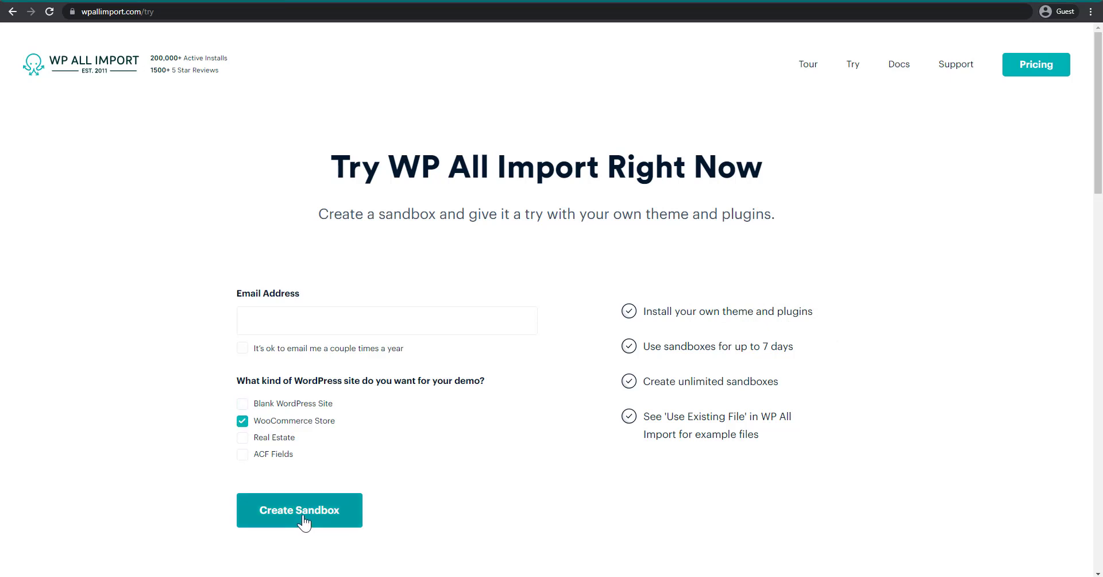
pyautogui.click(298, 510)
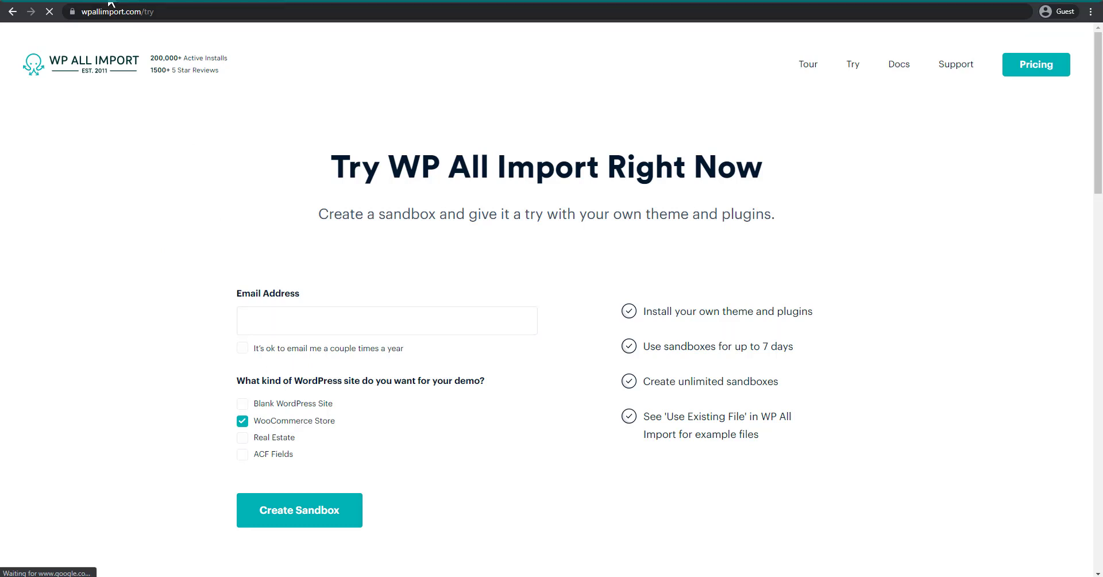
pyautogui.click(299, 509)
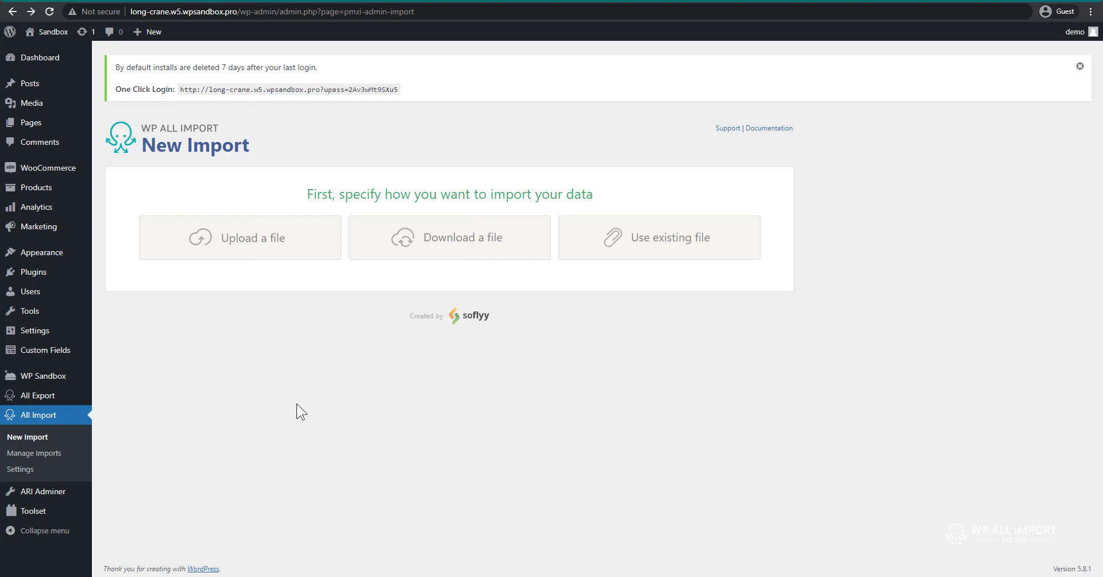
pyautogui.moveTo(48, 168)
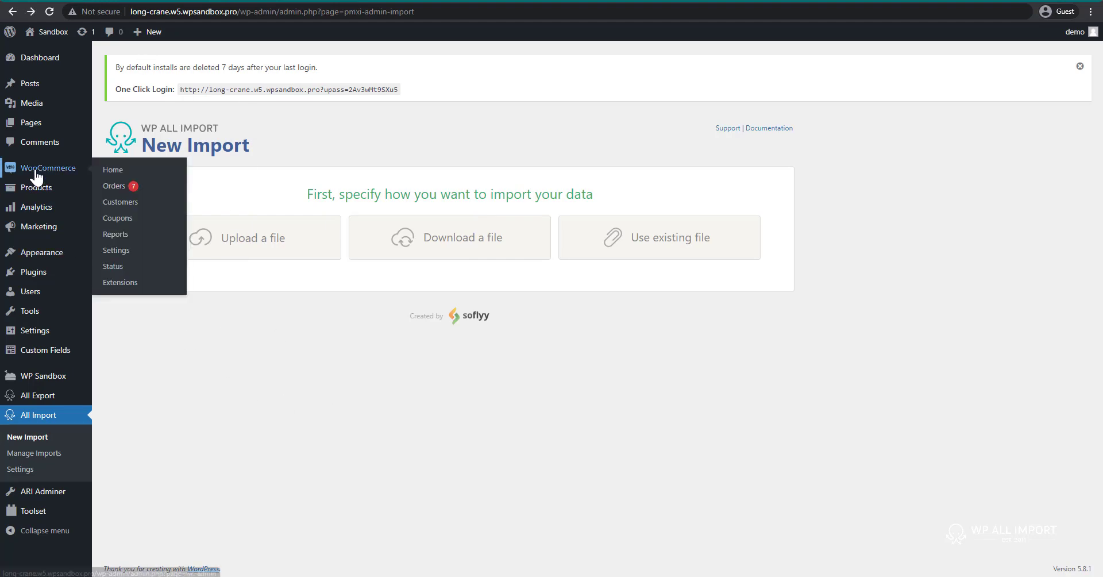
pyautogui.moveTo(117, 194)
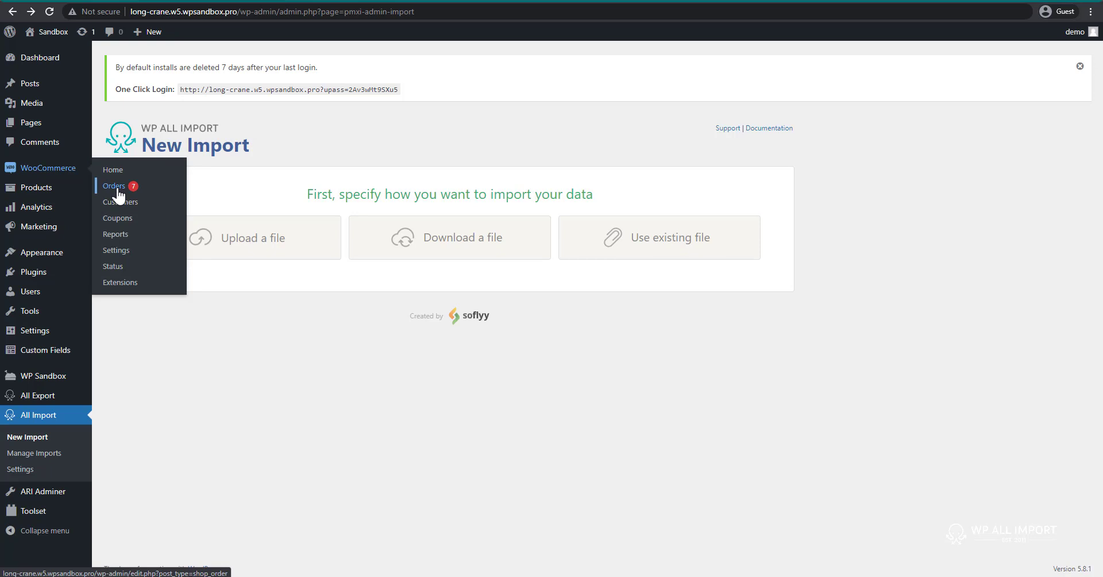
# - Show the WooCommerce Orders list with the 35 existing sandbox orders
pyautogui.click(114, 185)
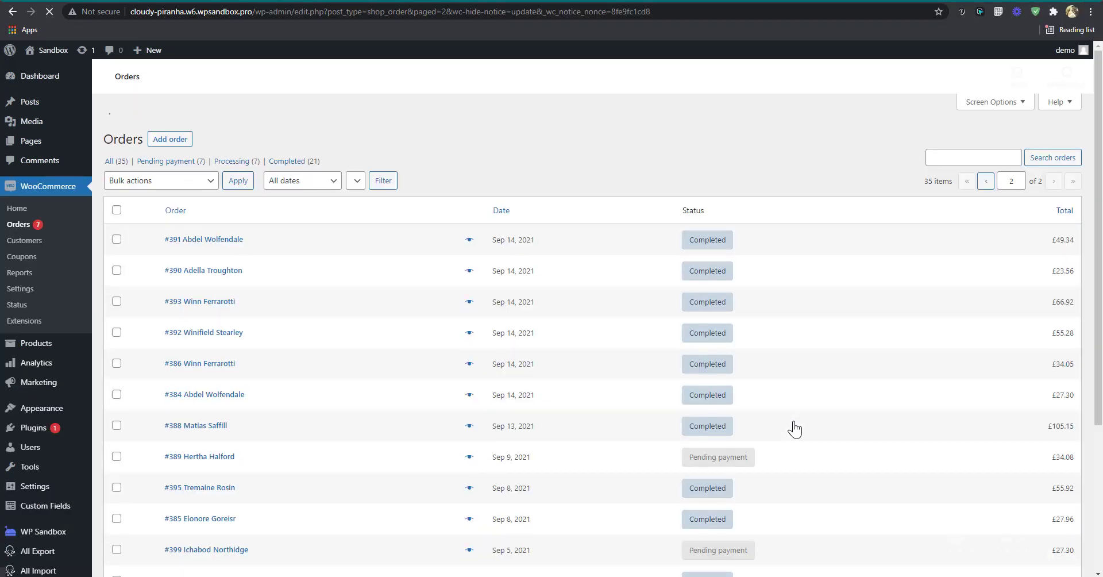
pyautogui.scroll(-3)
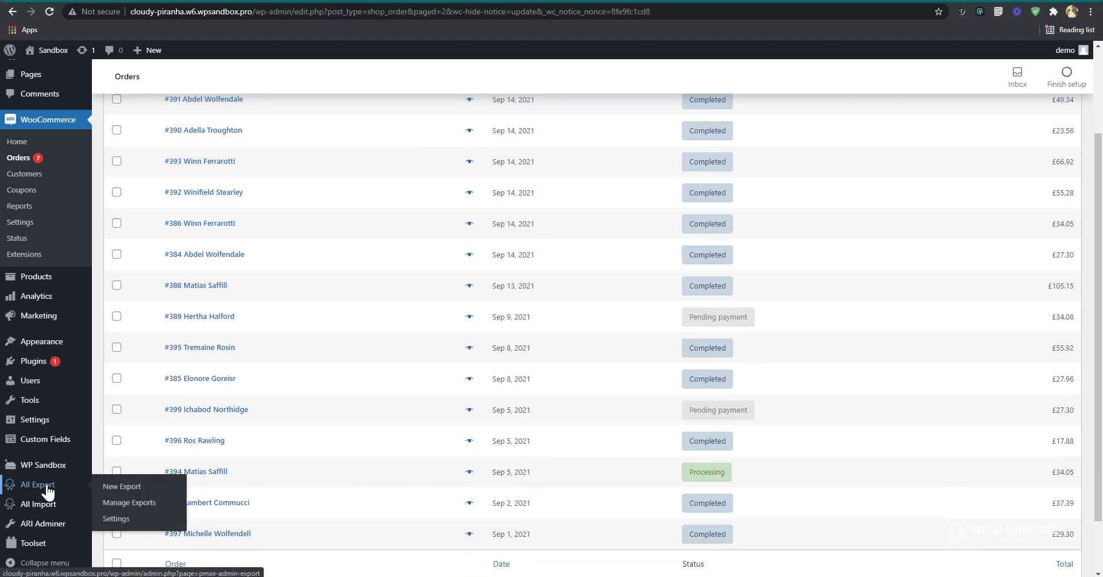
# - Start a new export set to WooCommerce Orders, covering all 35 orders
pyautogui.click(122, 486)
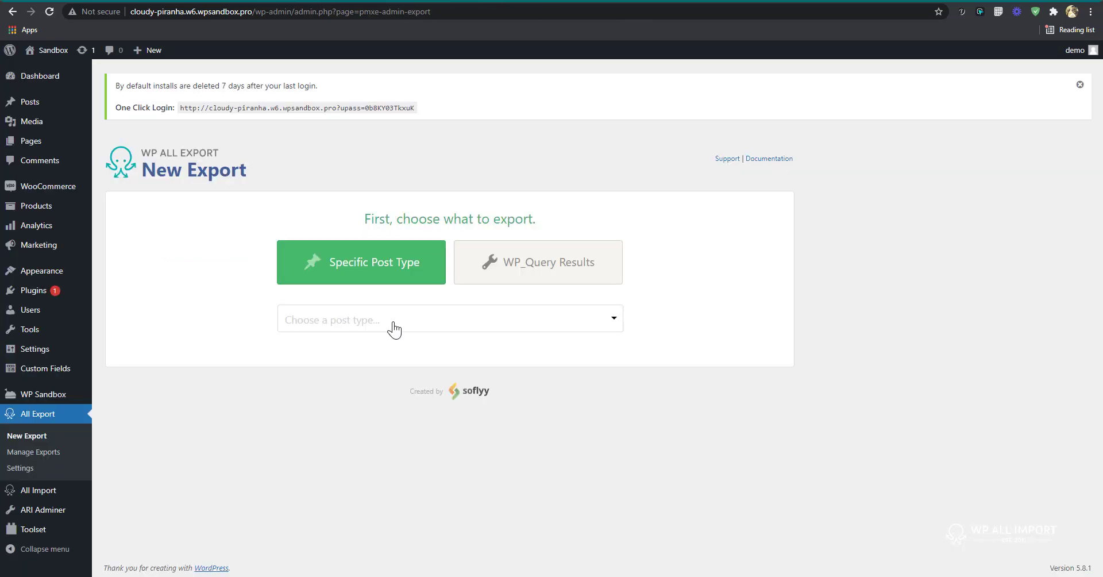
pyautogui.click(449, 319)
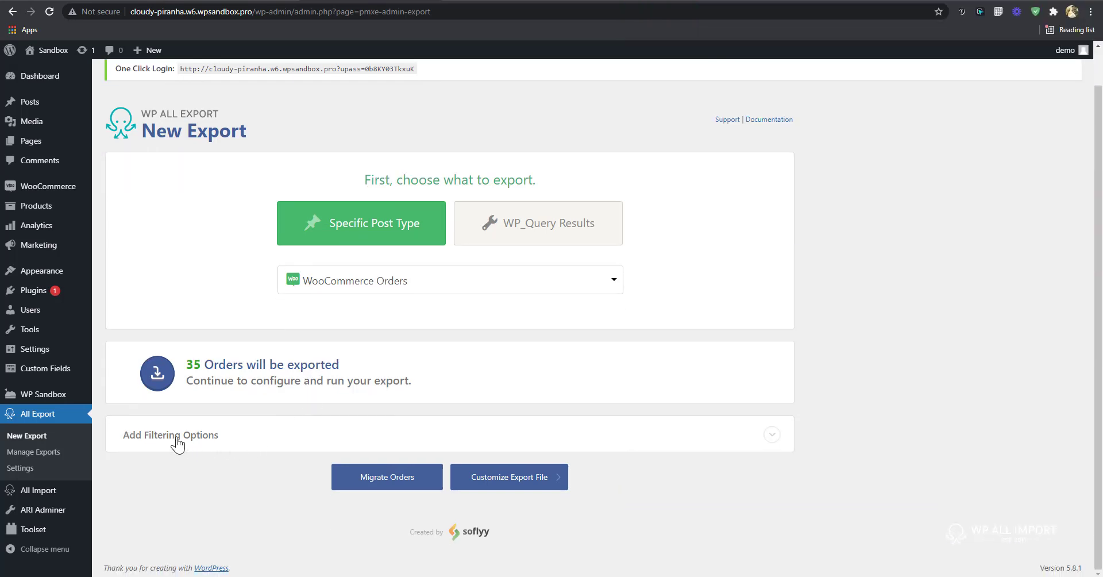
# - Add a filter rule keeping orders with Order Date newer than 9/1/2021 (34 orders)
pyautogui.click(170, 434)
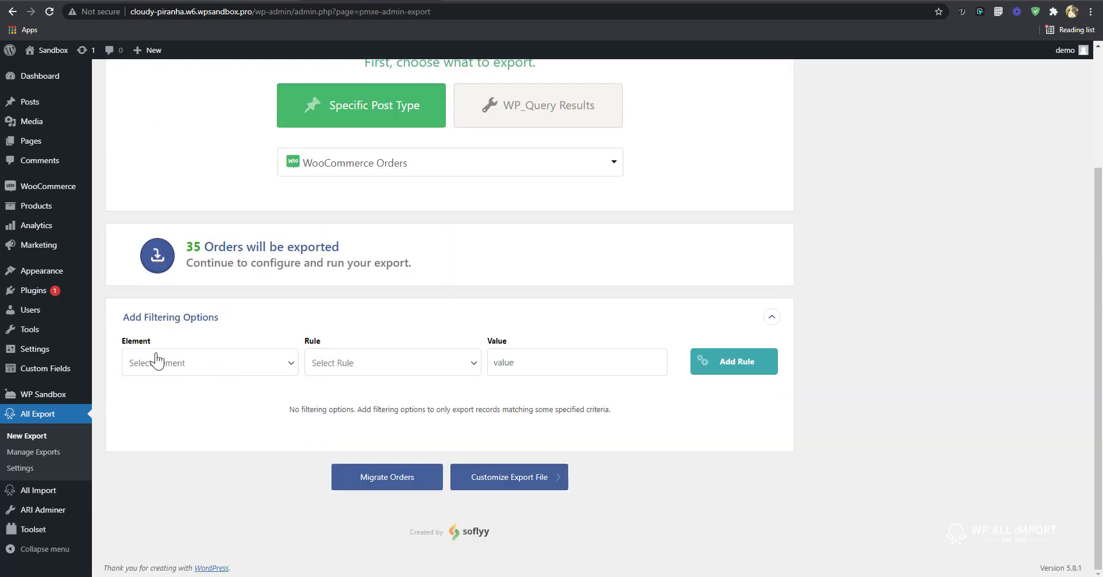
pyautogui.click(209, 362)
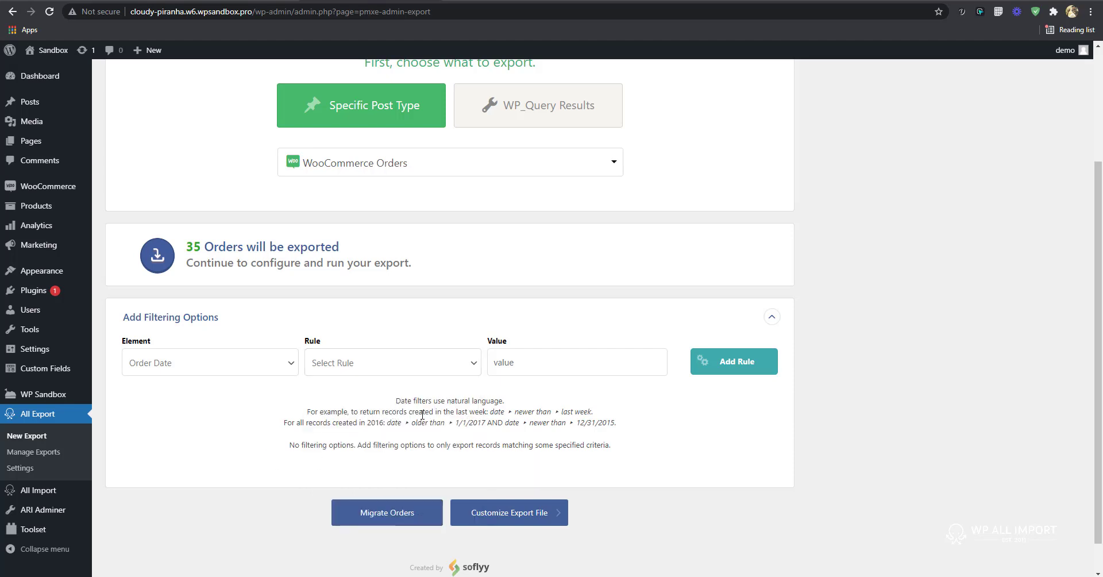
pyautogui.click(210, 362)
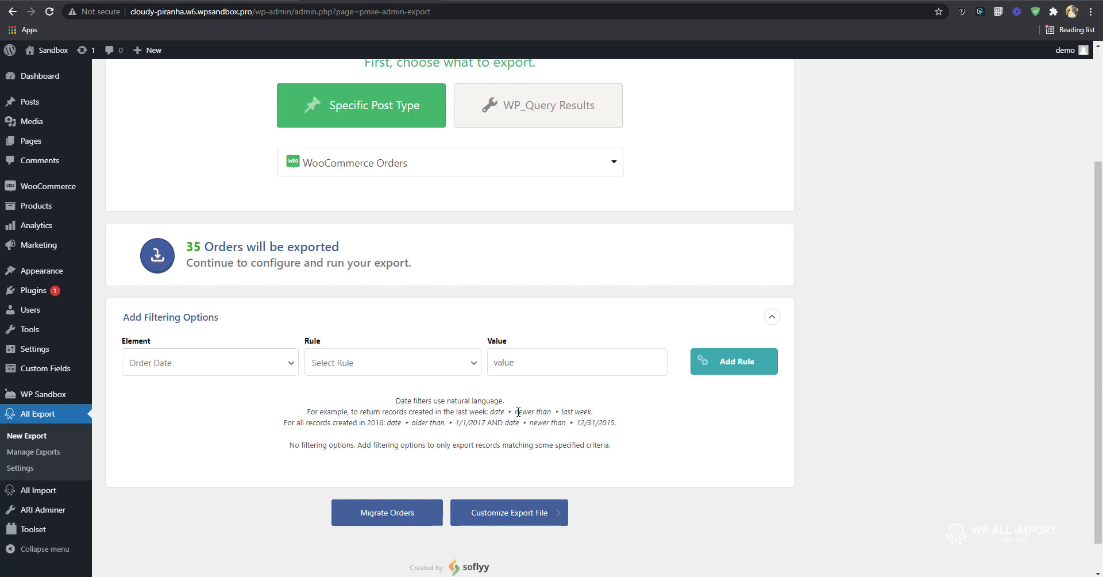
pyautogui.moveTo(223, 409)
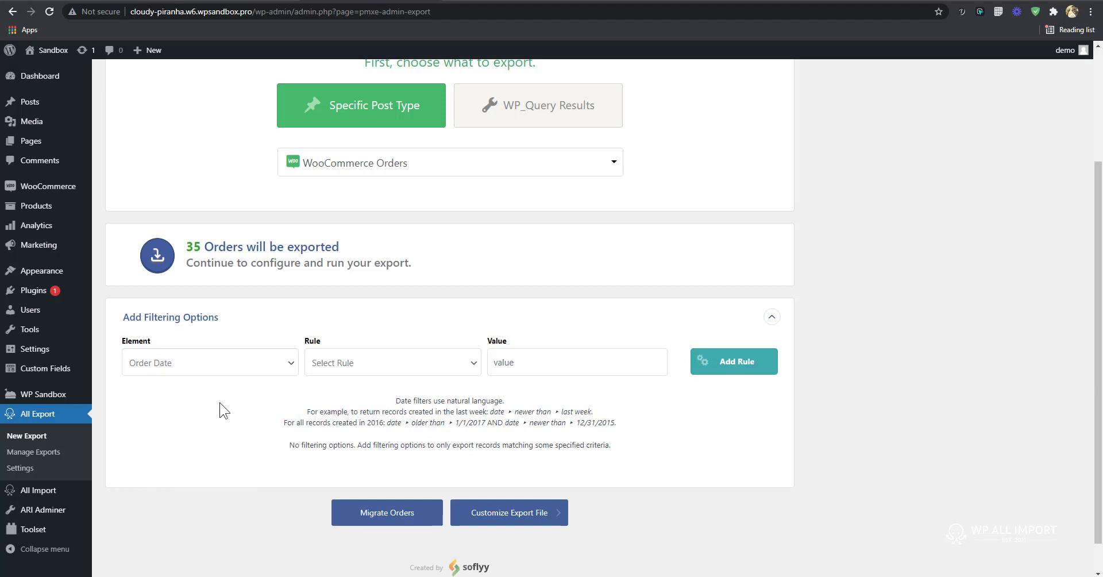
pyautogui.moveTo(401, 370)
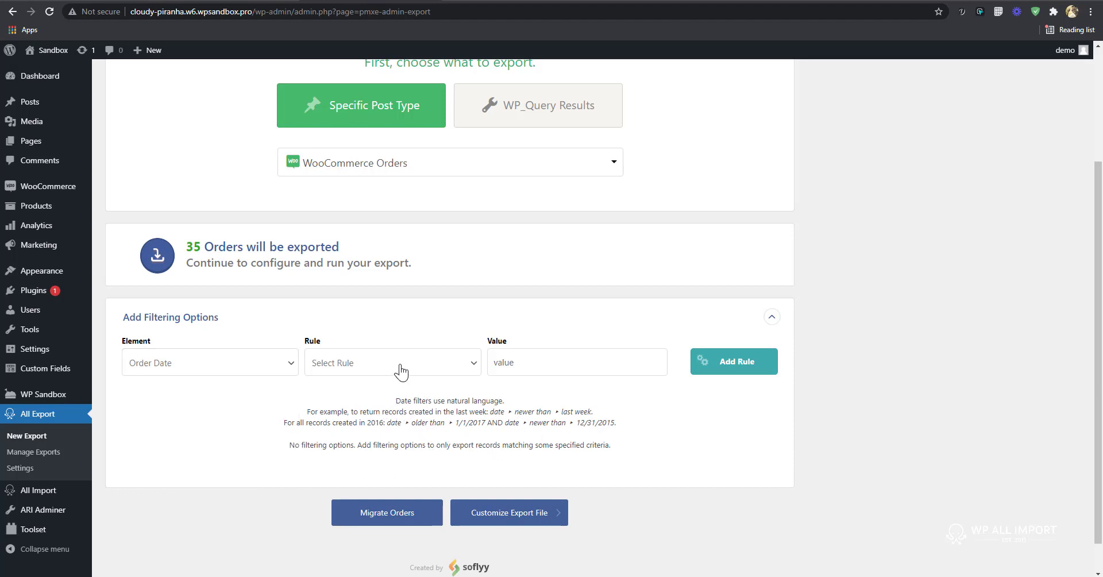
pyautogui.click(391, 362)
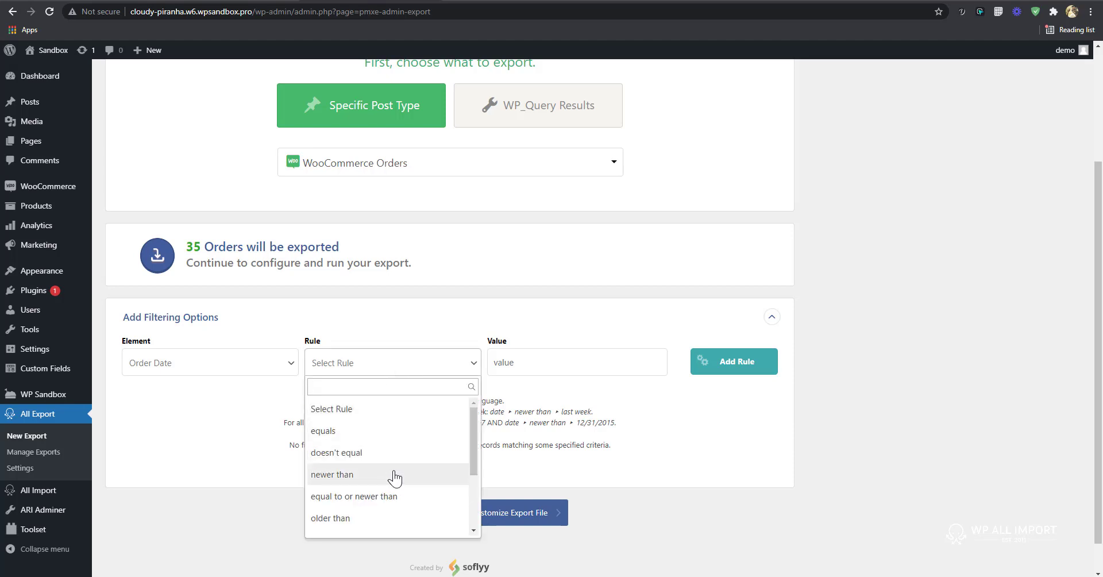
pyautogui.click(333, 474)
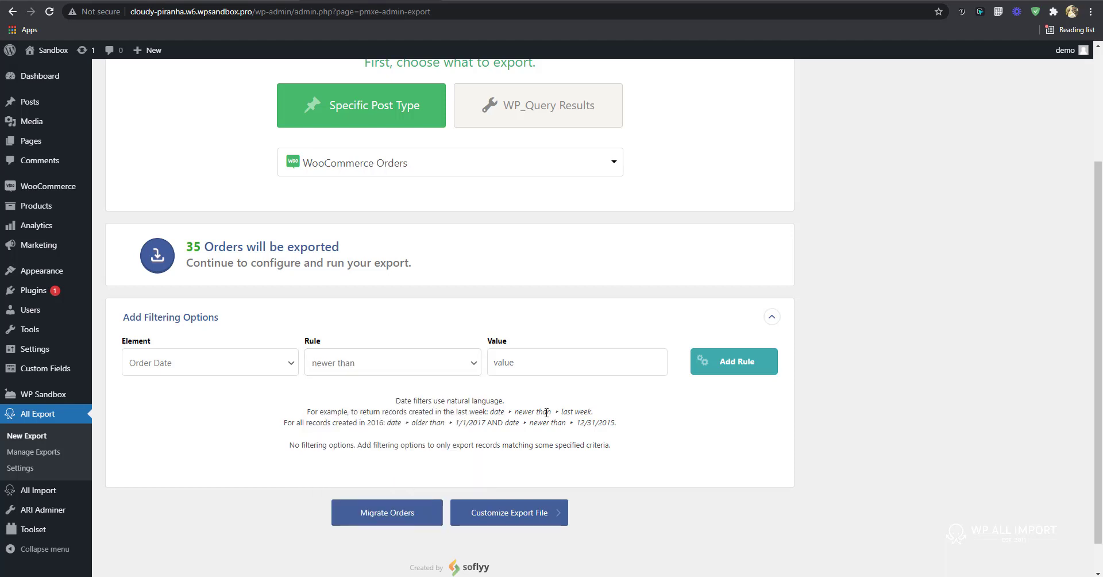
pyautogui.write('9/')
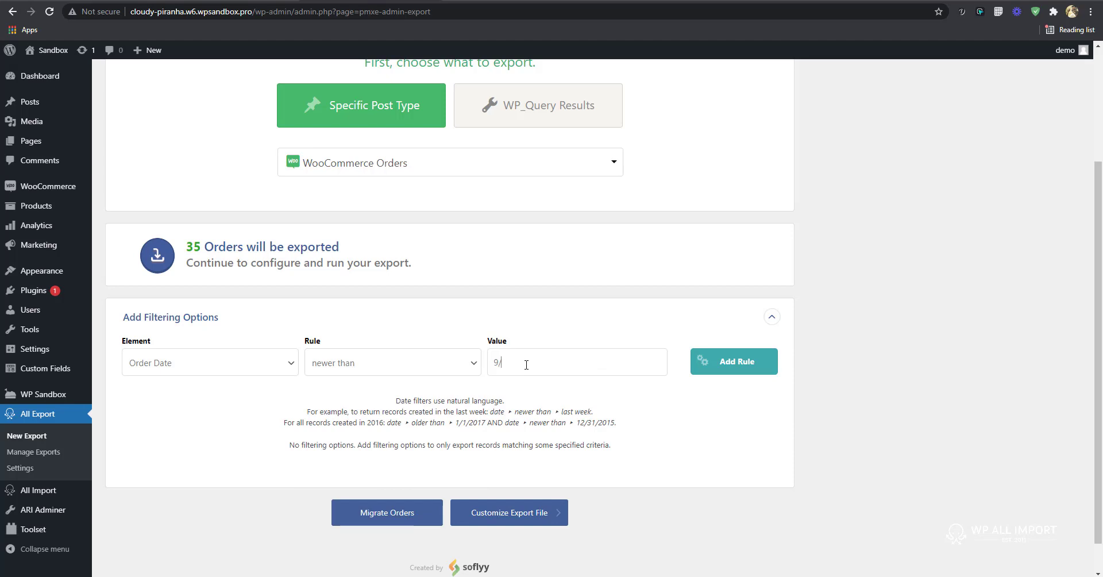
pyautogui.write('1/2021')
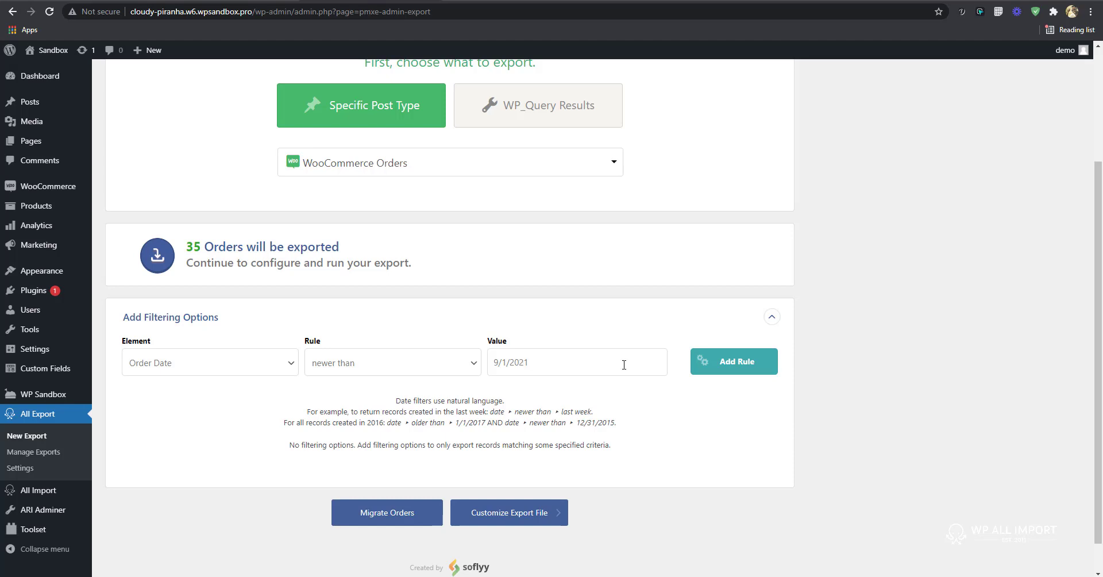
pyautogui.click(733, 361)
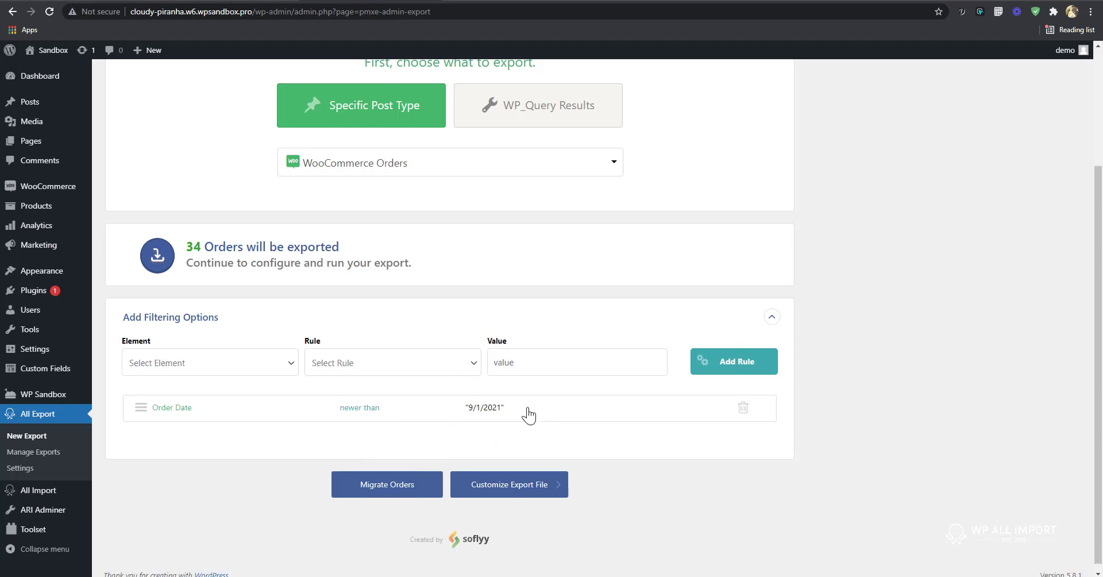
# - Add a second rule for Order Date older than 9/13/2021, narrowing to 7 orders
pyautogui.click(209, 362)
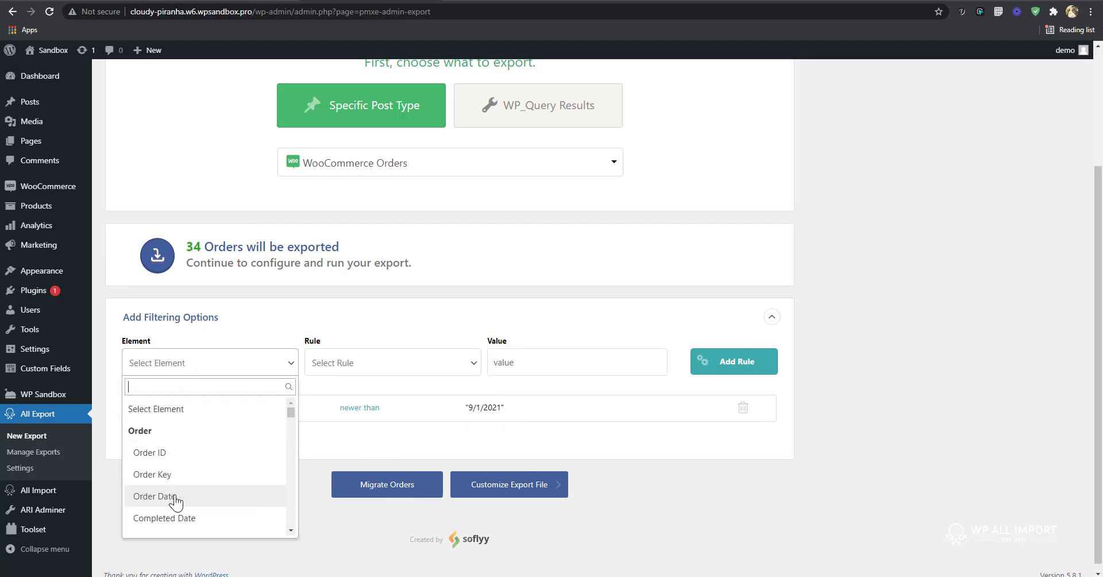
pyautogui.click(165, 496)
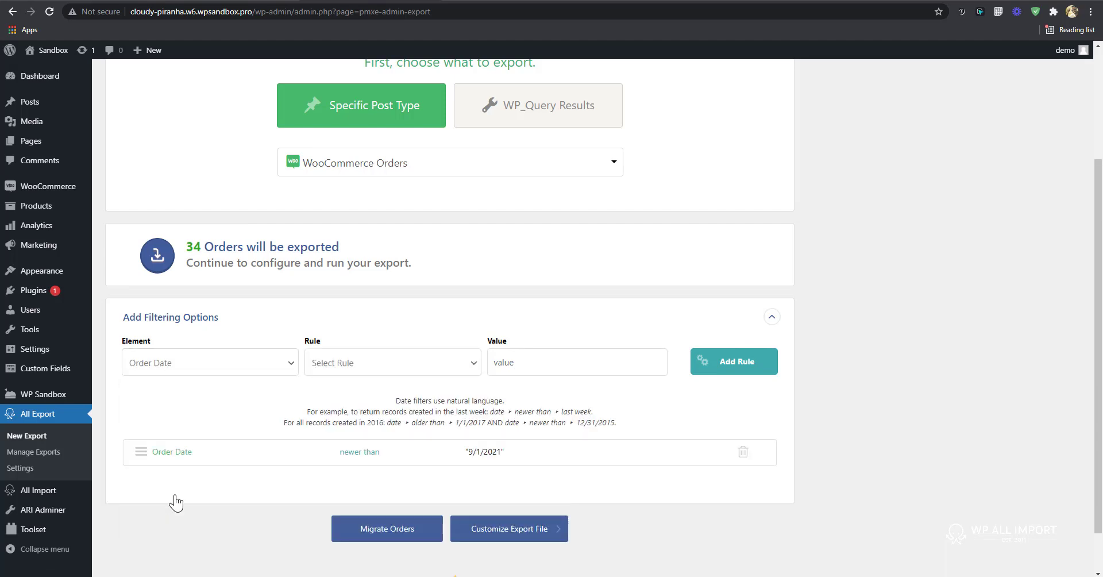
pyautogui.click(393, 362)
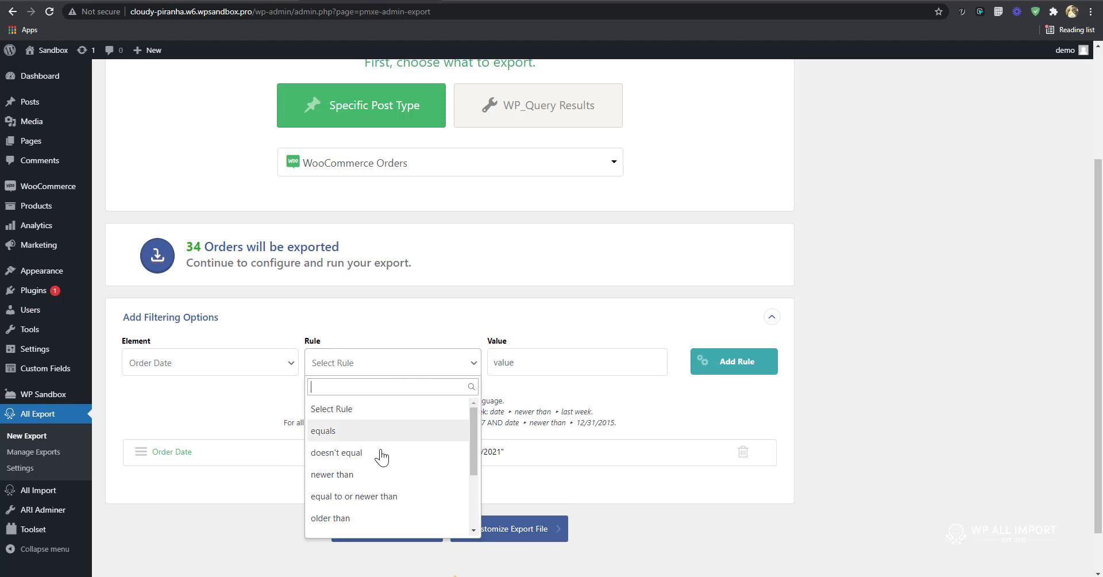
pyautogui.click(331, 517)
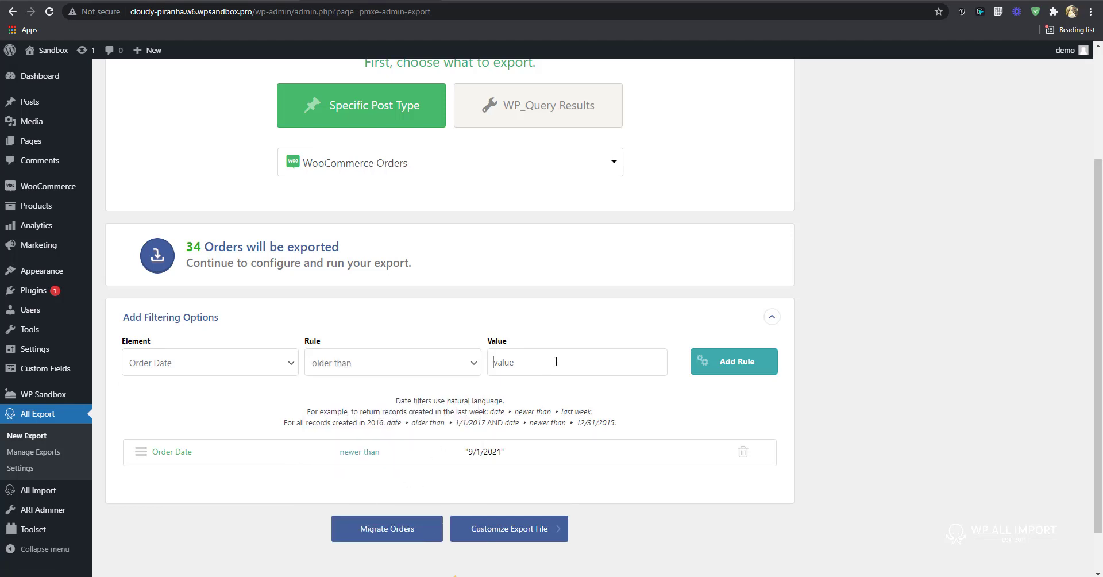
pyautogui.write('1')
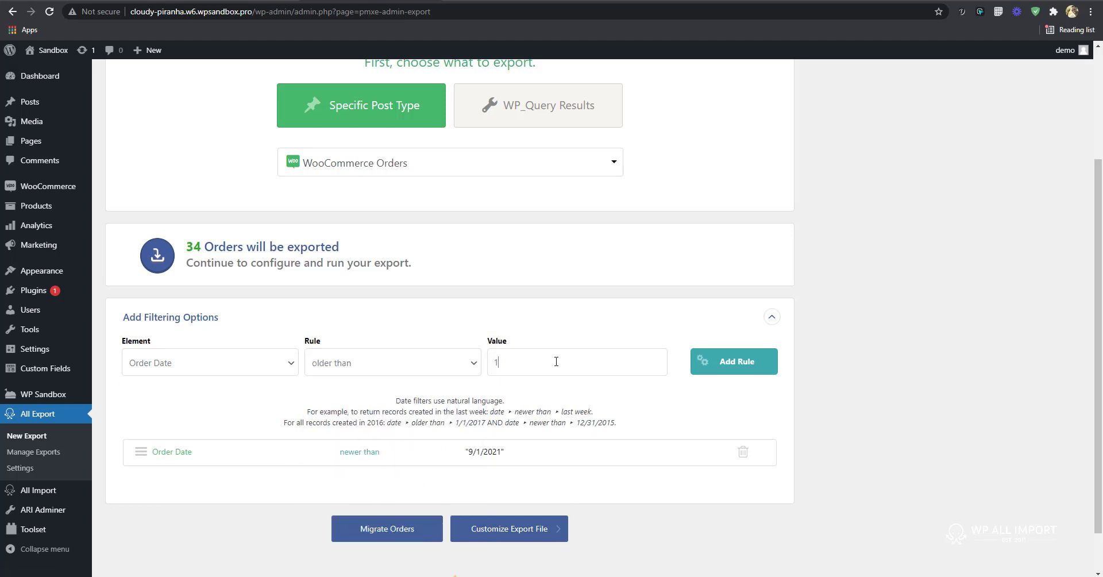
pyautogui.write('9')
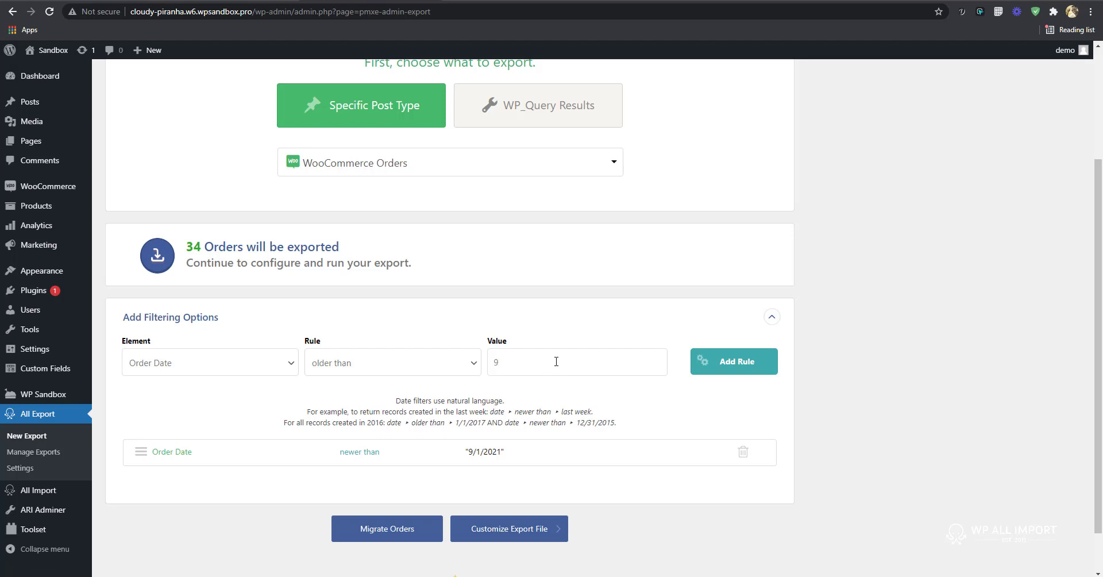
pyautogui.write('/13')
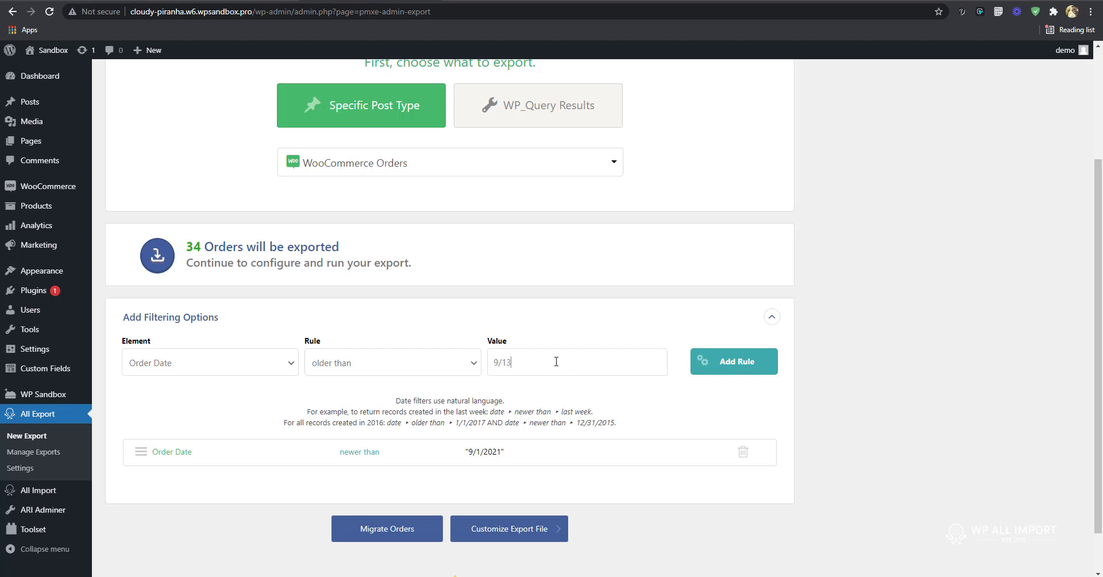
pyautogui.write('/2')
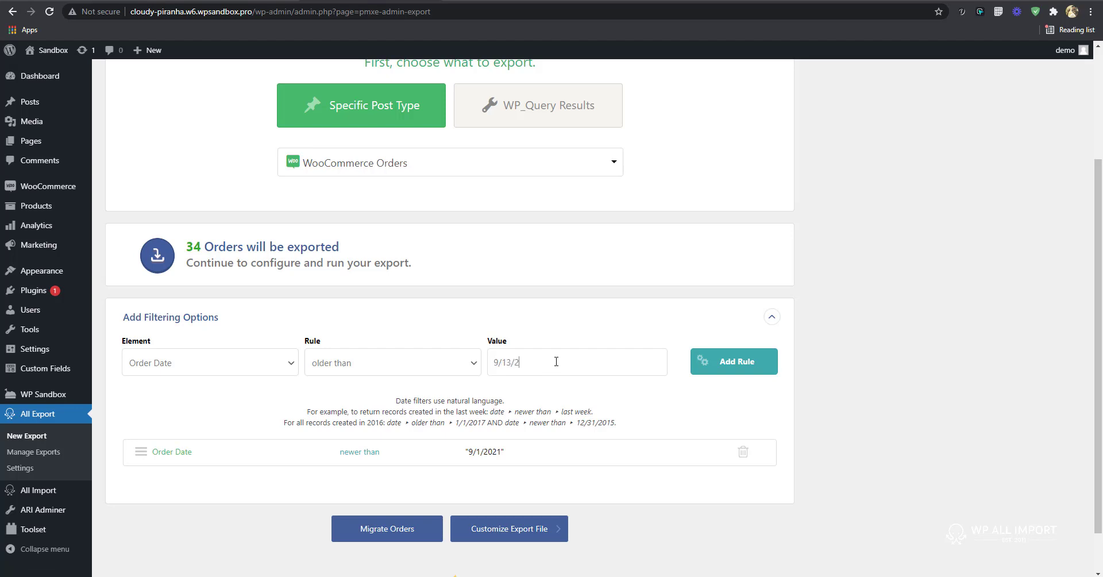
pyautogui.write('021')
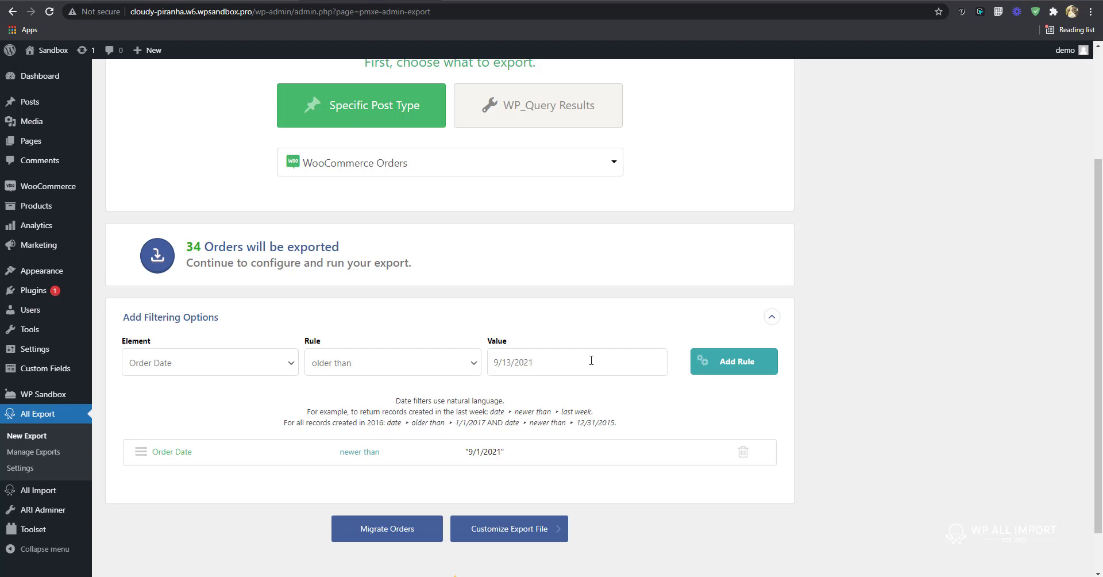
pyautogui.click(733, 361)
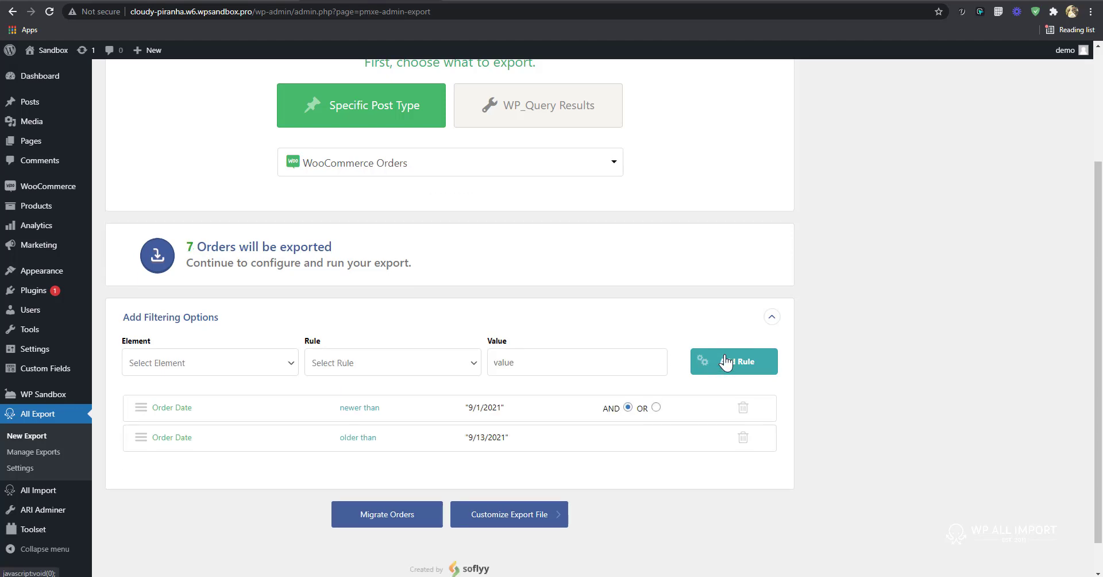
pyautogui.moveTo(324, 430)
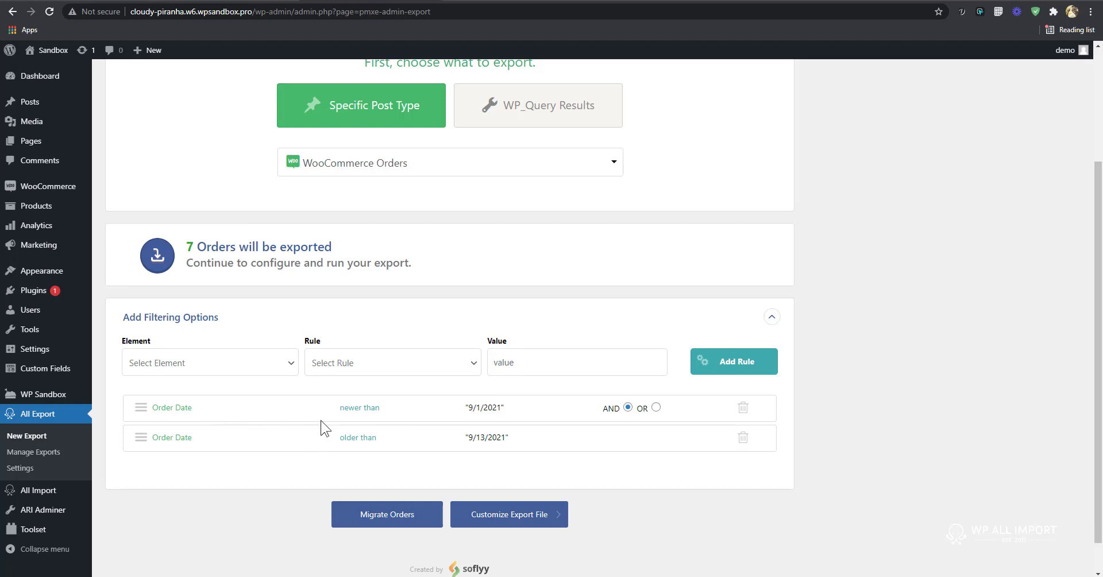
pyautogui.moveTo(356, 417)
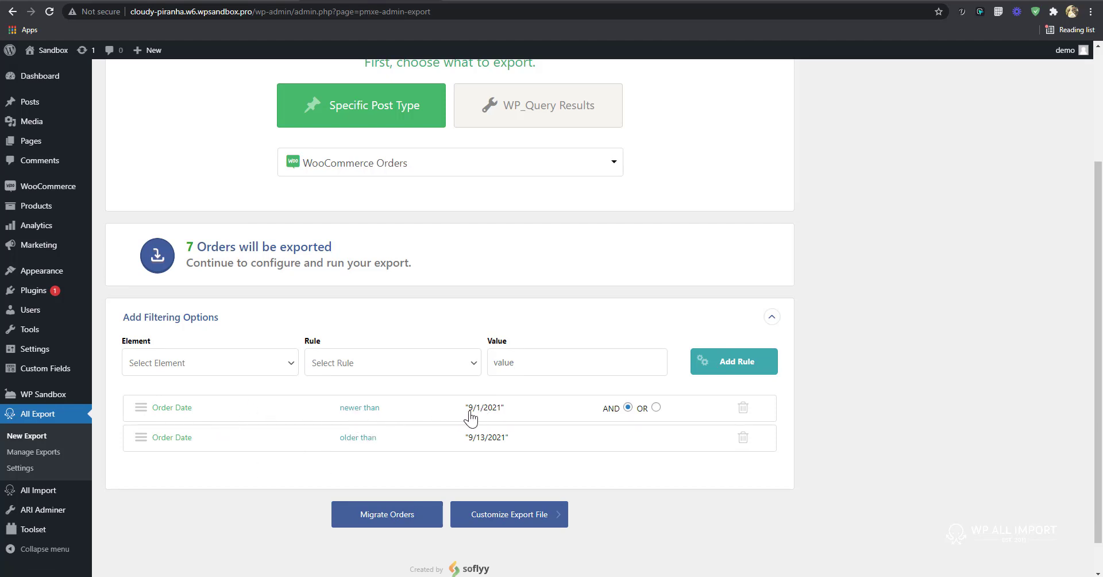
pyautogui.moveTo(478, 418)
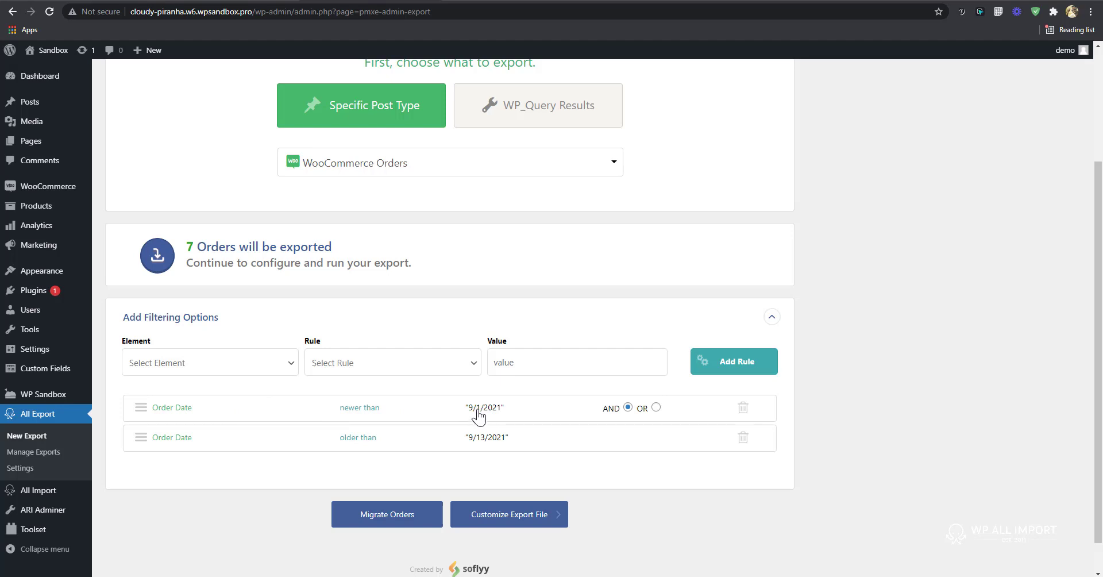
pyautogui.moveTo(492, 418)
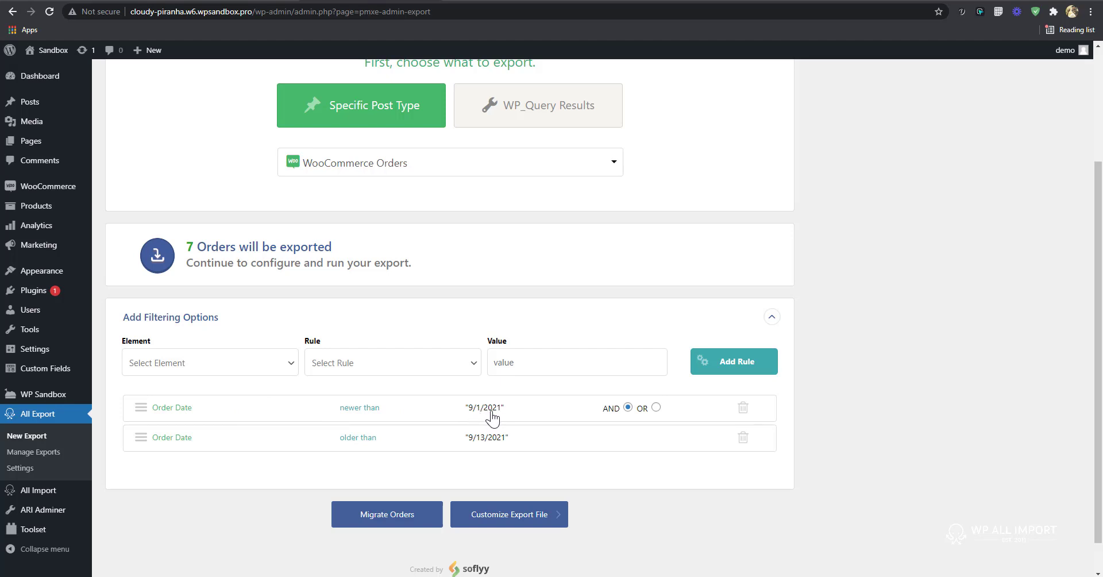
pyautogui.moveTo(354, 442)
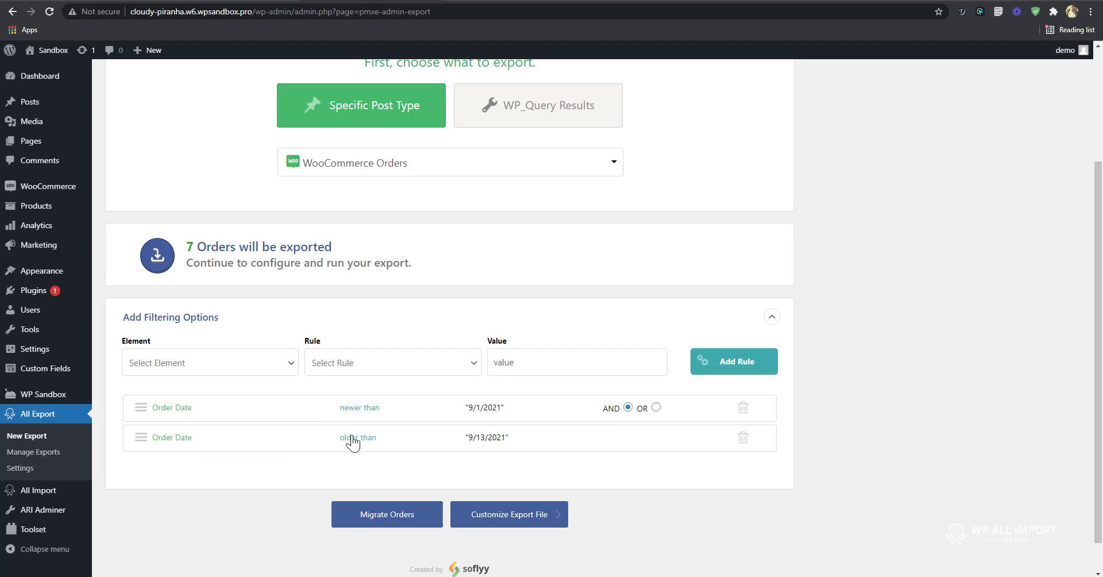
pyautogui.moveTo(459, 446)
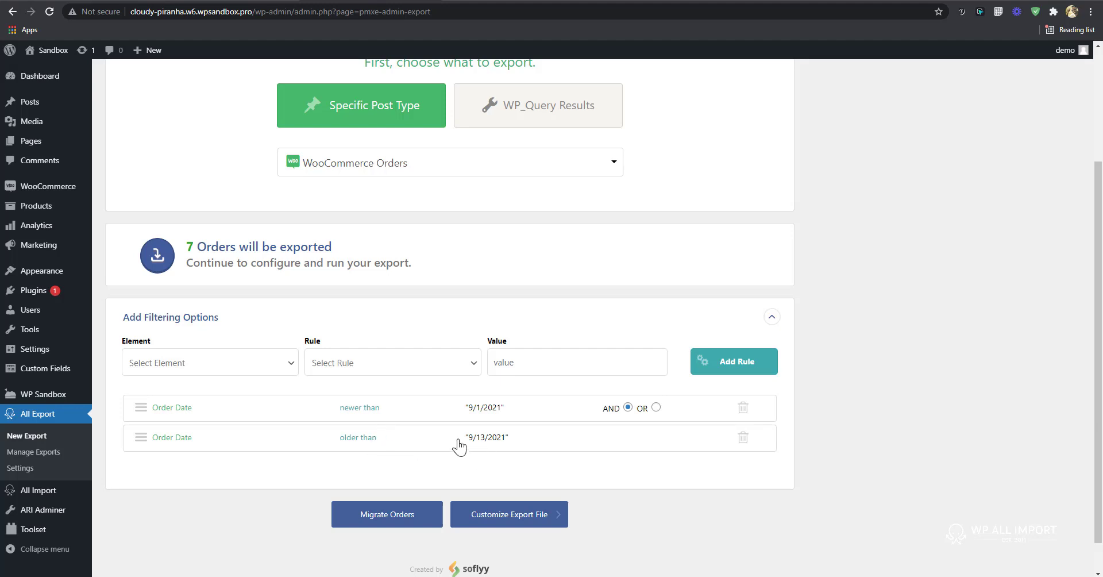
pyautogui.moveTo(499, 444)
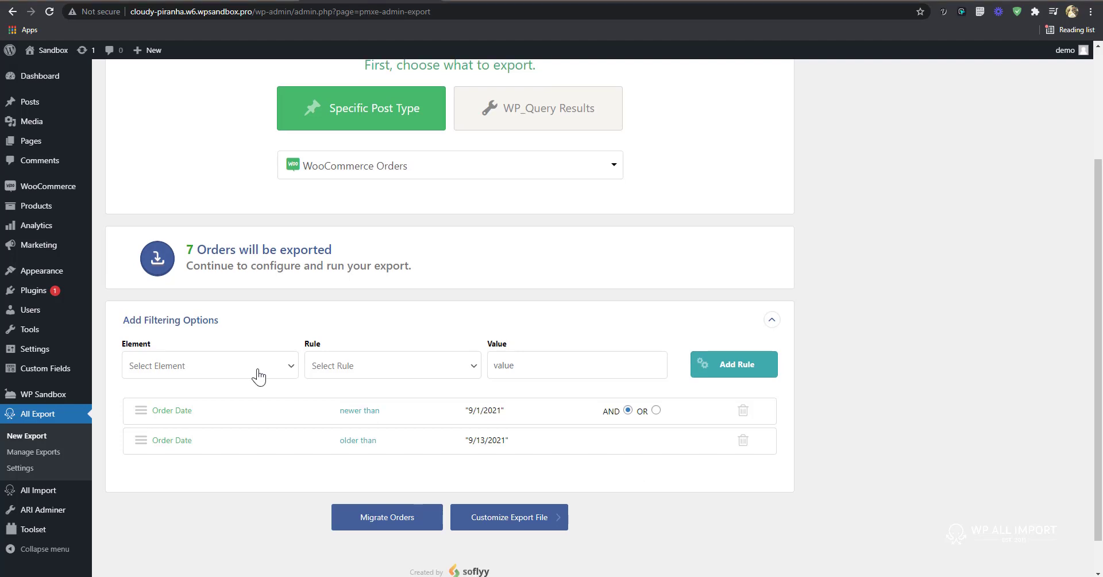
pyautogui.moveTo(274, 361)
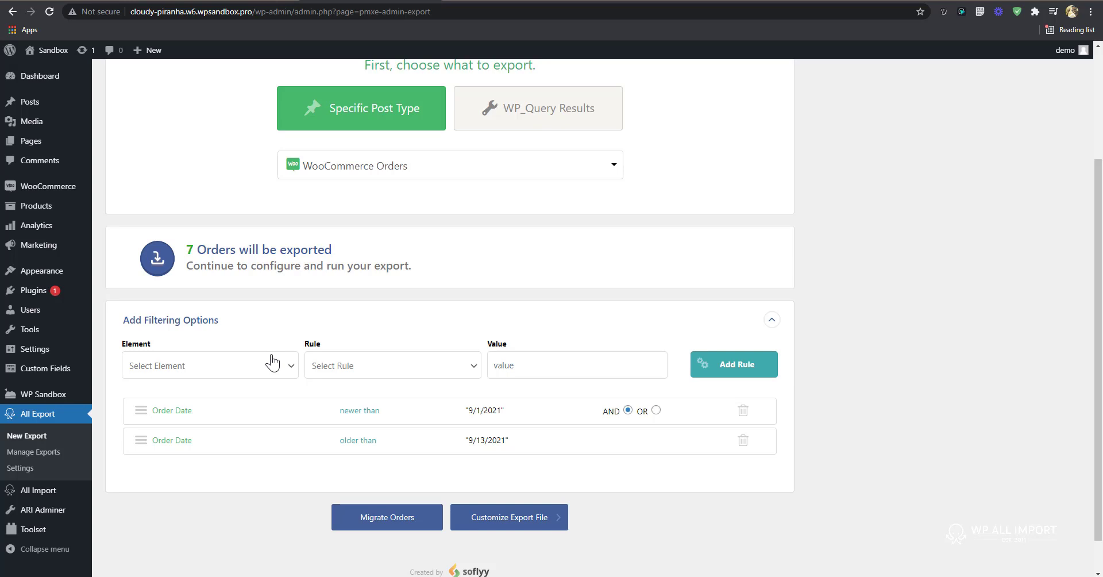
# - Add a filter rule requiring order Price greater than 25
pyautogui.click(209, 365)
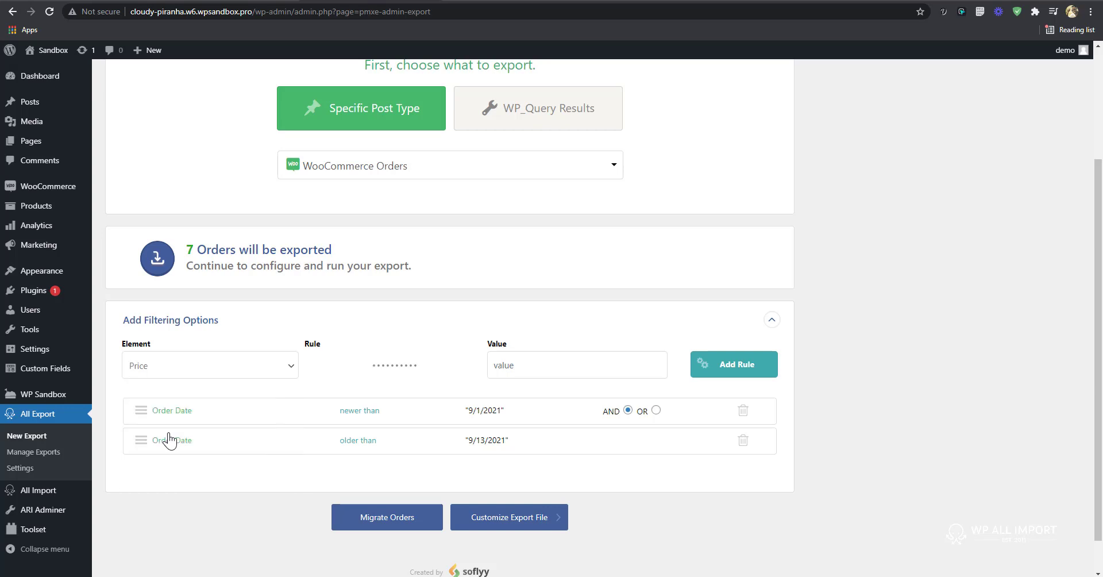
pyautogui.click(393, 366)
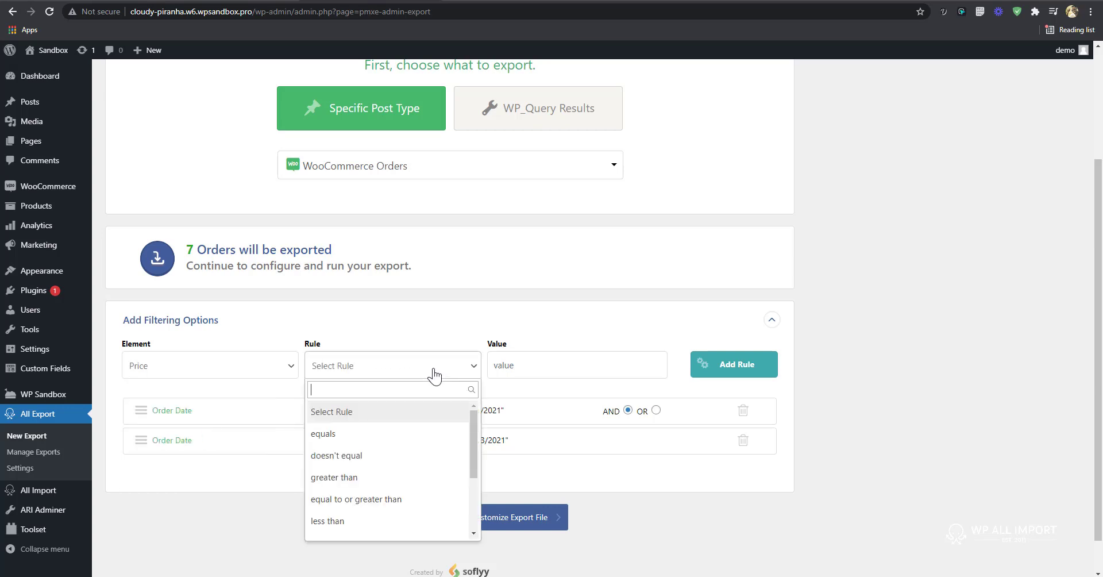
pyautogui.click(333, 477)
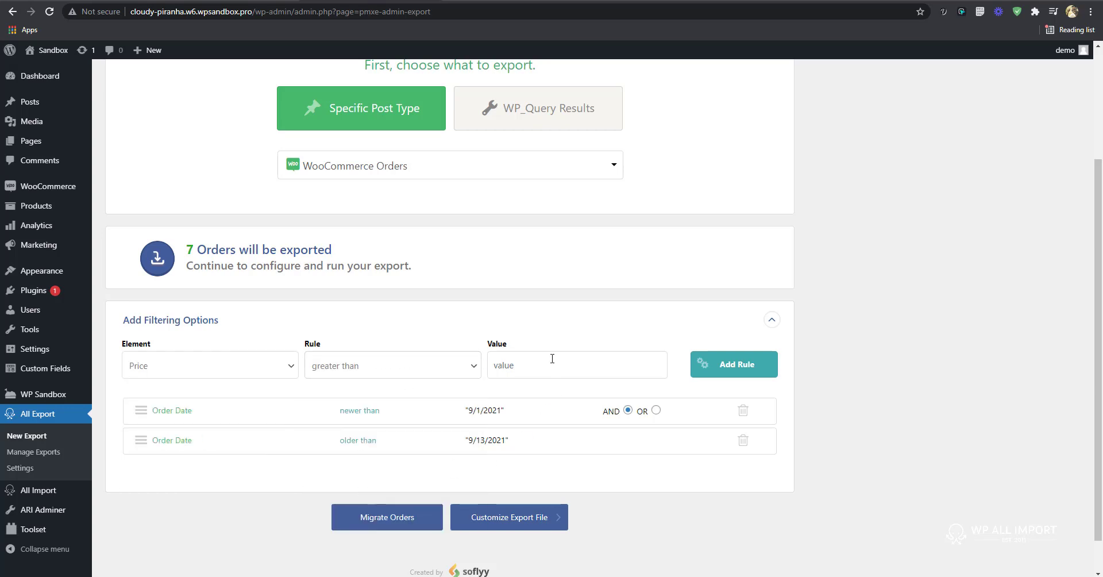
pyautogui.write('20')
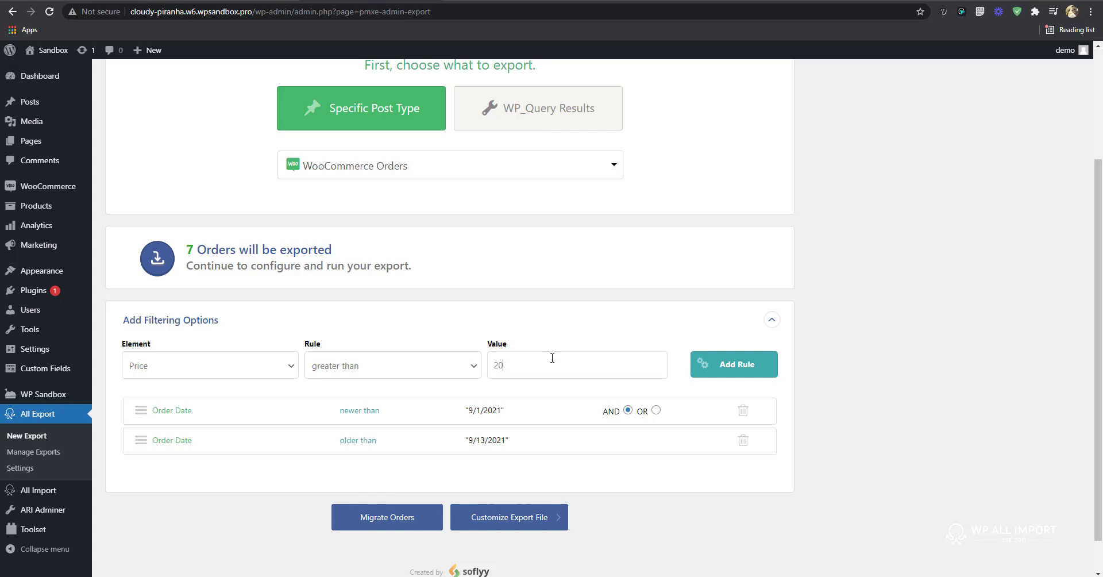
pyautogui.write('25')
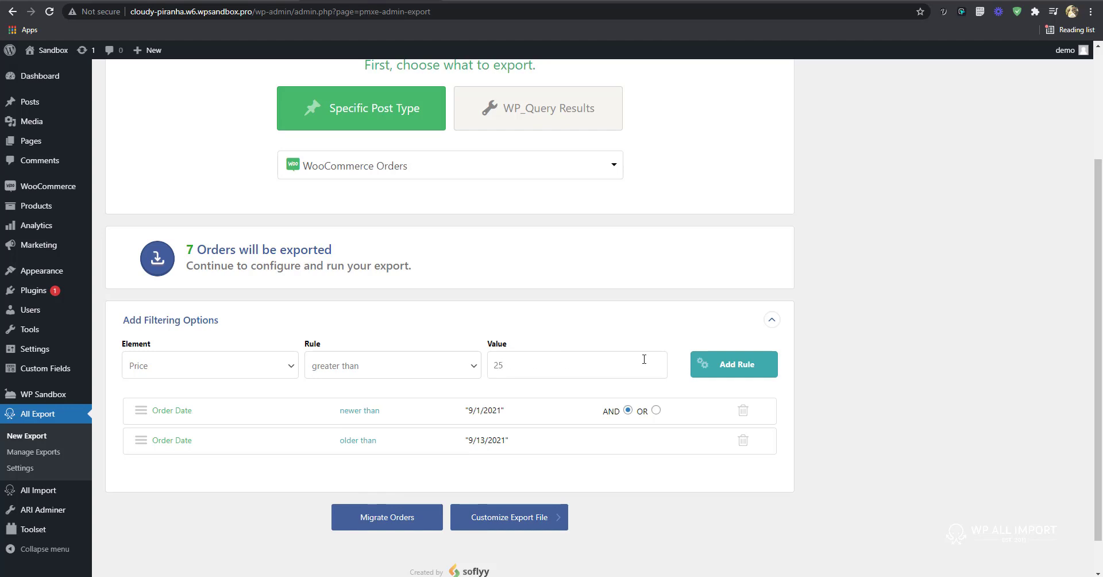
pyautogui.click(734, 364)
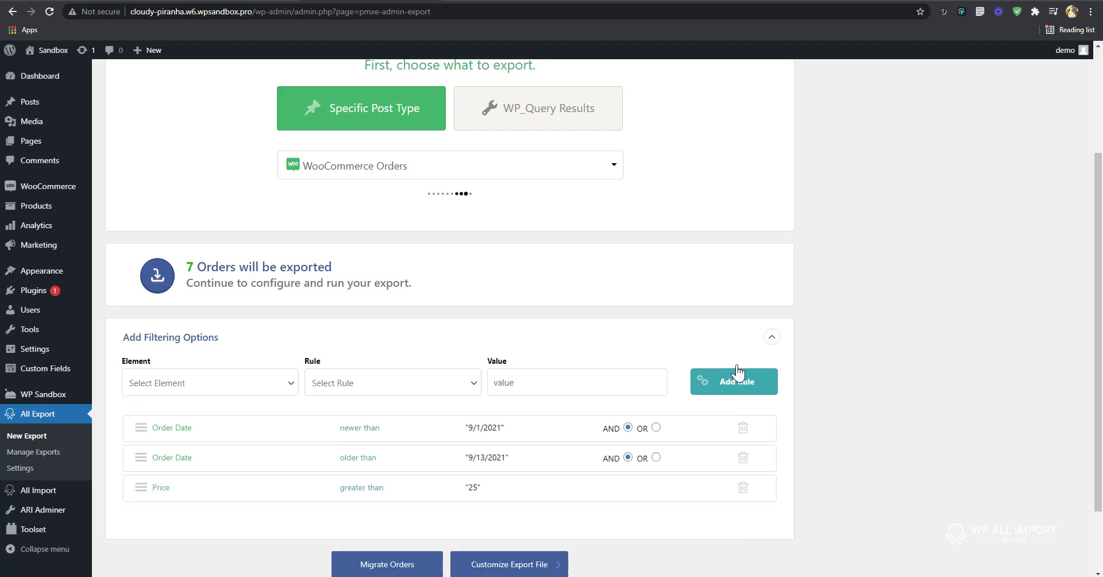
# - Add a filter rule requiring order Price less than 50, still leaving 7 orders
pyautogui.click(209, 383)
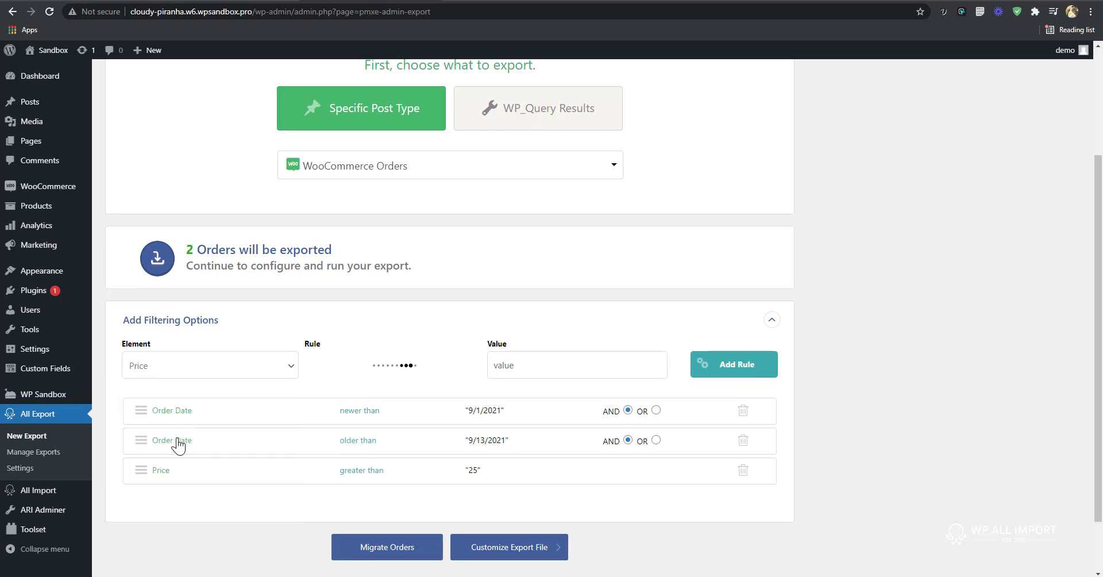
pyautogui.click(393, 365)
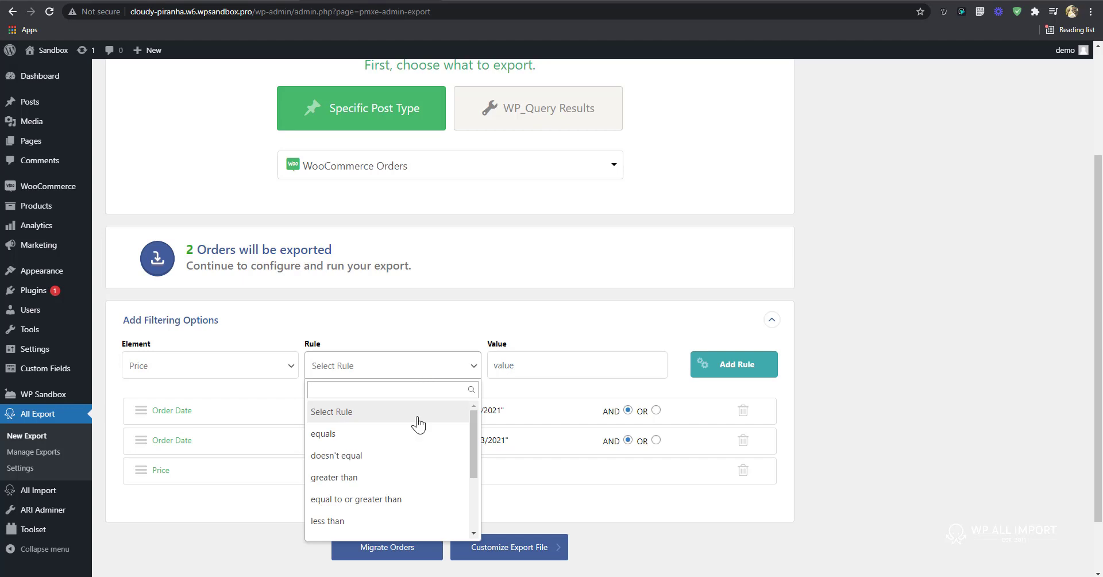
pyautogui.click(328, 520)
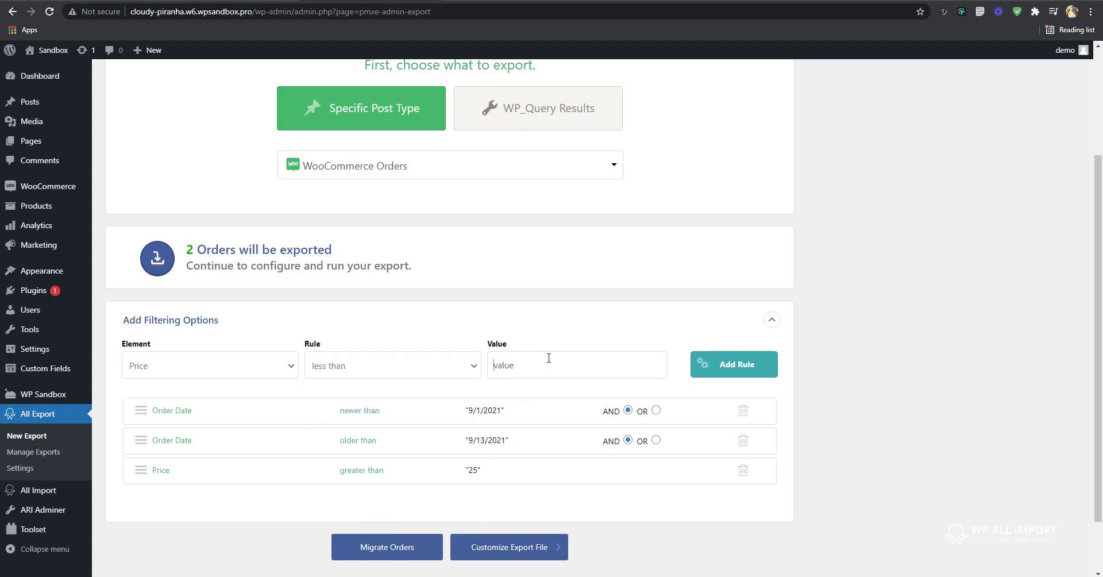
pyautogui.write('50')
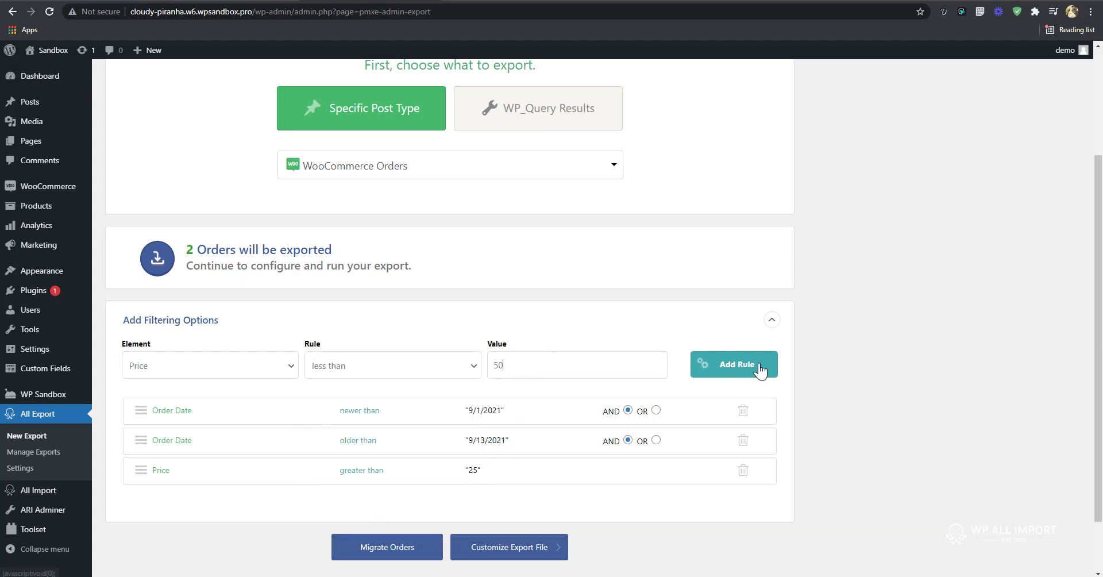
pyautogui.click(733, 365)
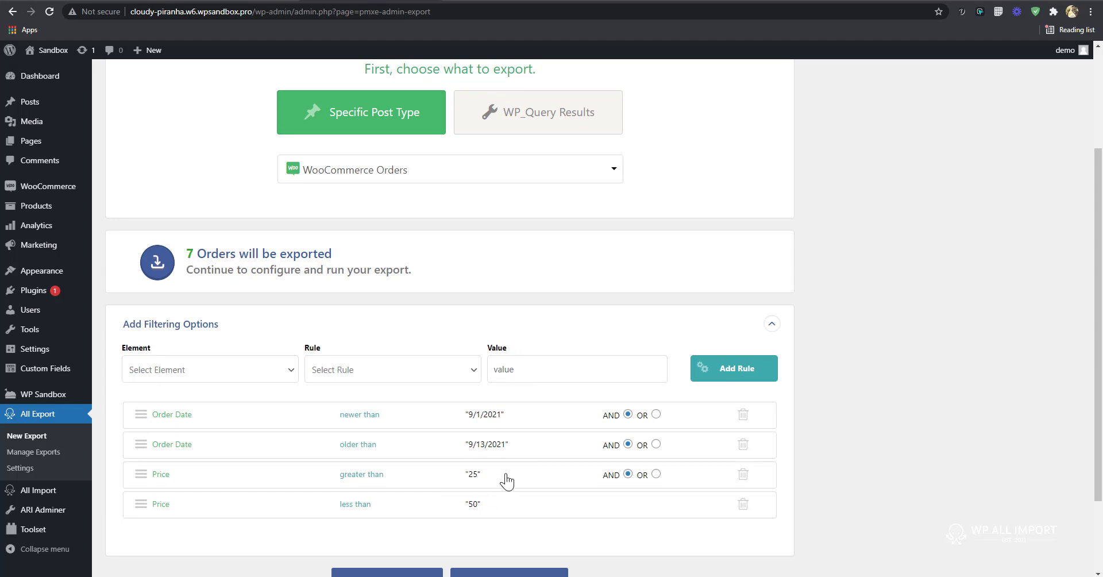
pyautogui.scroll(-3)
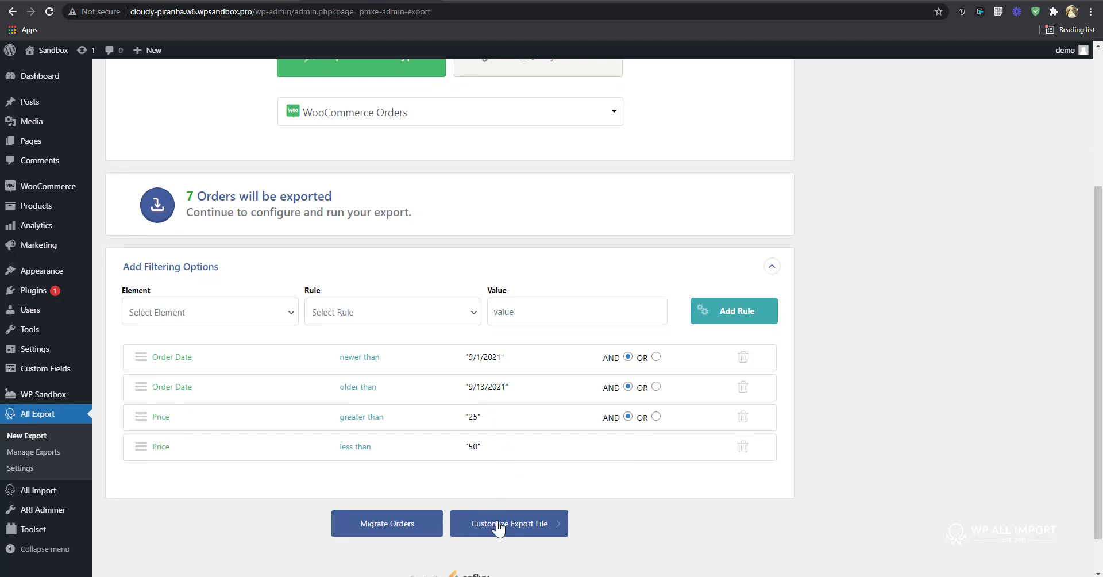
# - Continue to Customize Export File, check the empty preview and clear all default columns
pyautogui.click(509, 523)
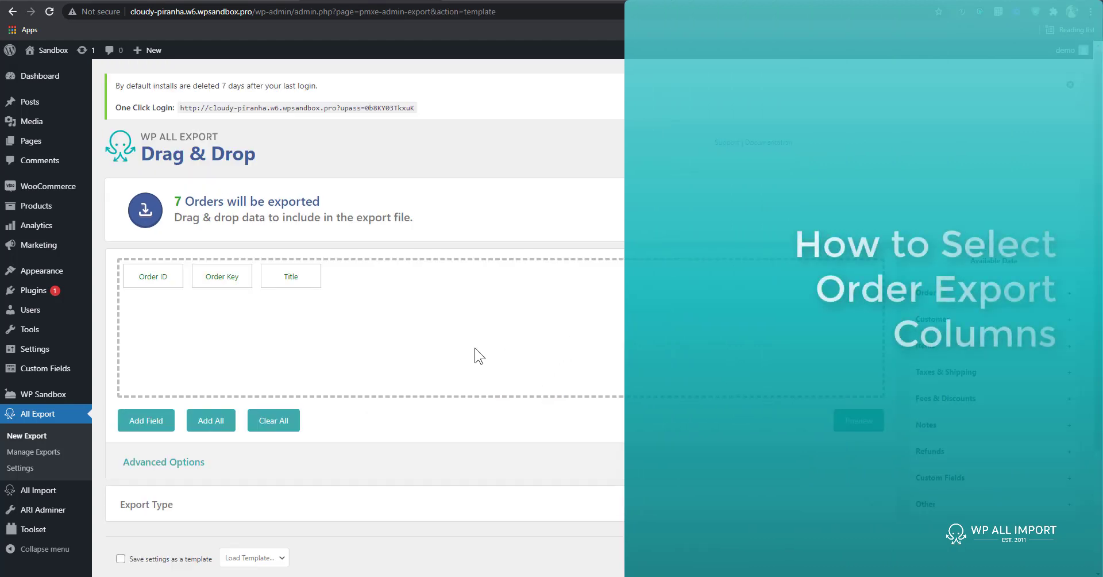
pyautogui.moveTo(466, 301)
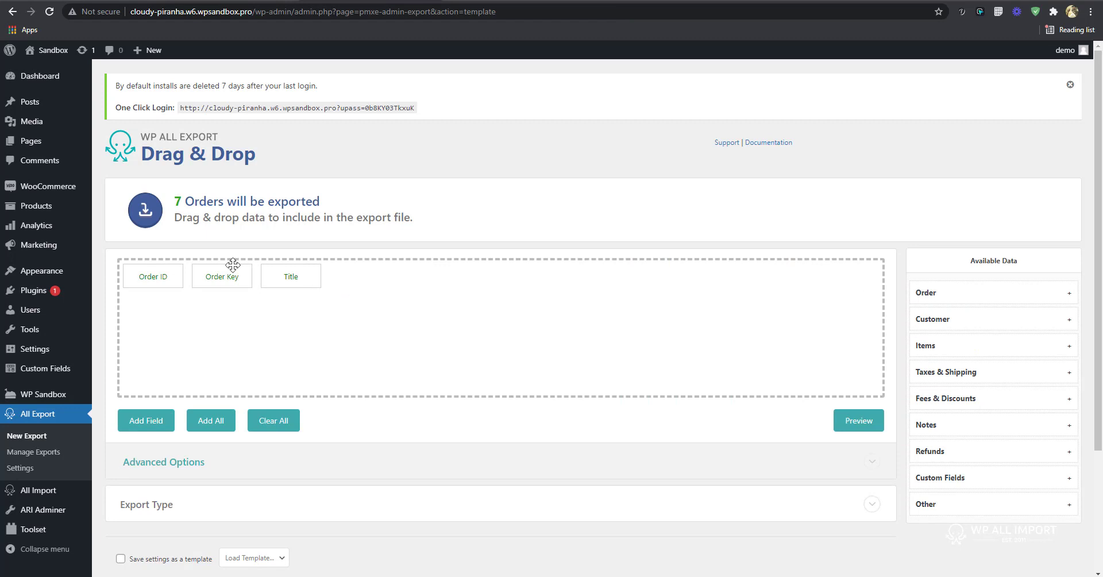
pyautogui.click(858, 419)
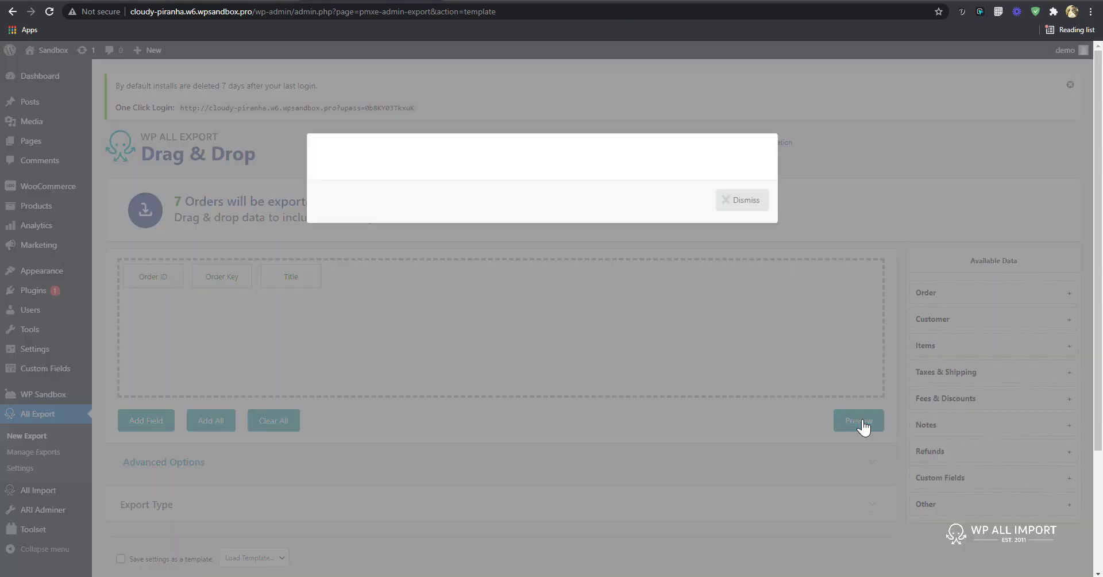
pyautogui.click(860, 421)
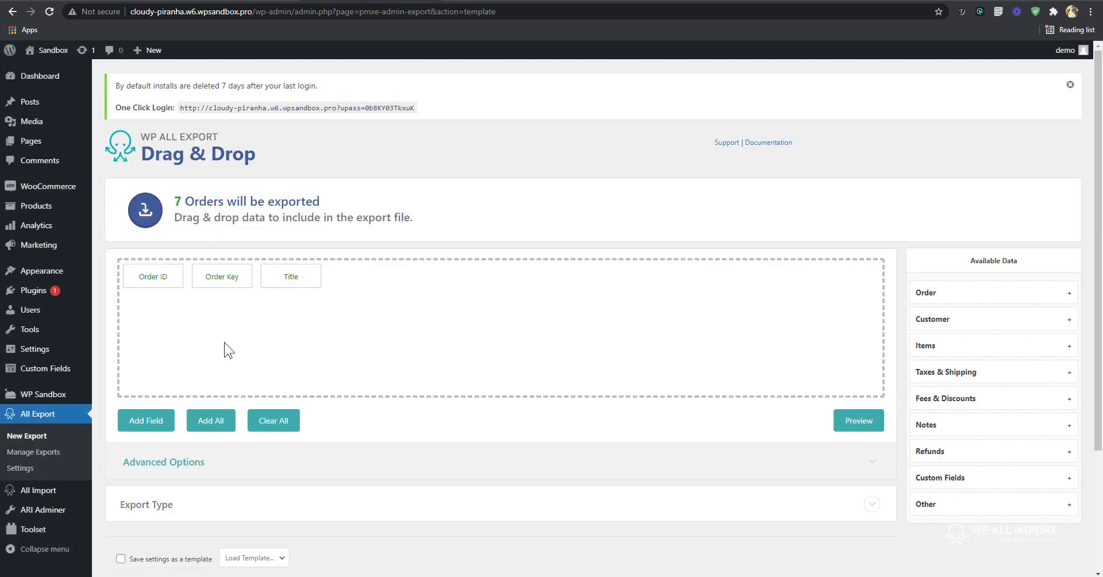
pyautogui.click(153, 276)
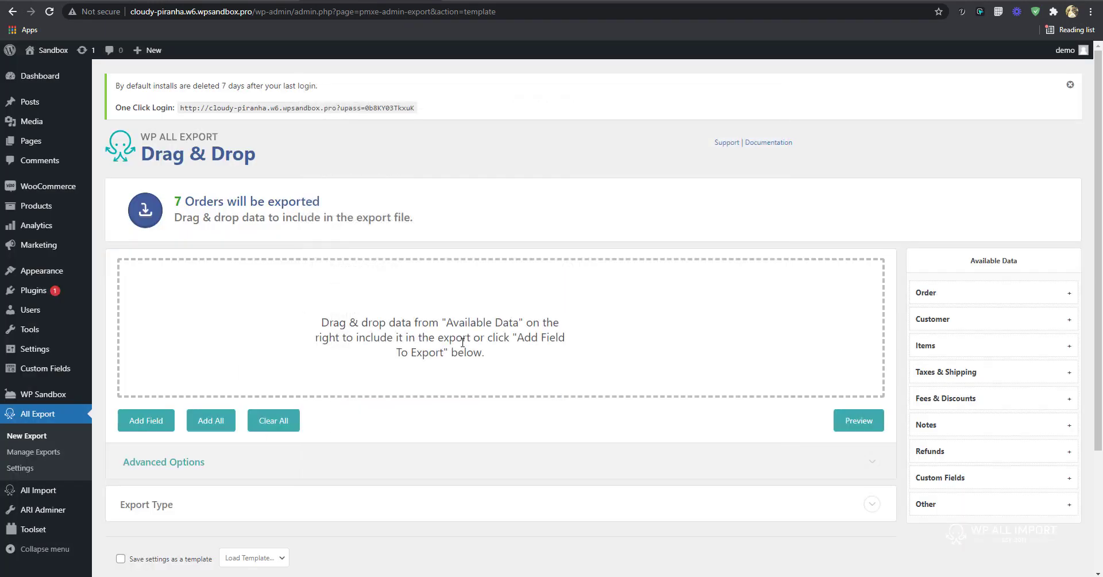
pyautogui.moveTo(1005, 448)
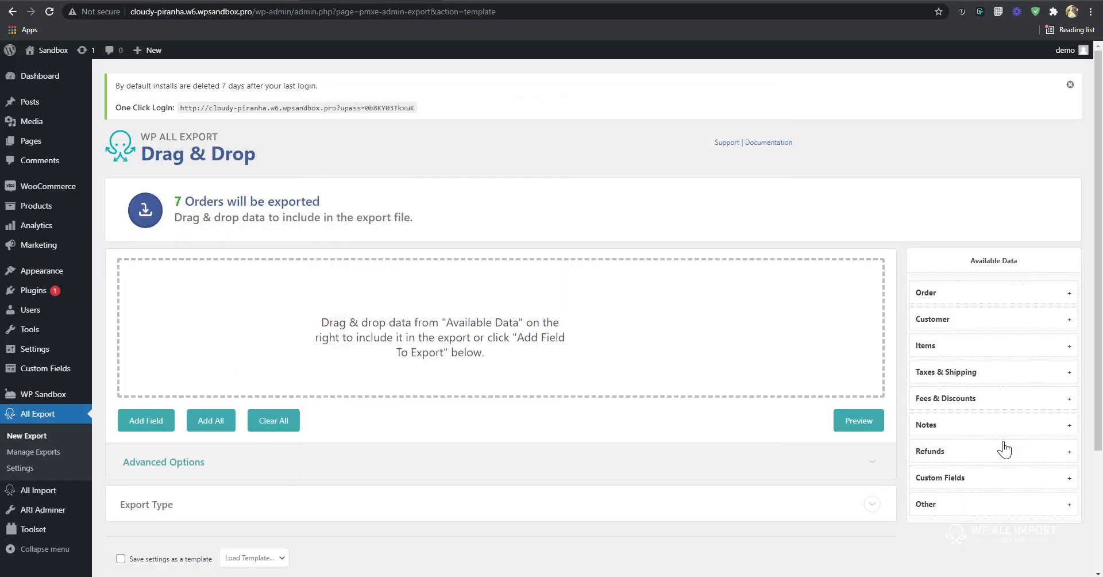
pyautogui.moveTo(1030, 269)
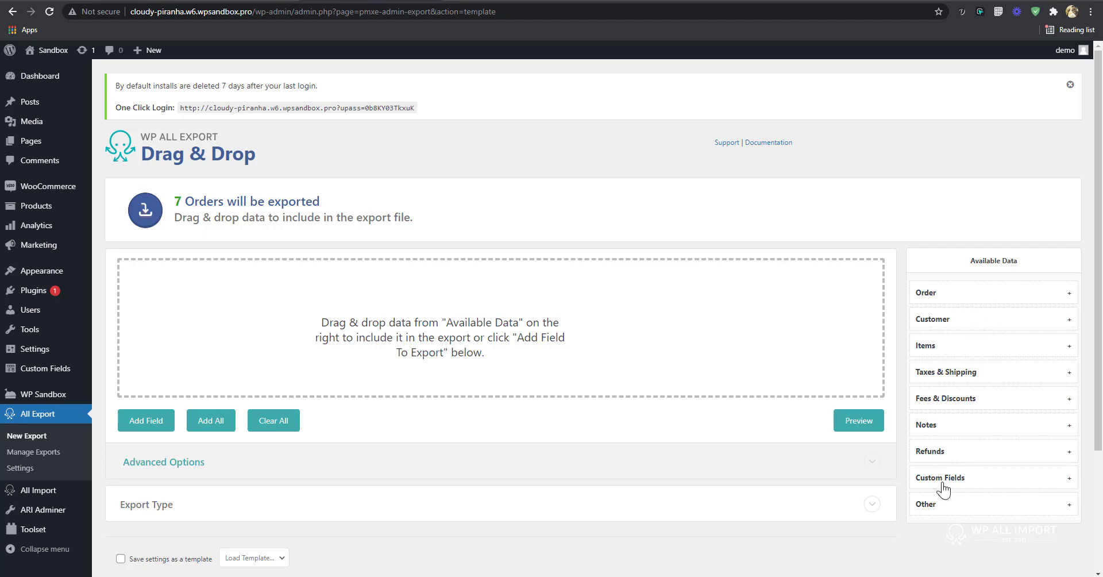
pyautogui.moveTo(979, 493)
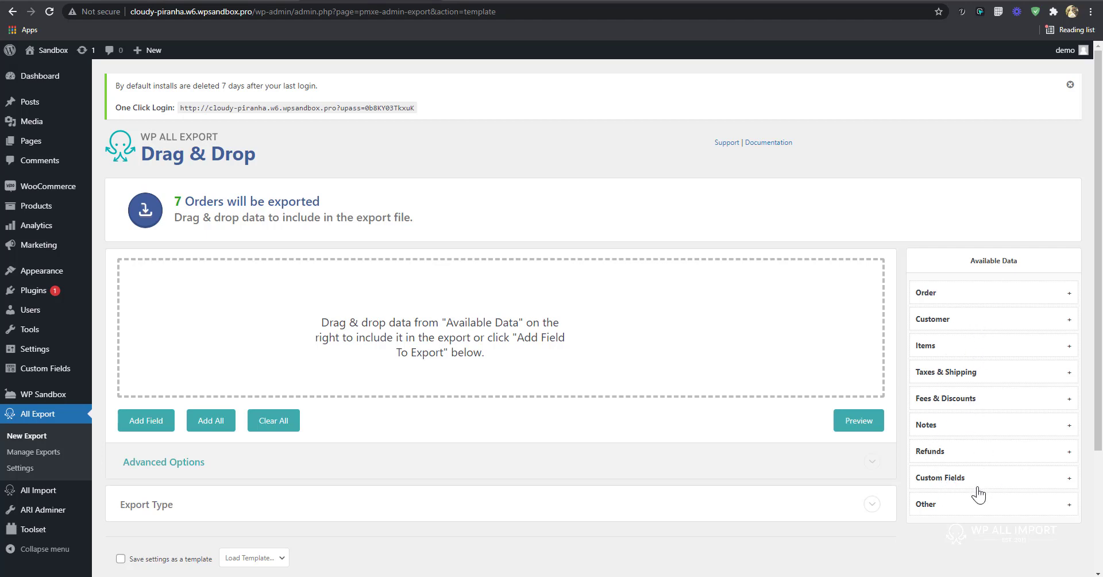
pyautogui.moveTo(285, 313)
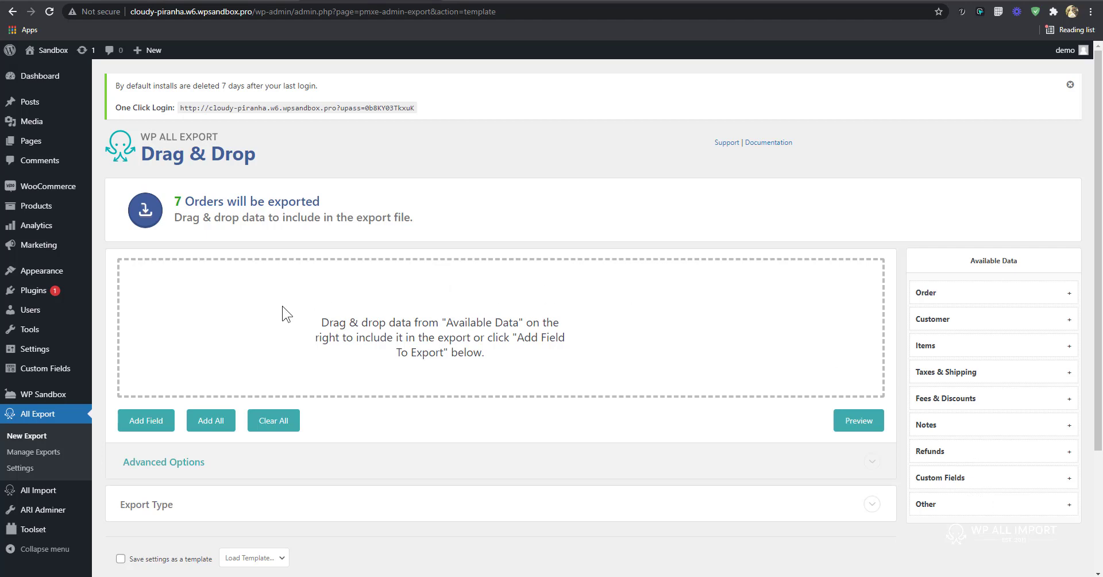
pyautogui.moveTo(310, 322)
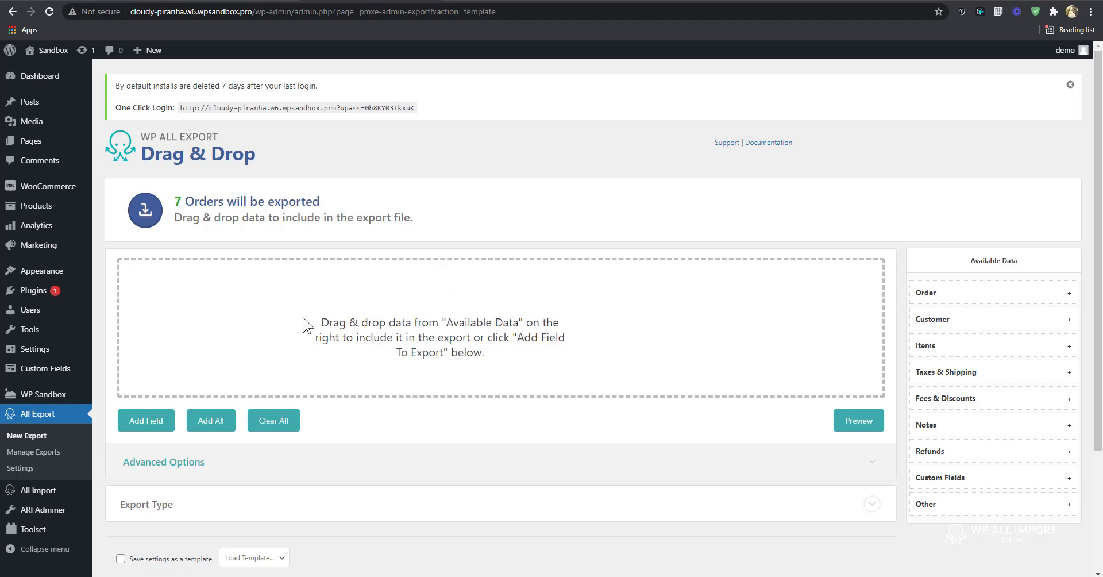
pyautogui.moveTo(966, 330)
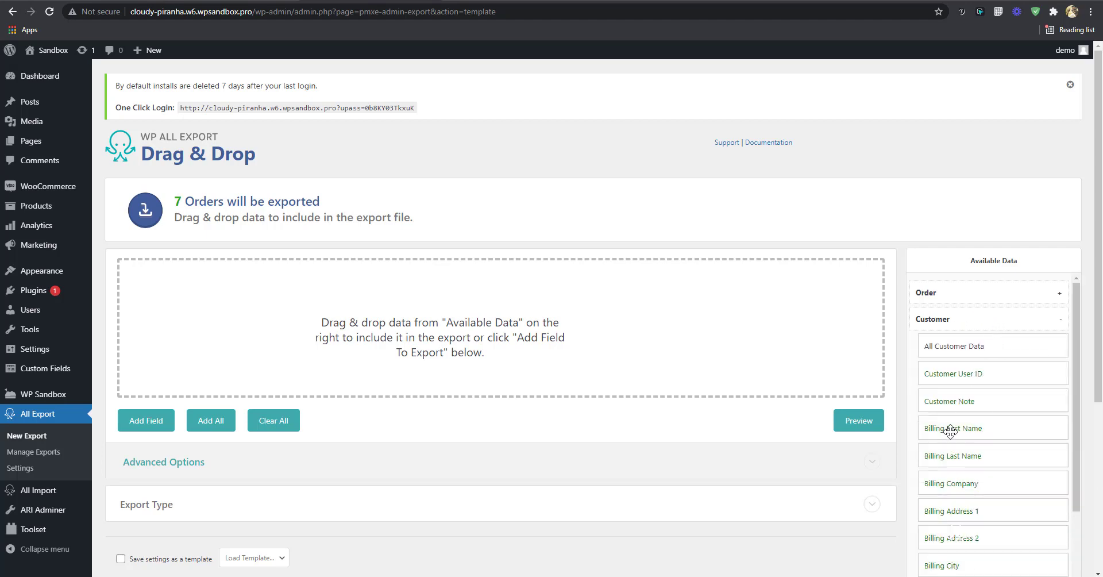
# - Drag Billing First Name, Order ID, Order Date and Order Total into the export columns
pyautogui.moveTo(952, 428); pyautogui.dragTo(188, 280)
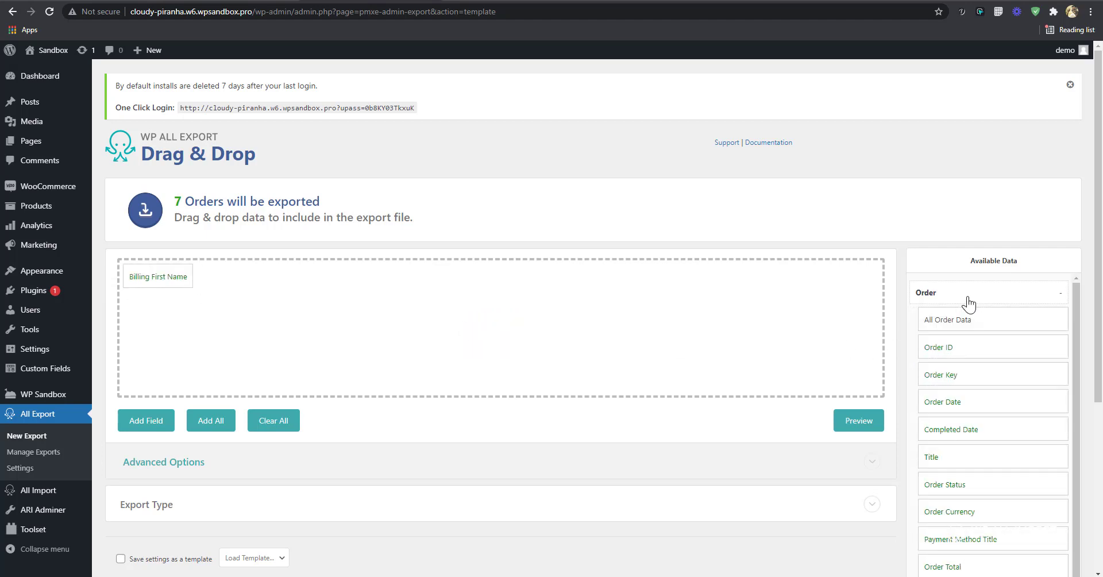
pyautogui.moveTo(435, 302)
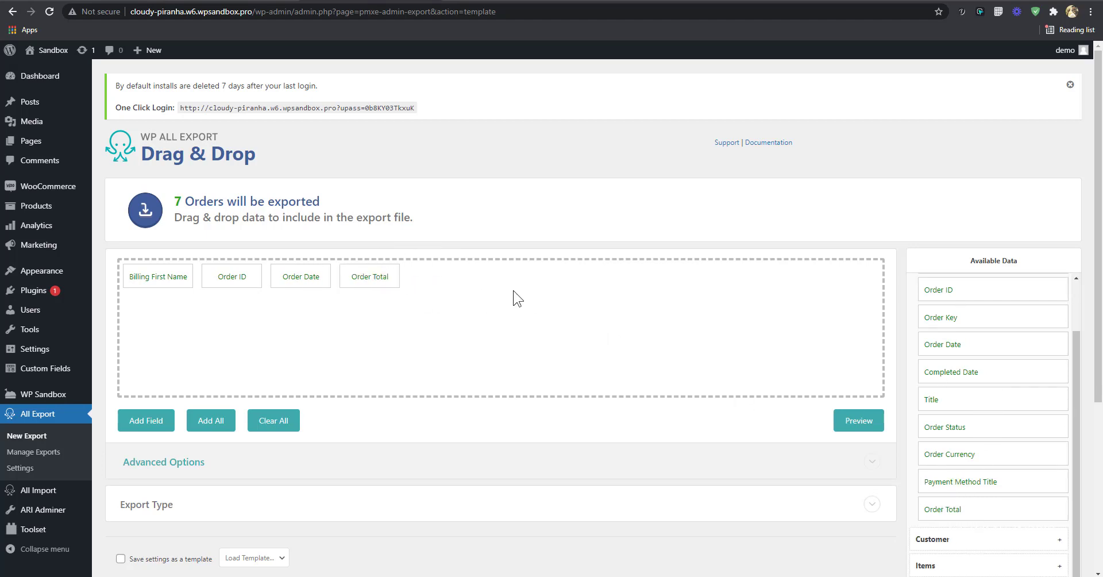
pyautogui.scroll(-3)
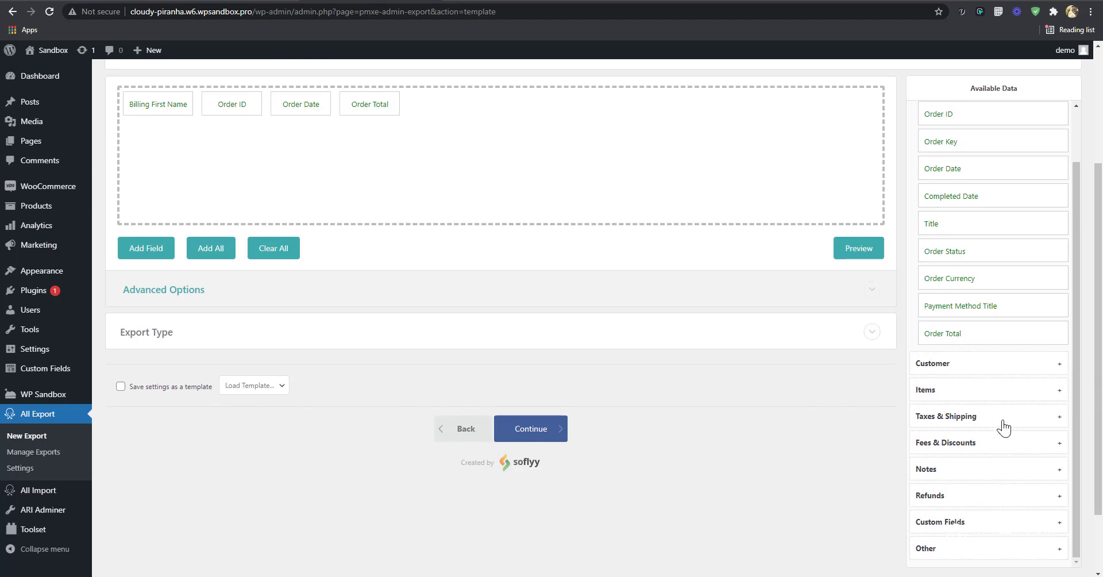
pyautogui.scroll(-3)
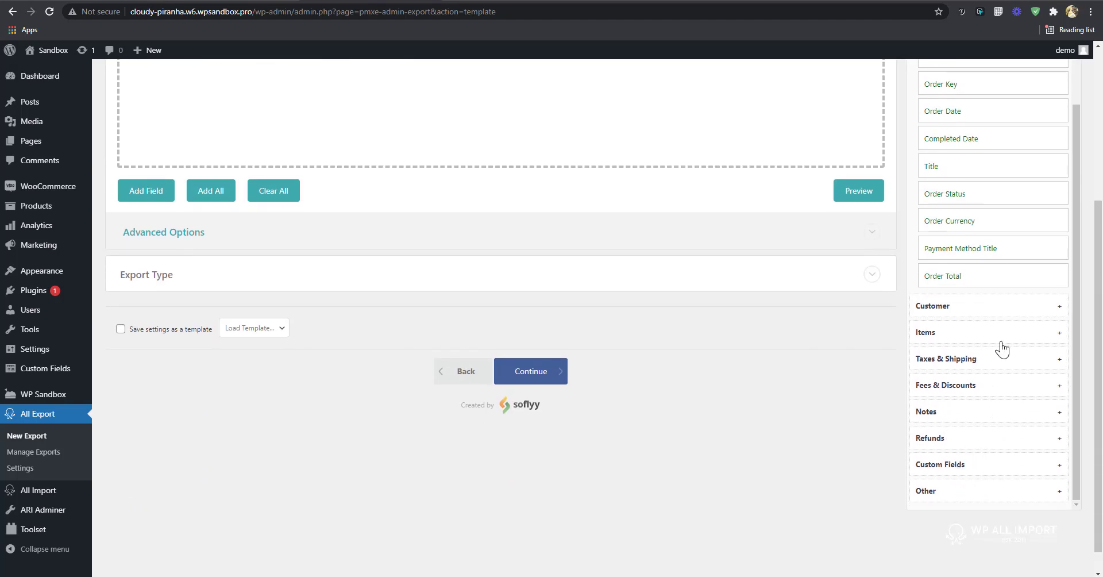
pyautogui.moveTo(1059, 383)
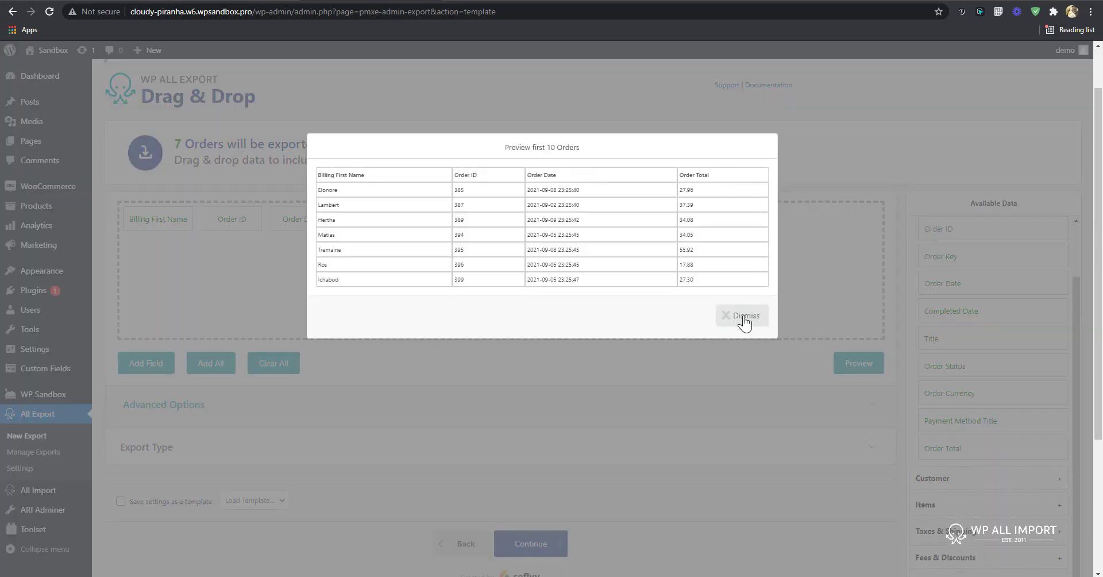
# - Dismiss the preview and place Billing Last Name right after Billing First Name
pyautogui.click(745, 315)
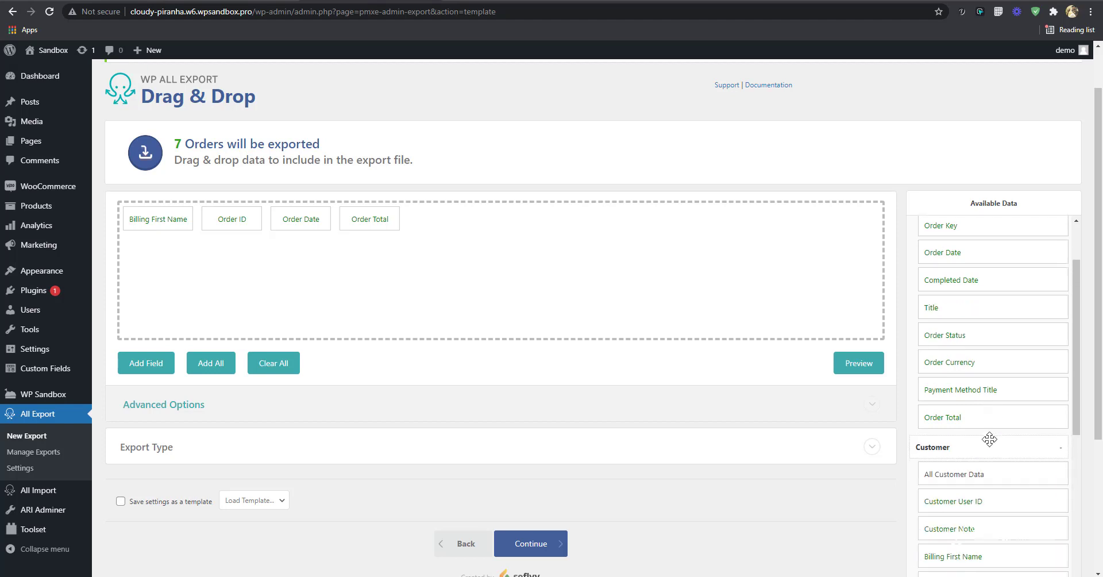
pyautogui.scroll(-3)
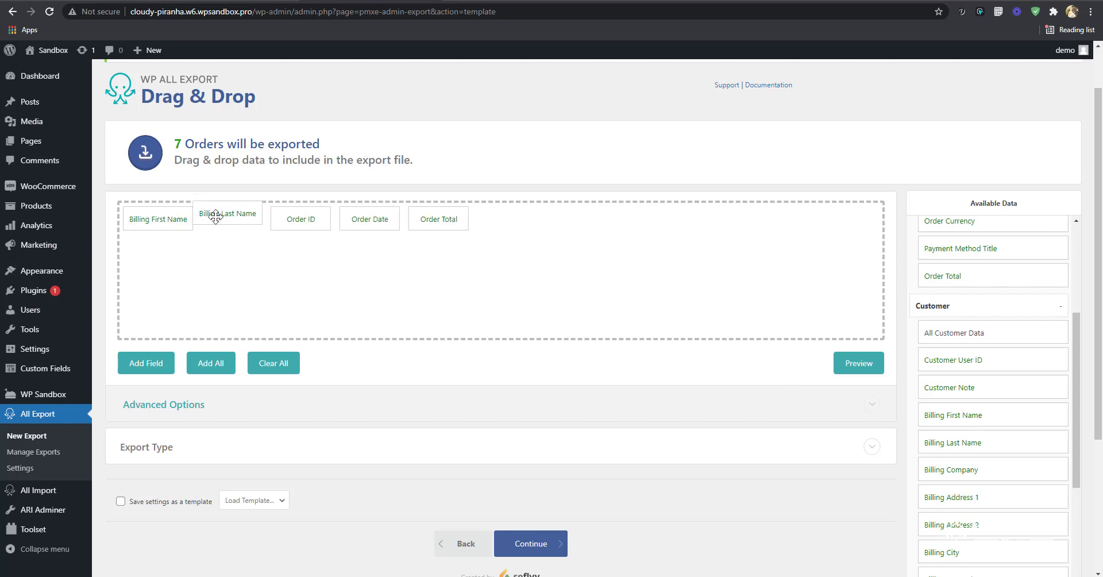
pyautogui.click(859, 362)
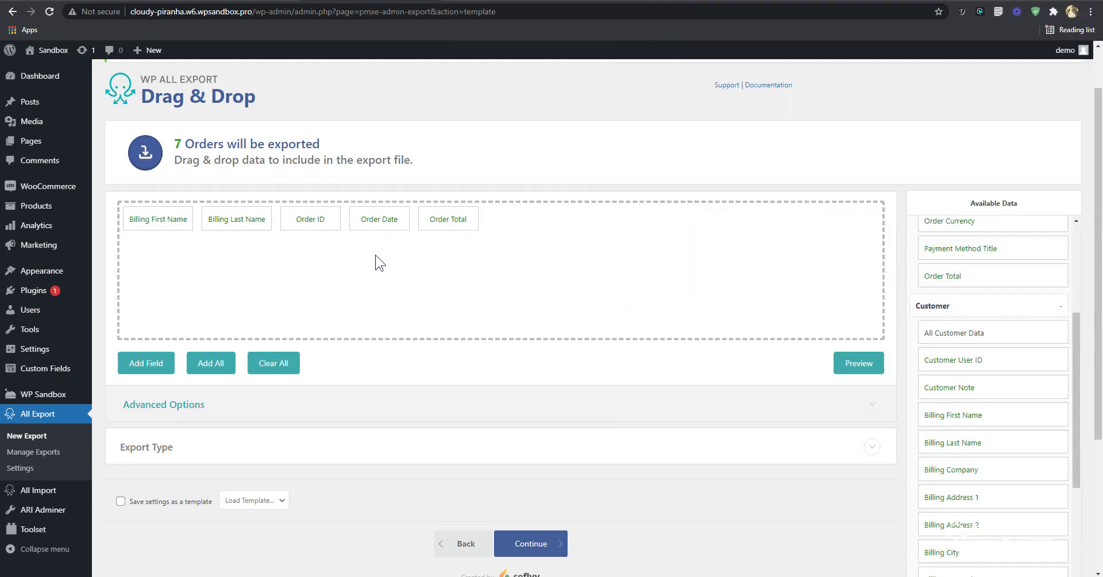
pyautogui.moveTo(237, 224)
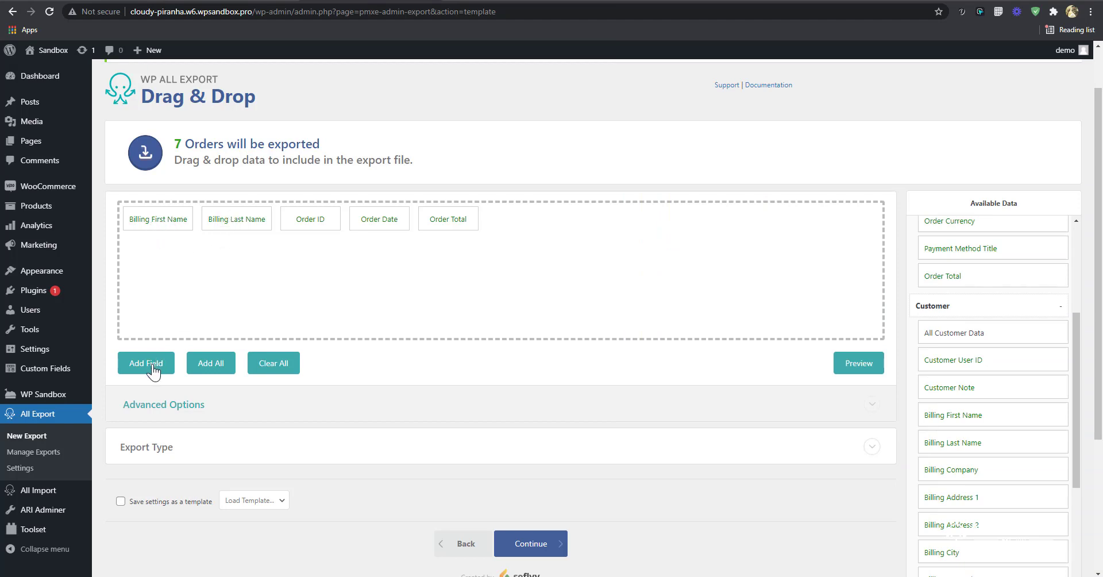
# - Add a custom export field combining Billing First Name and Billing Last Name
pyautogui.click(145, 363)
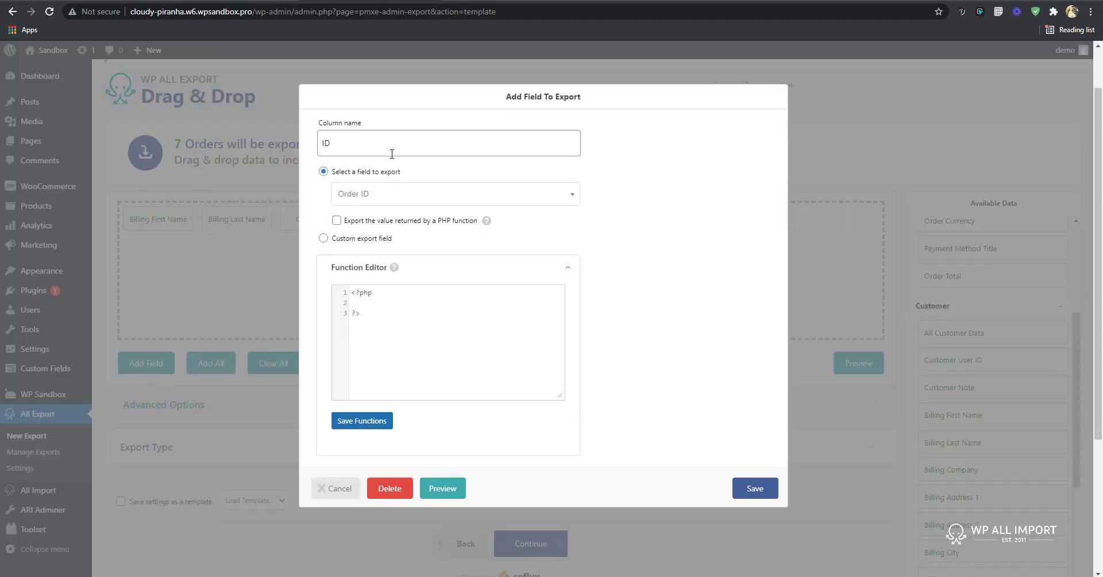
pyautogui.doubleClick(325, 143)
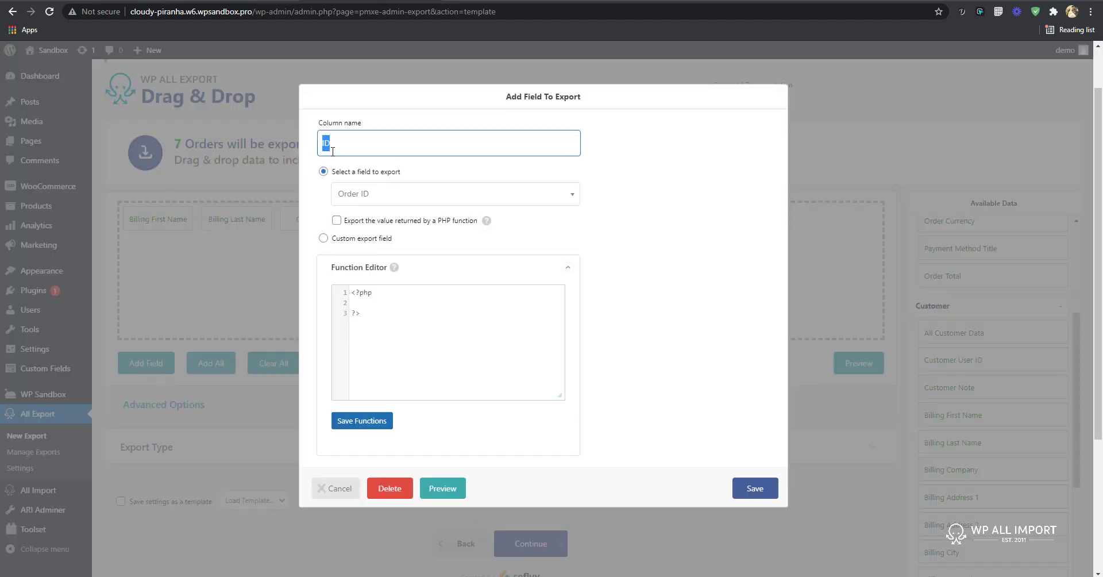
pyautogui.write('Customer')
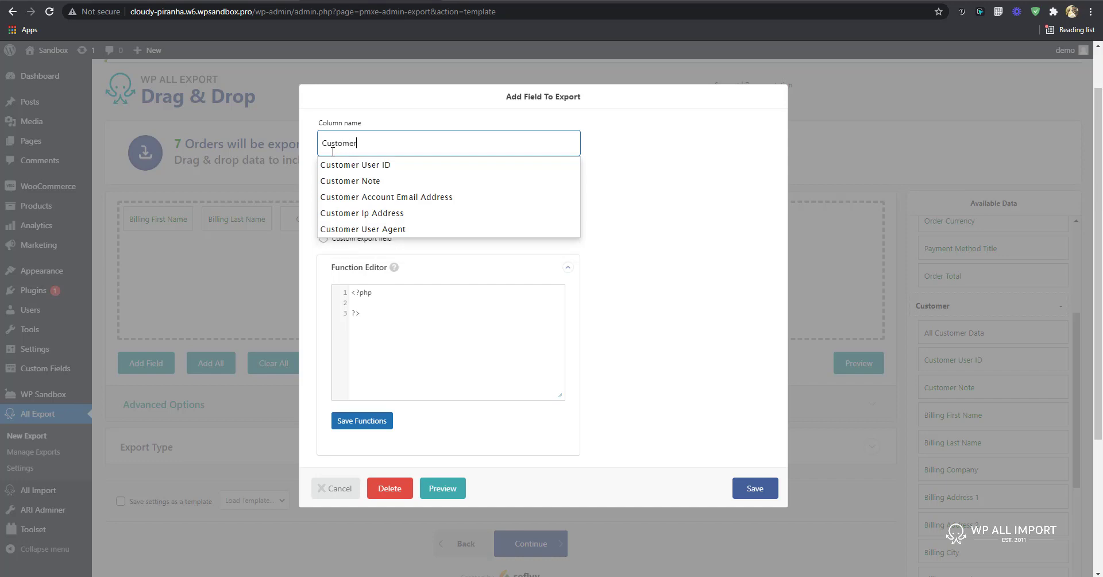
pyautogui.write('Name')
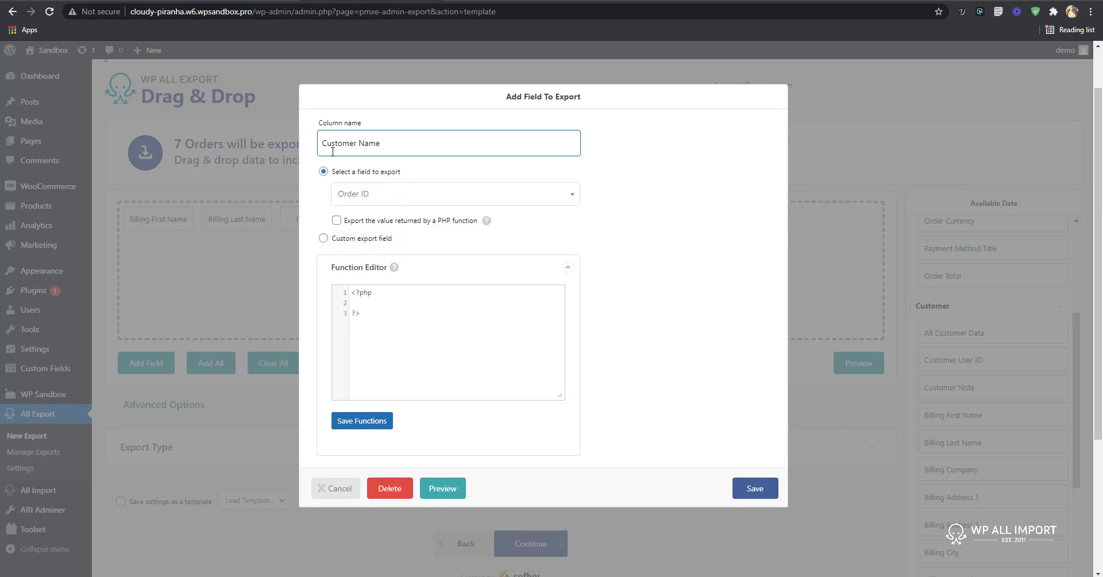
pyautogui.click(324, 238)
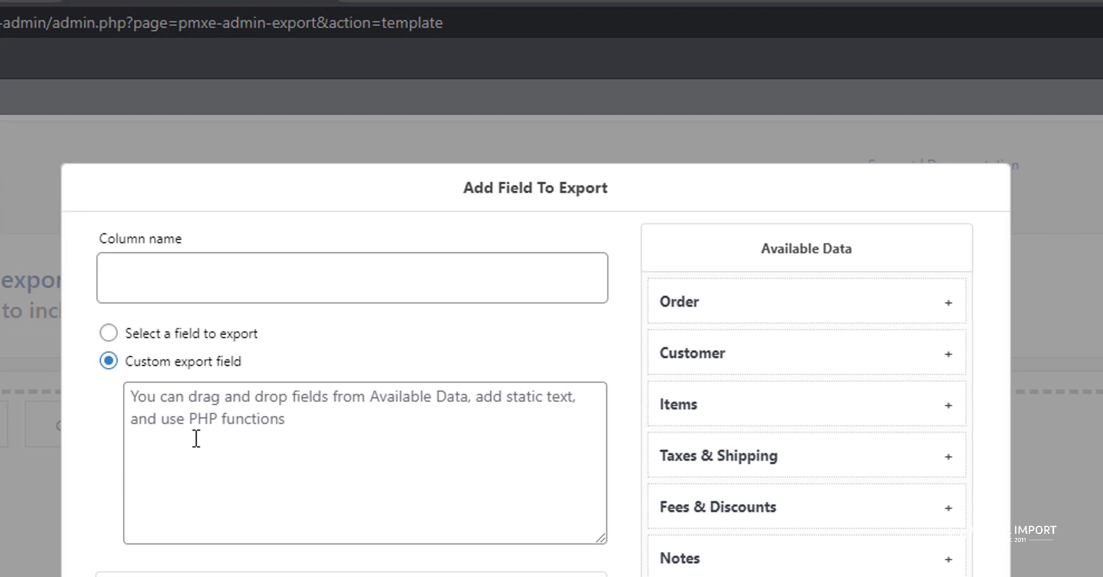
pyautogui.moveTo(347, 448)
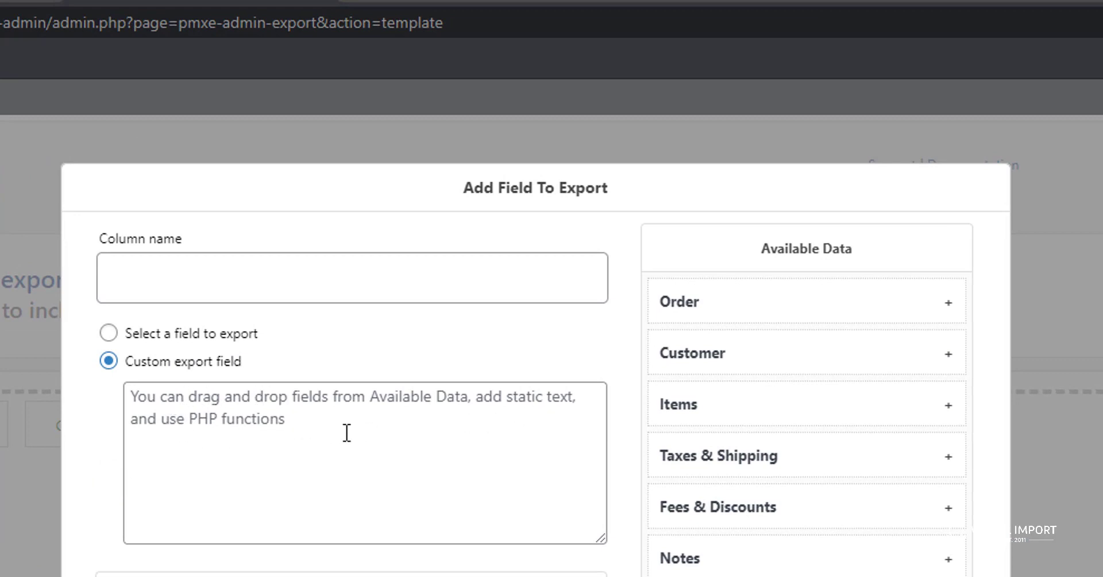
pyautogui.moveTo(499, 404)
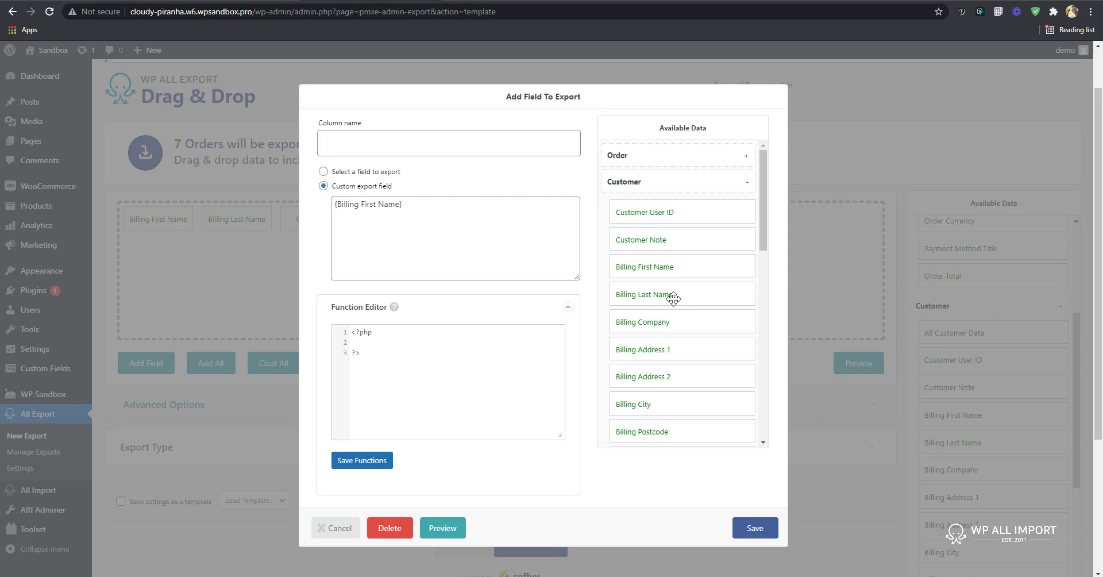
pyautogui.click(643, 294)
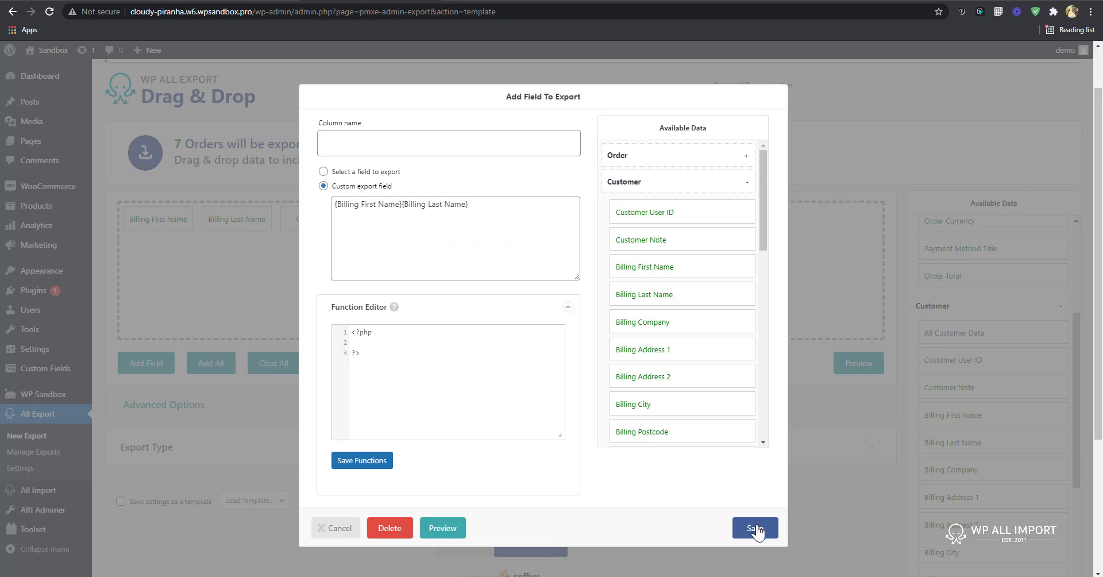
pyautogui.click(756, 528)
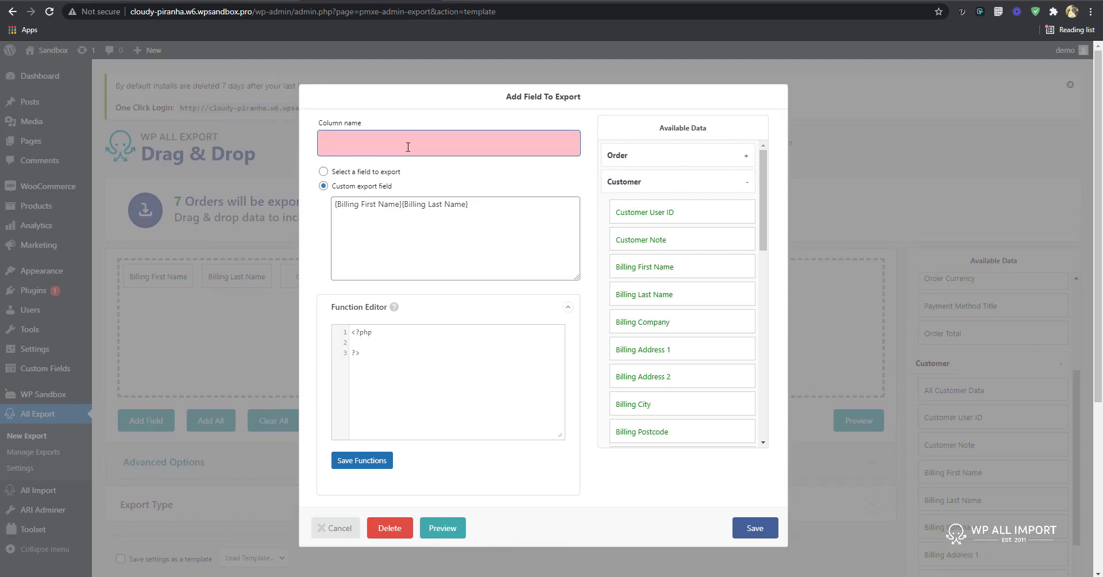
# - Name the field Customer Name, save it and move it to the front of the columns
pyautogui.write('c')
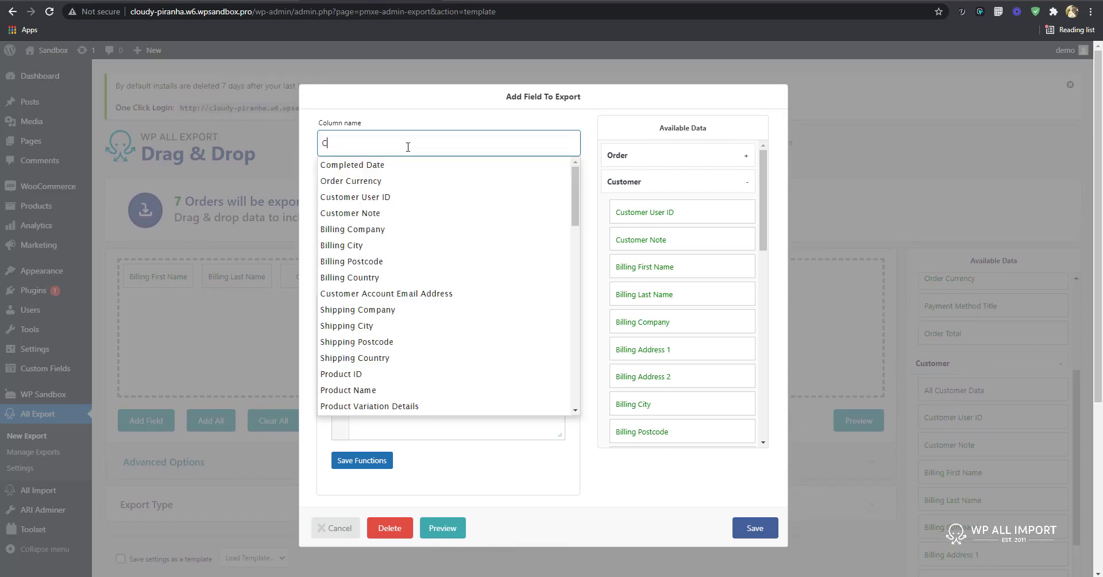
pyautogui.write('ustomer Name')
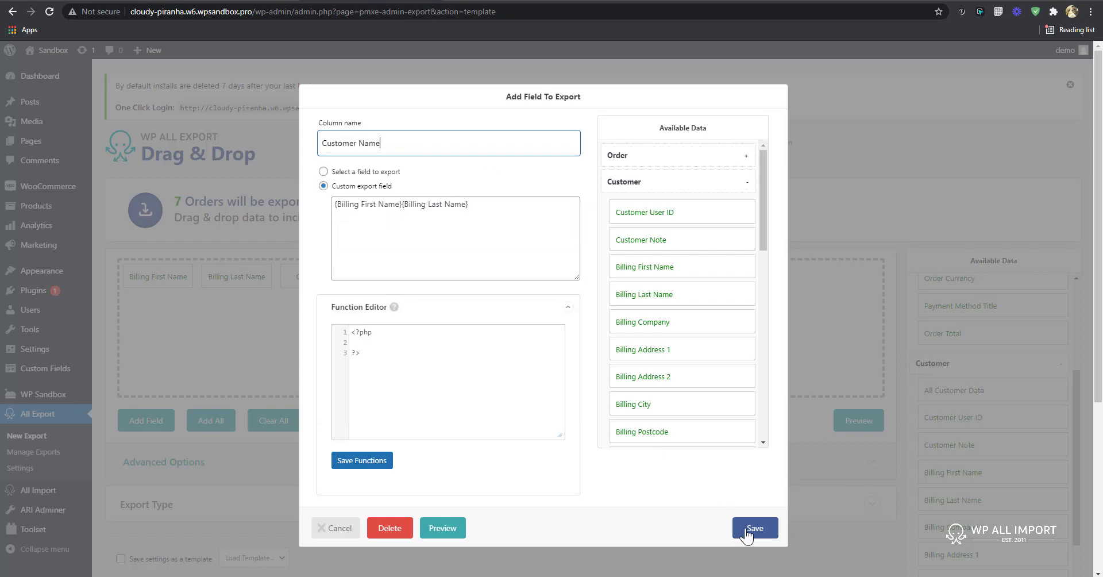
pyautogui.click(756, 528)
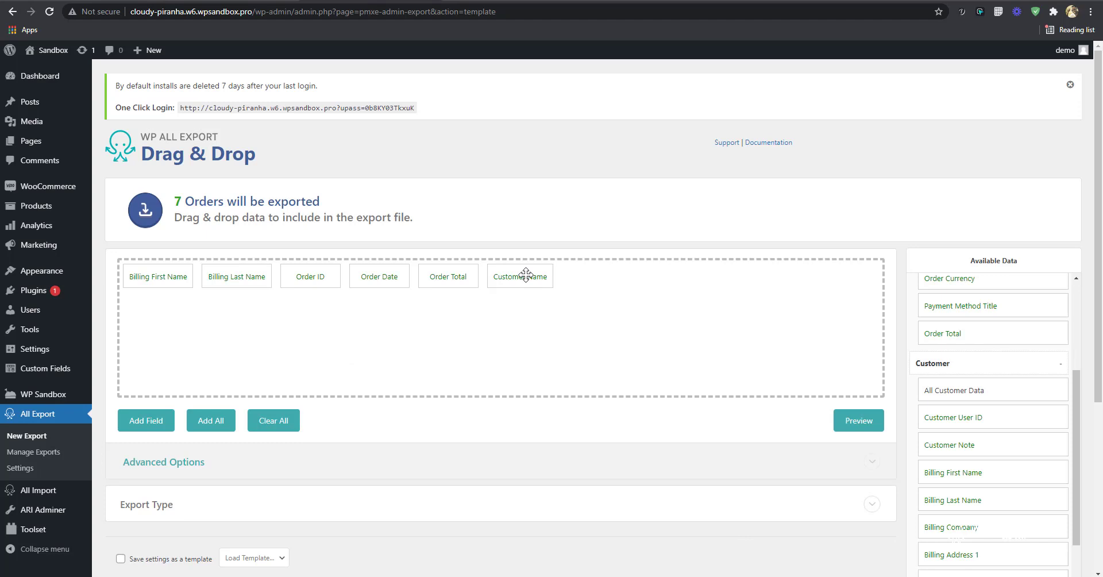
pyautogui.moveTo(520, 275); pyautogui.dragTo(125, 286)
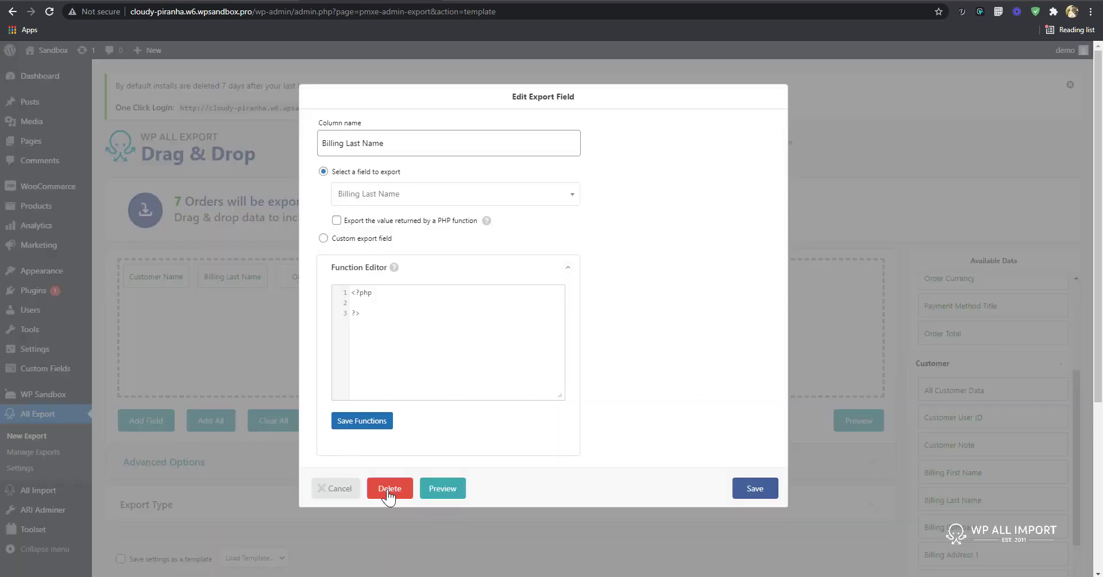
# - Remove the Billing Last Name column and make Customer Name space-separated, checking the preview
pyautogui.click(390, 488)
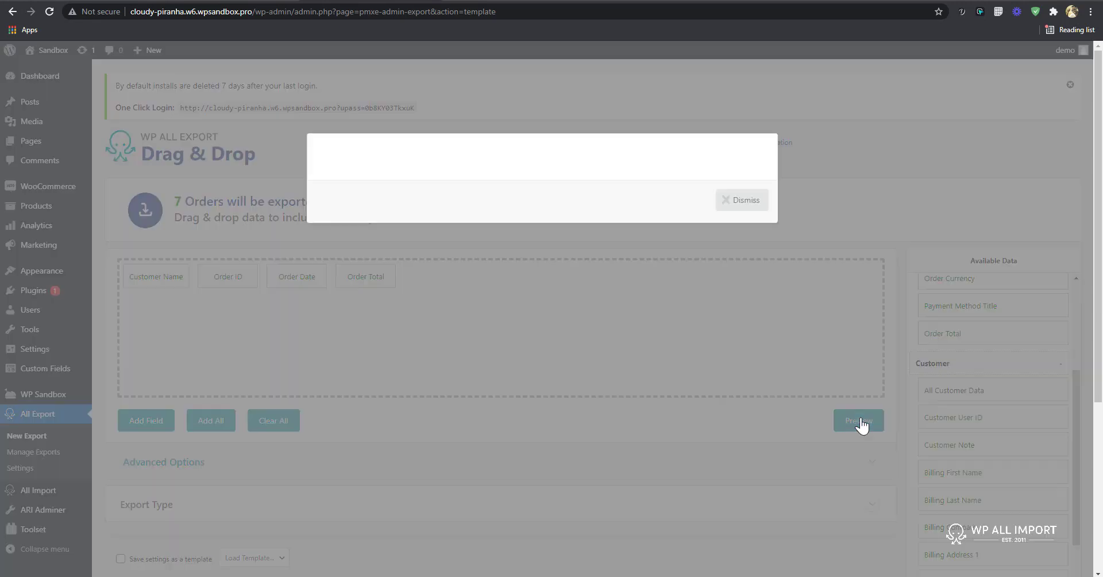
pyautogui.click(859, 420)
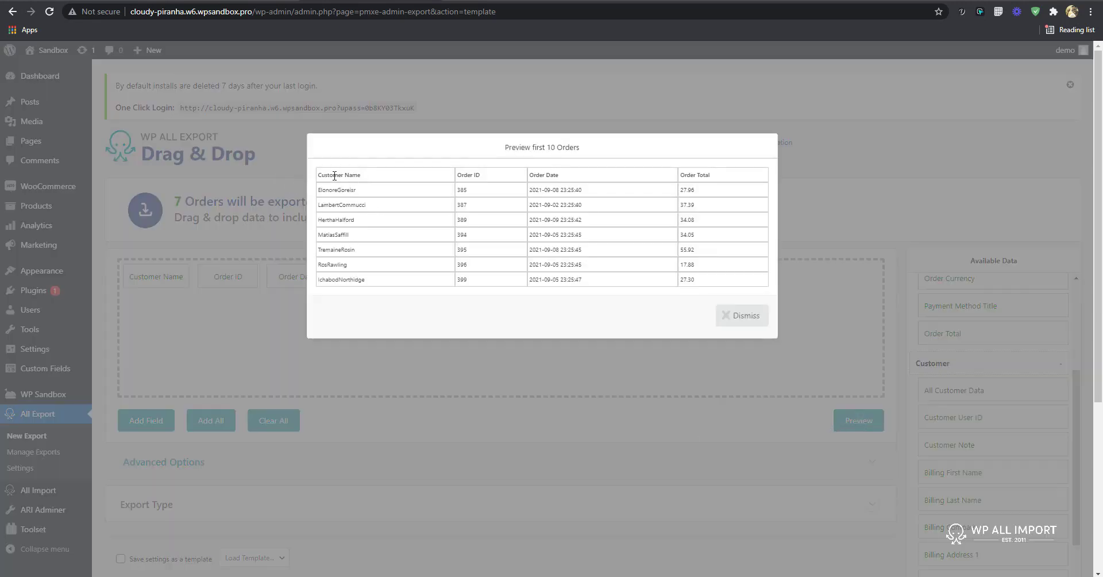
pyautogui.moveTo(337, 199)
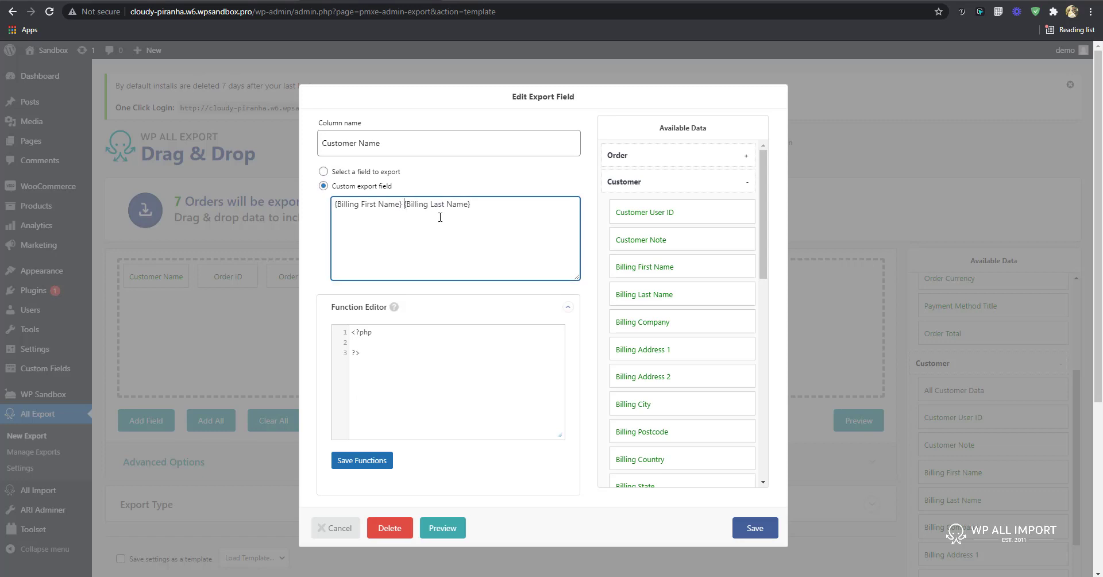
pyautogui.click(755, 528)
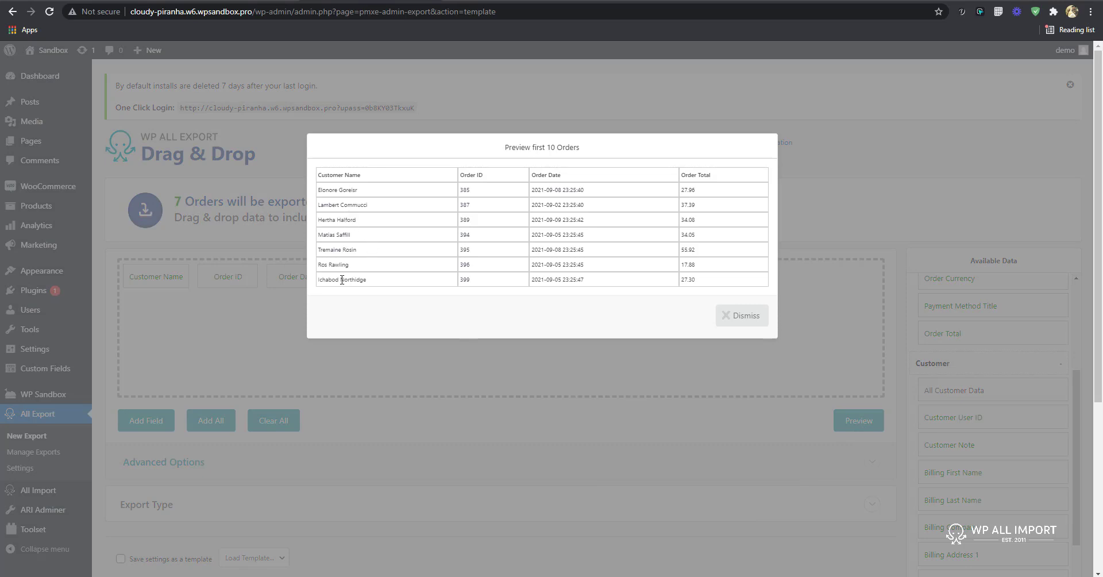
pyautogui.click(742, 315)
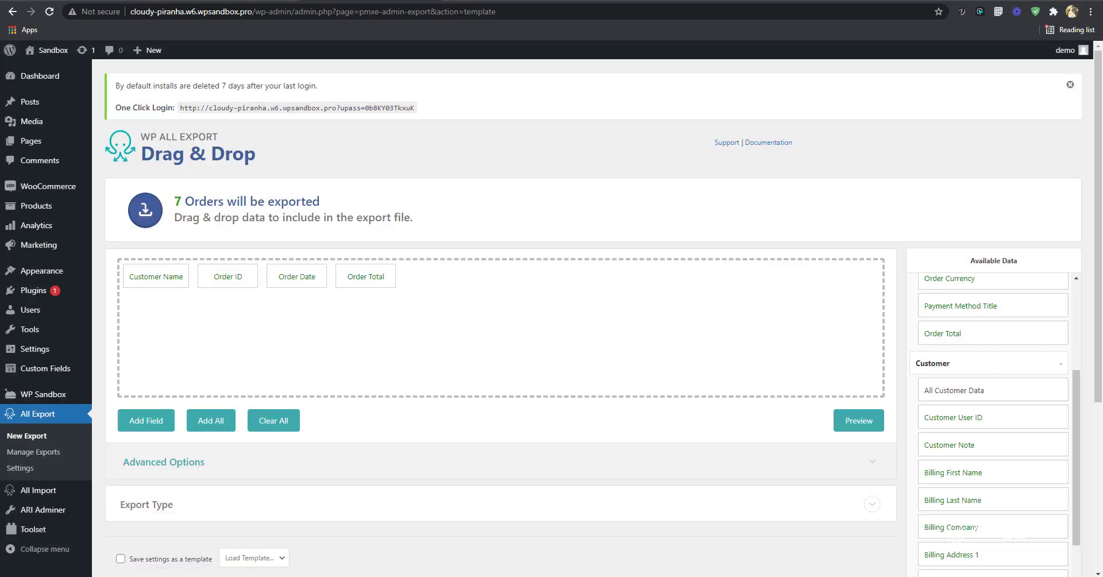
pyautogui.moveTo(665, 386)
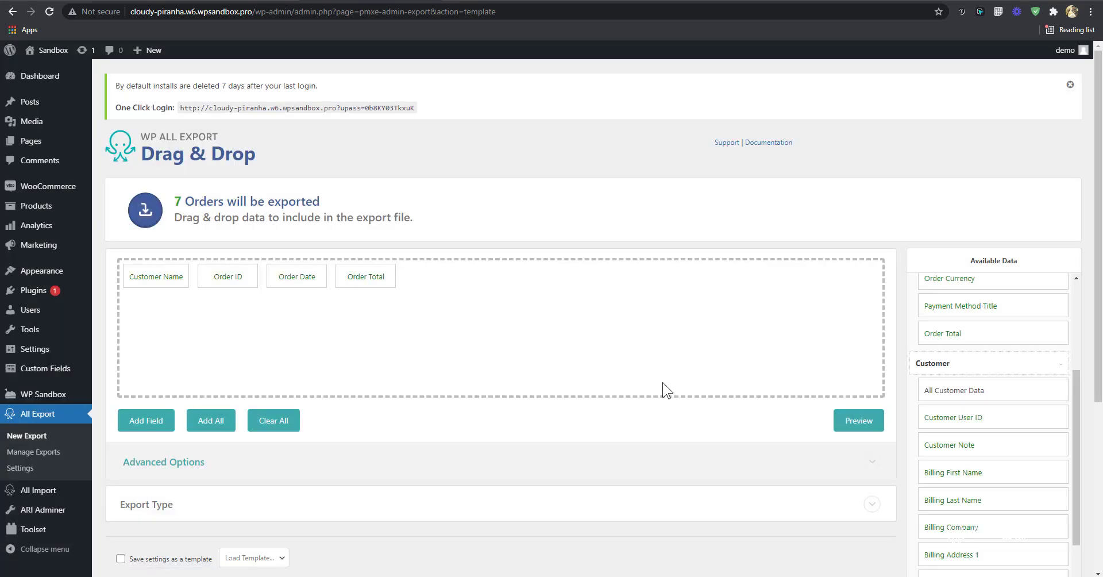
pyautogui.moveTo(146, 419)
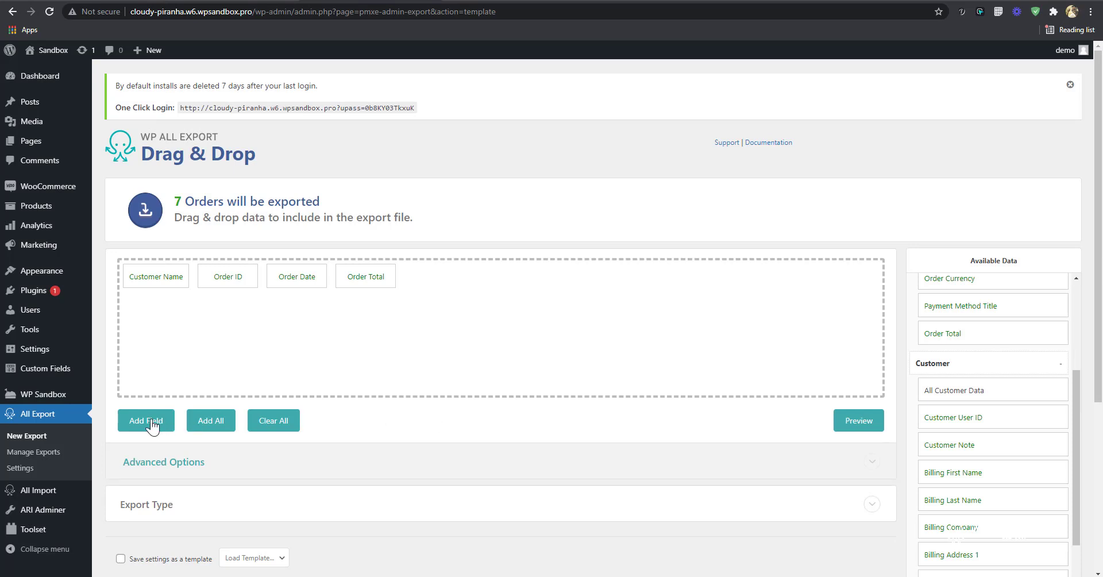
# - Expand the Export Type section showing Spreadsheet / CSV File for the 7 orders
pyautogui.click(146, 419)
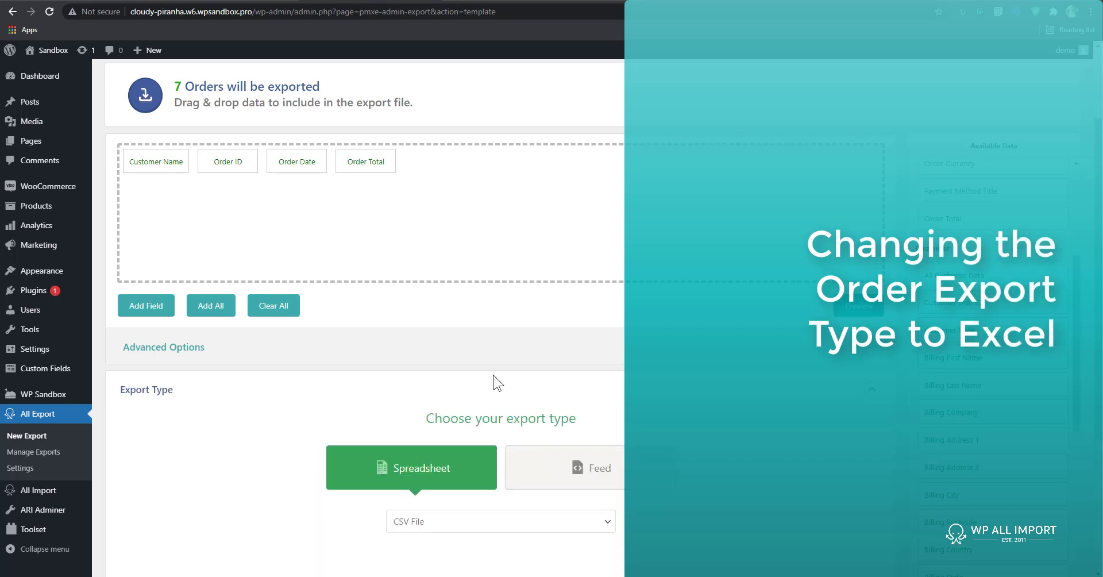
# - Choose Excel File (XLSX) as the spreadsheet format and continue to Export Settings
pyautogui.scroll(-3)
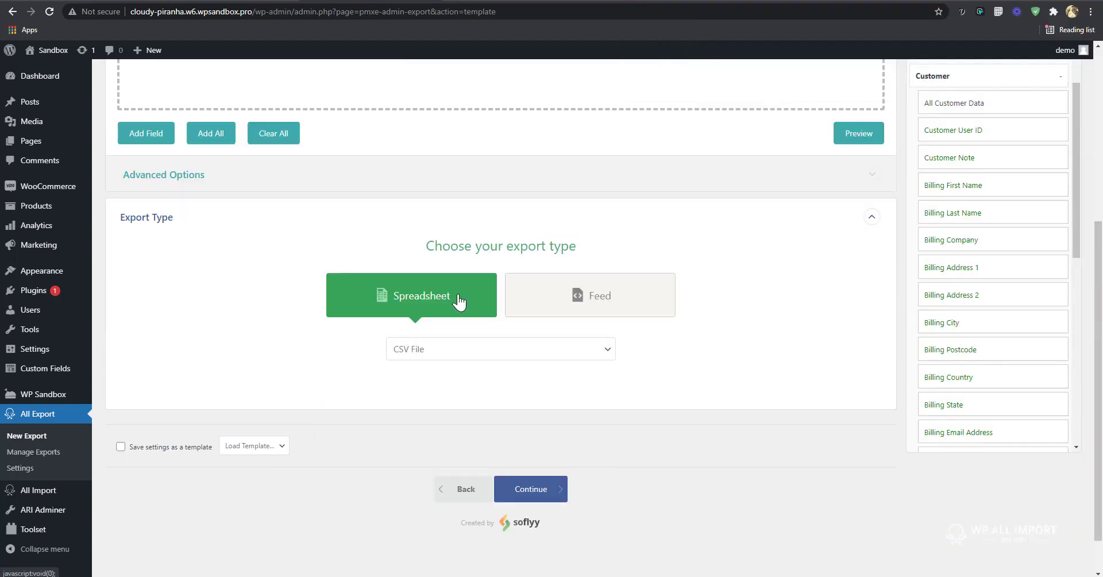
pyautogui.click(501, 348)
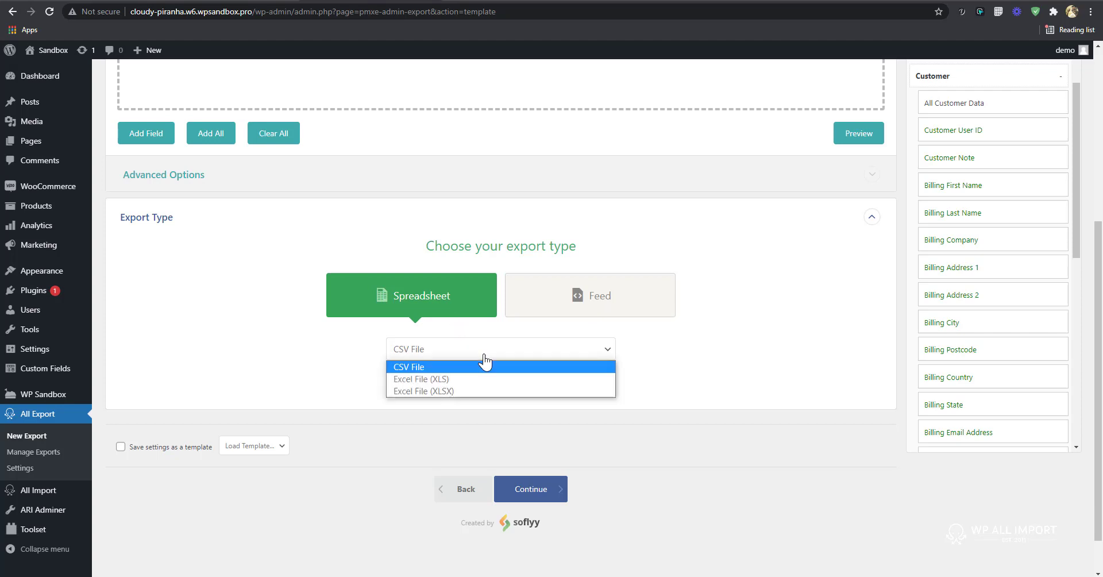
pyautogui.moveTo(462, 368)
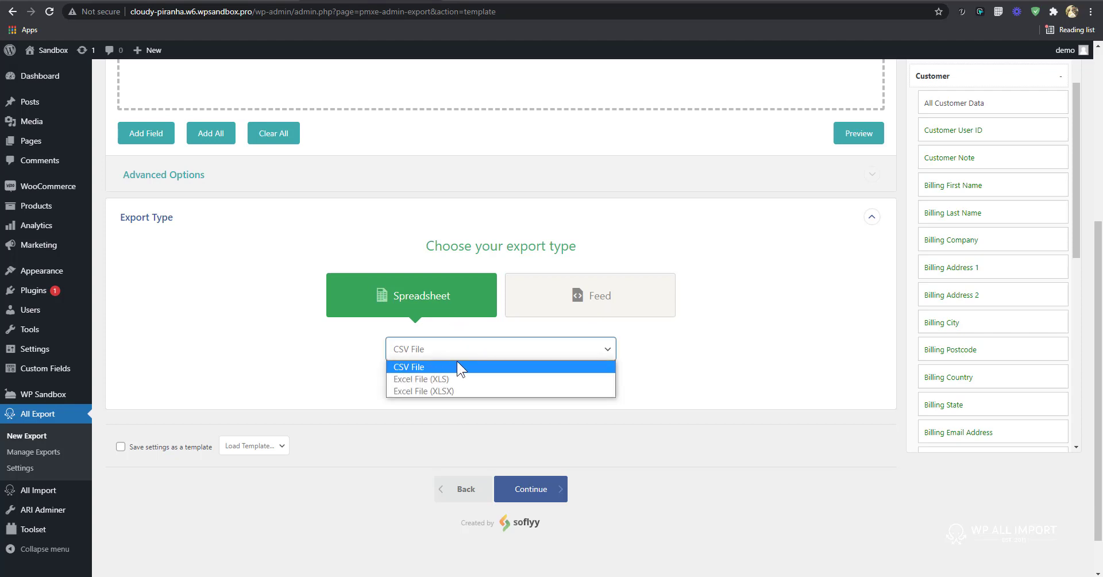
pyautogui.moveTo(497, 385)
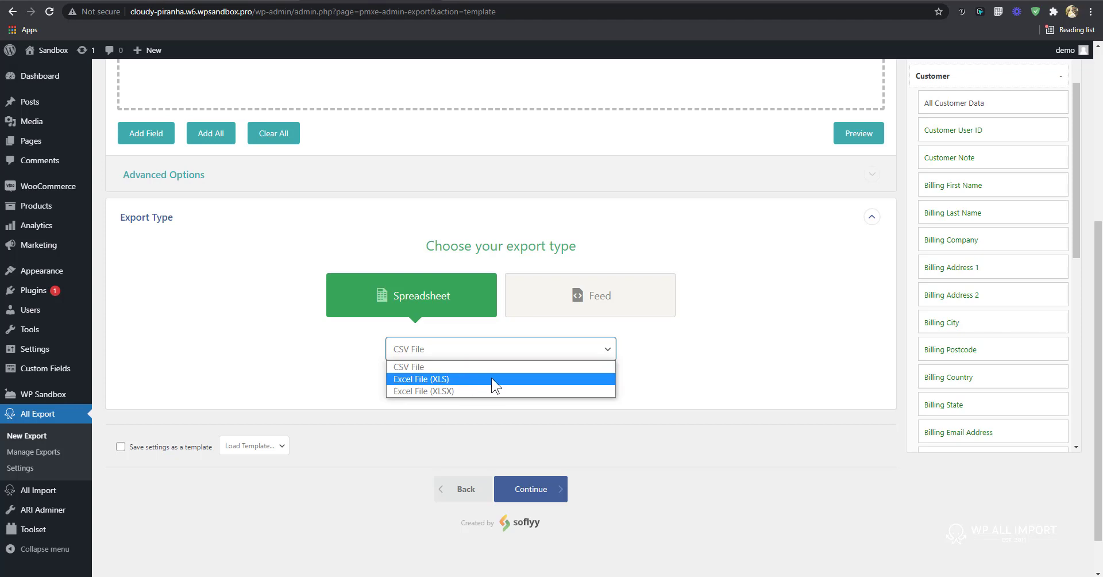
pyautogui.moveTo(487, 394)
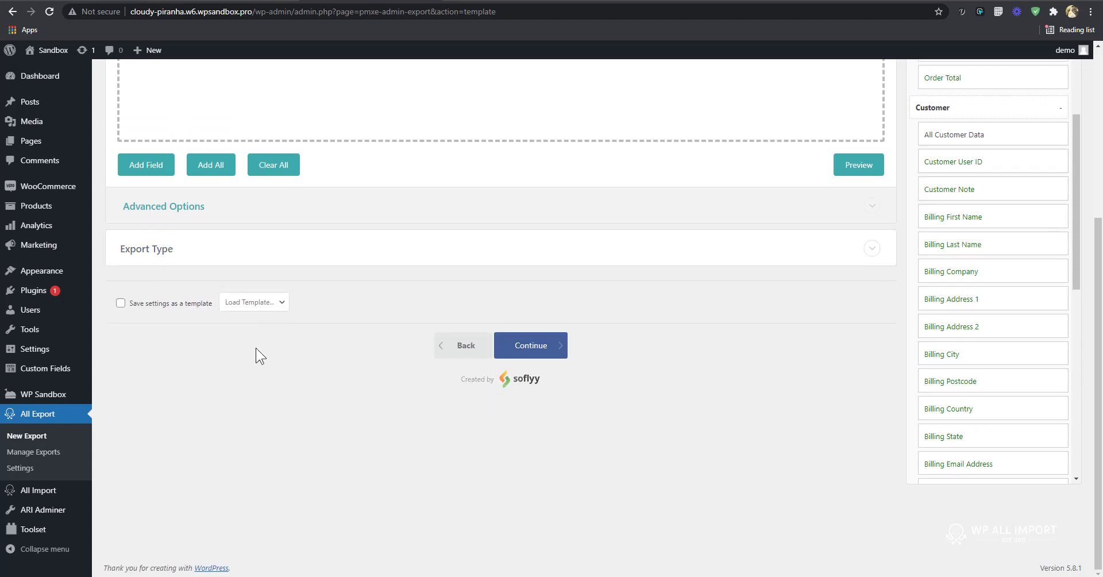
pyautogui.moveTo(193, 310)
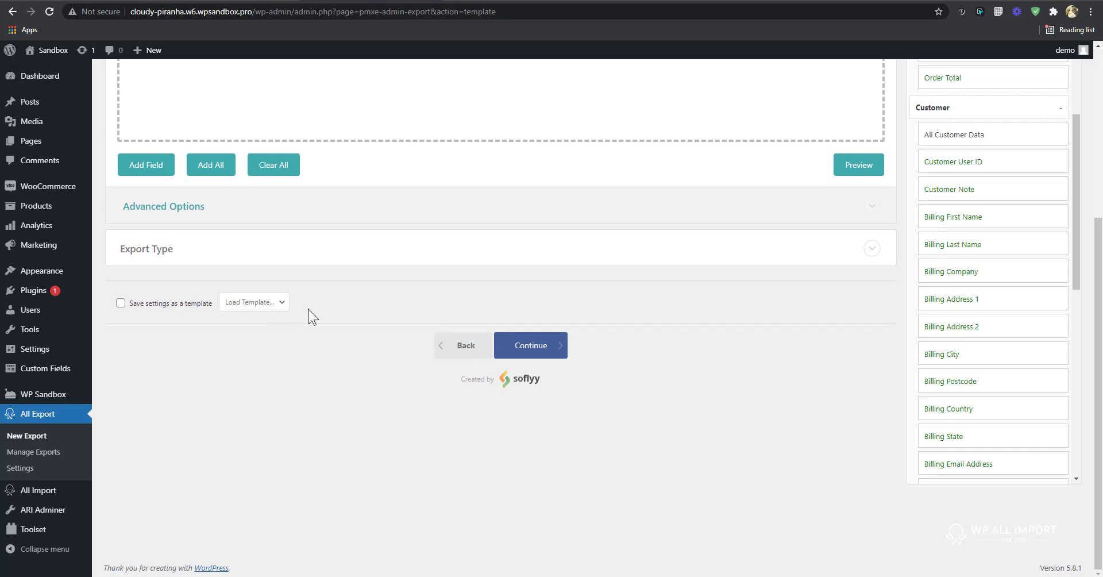
pyautogui.click(531, 344)
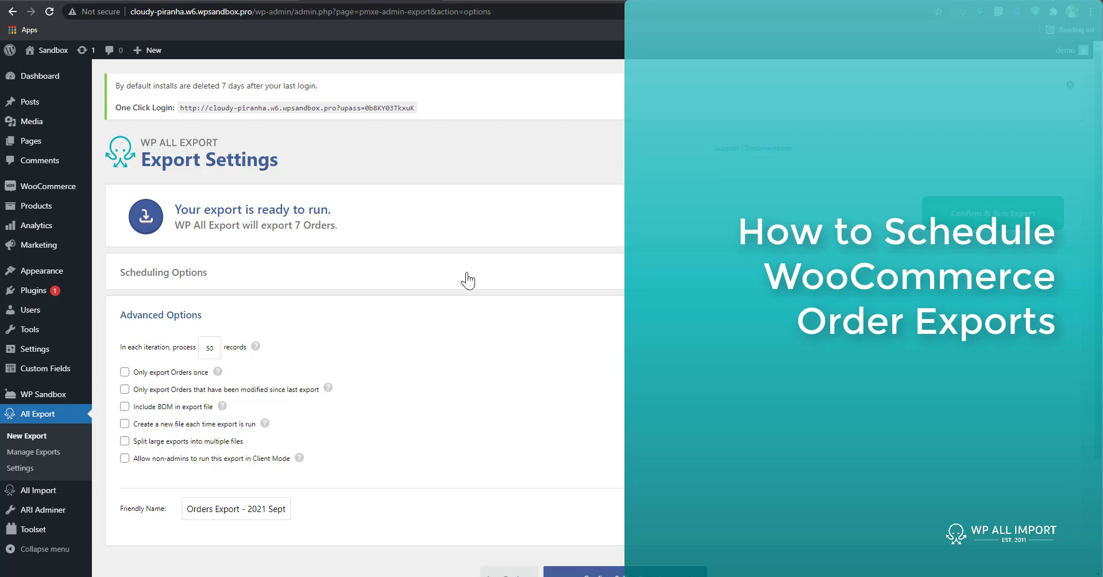
# - Enable Automatic Scheduling every week on Tuesday at 2:00am, UTC -5 Chicago (CDT)
pyautogui.click(163, 273)
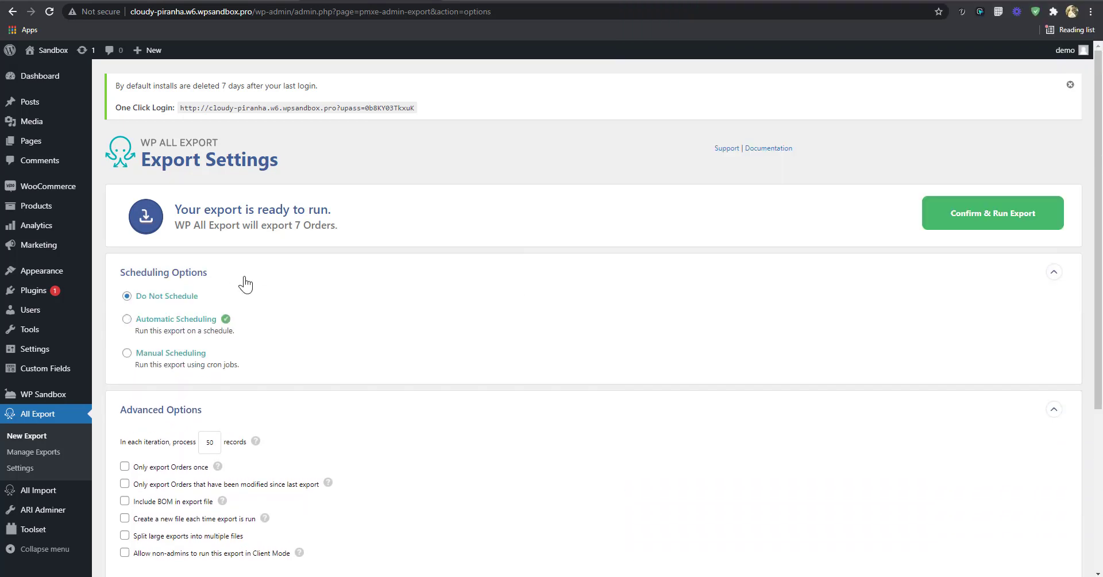
pyautogui.moveTo(186, 324)
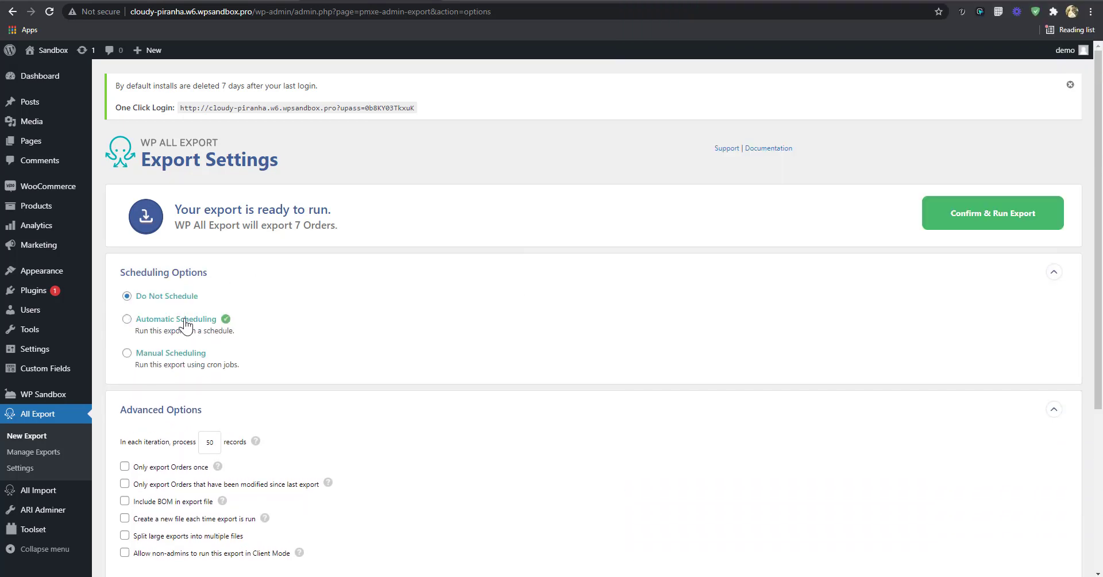
pyautogui.click(127, 318)
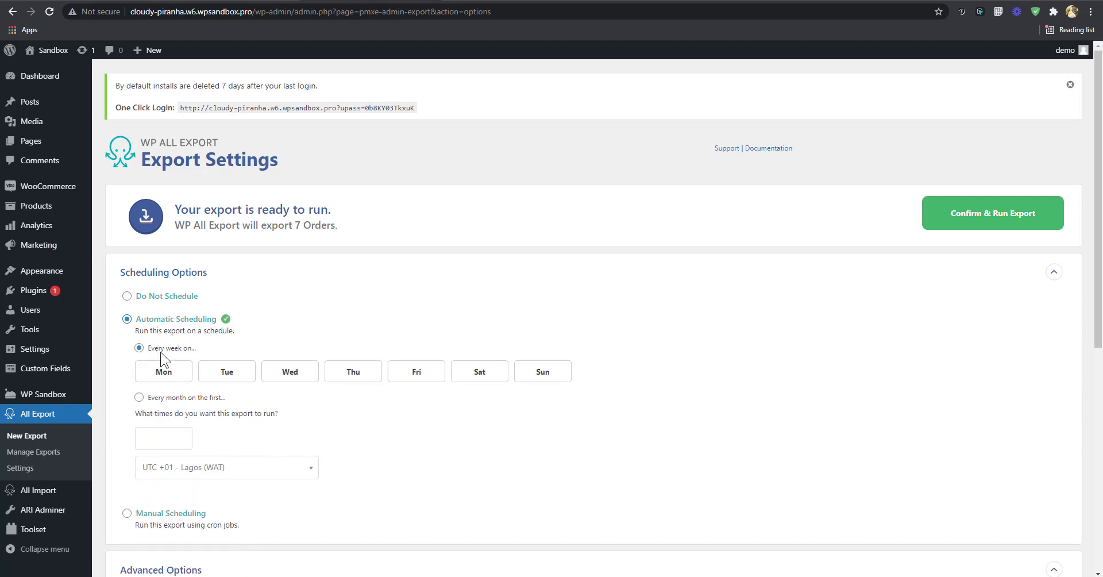
pyautogui.moveTo(231, 371)
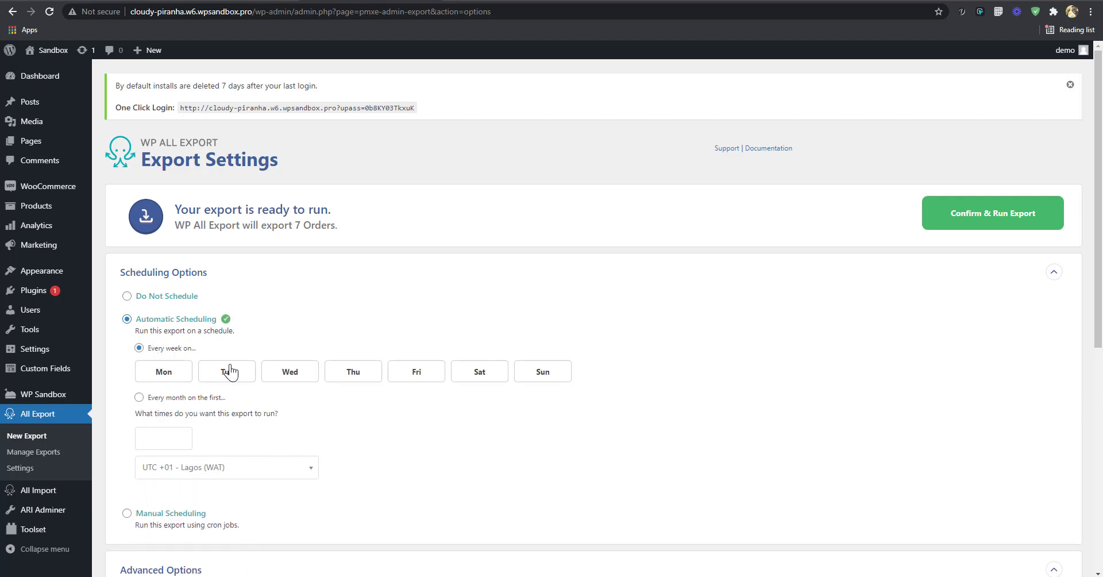
pyautogui.click(226, 371)
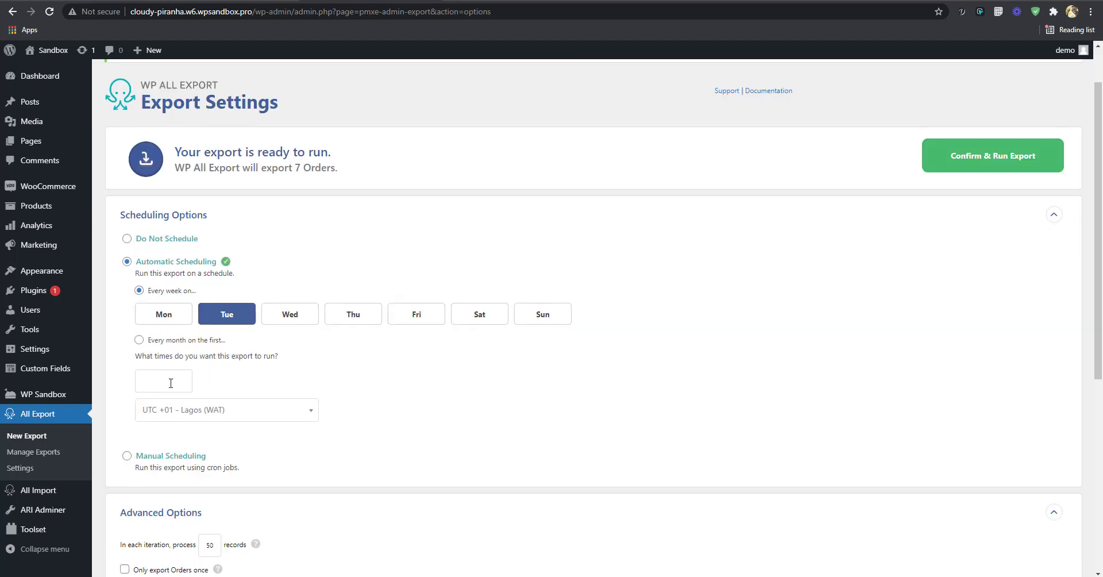
pyautogui.click(163, 380)
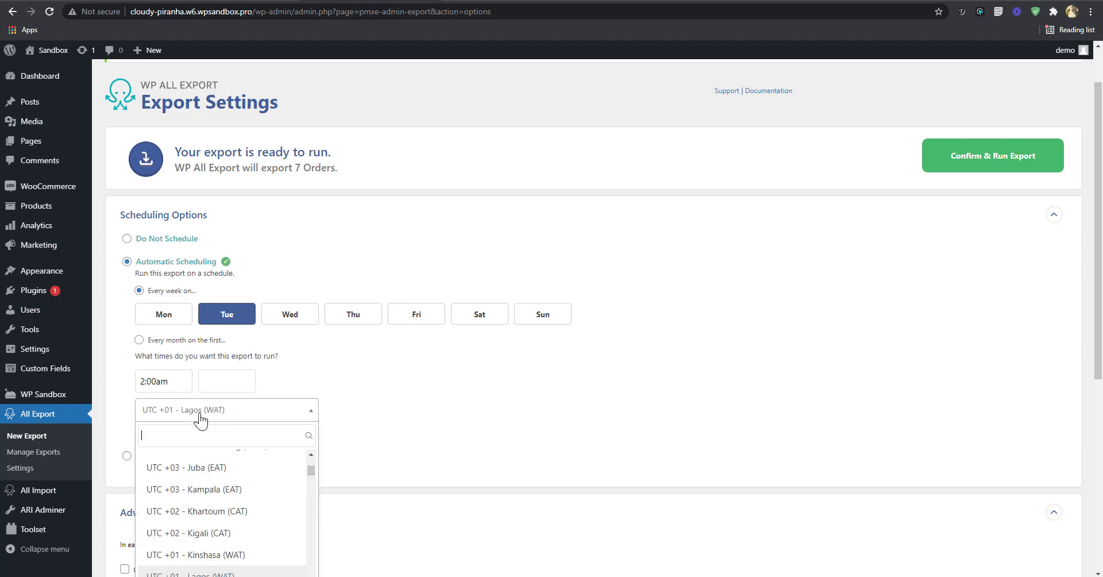
pyautogui.write('chig')
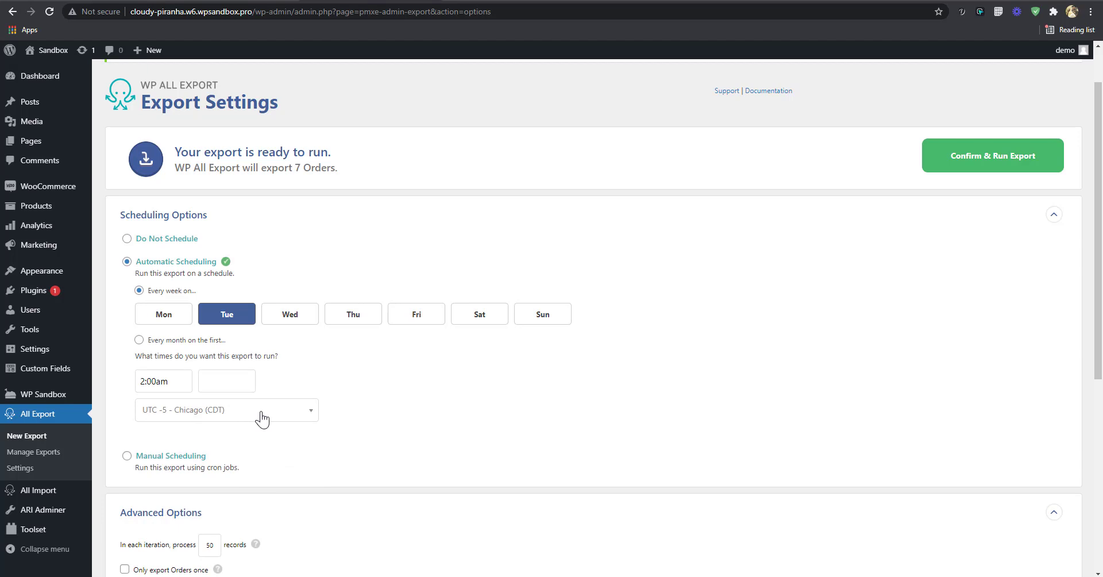
pyautogui.moveTo(506, 392)
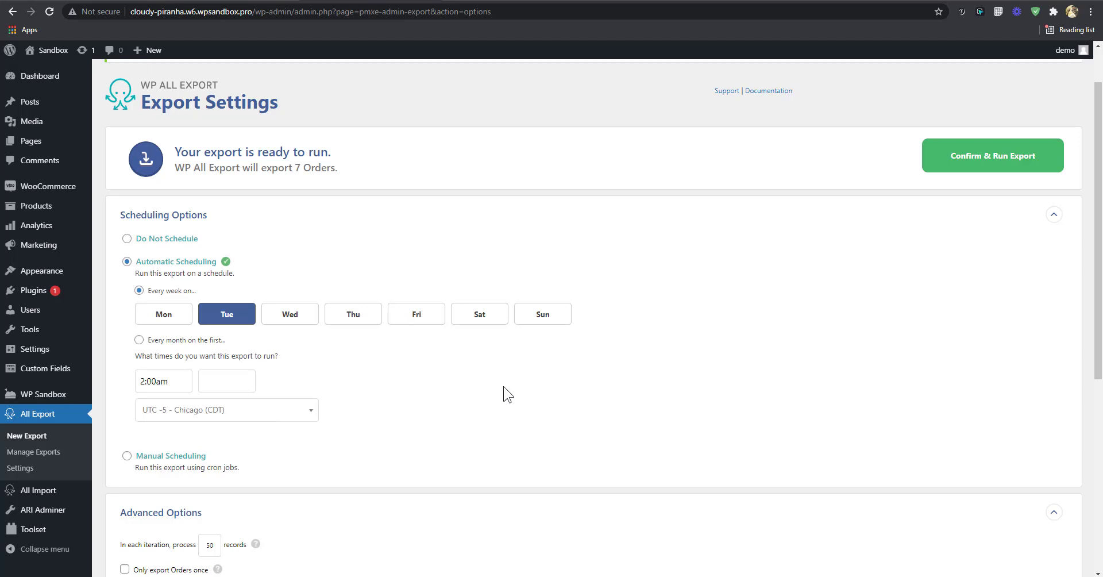
pyautogui.moveTo(514, 388)
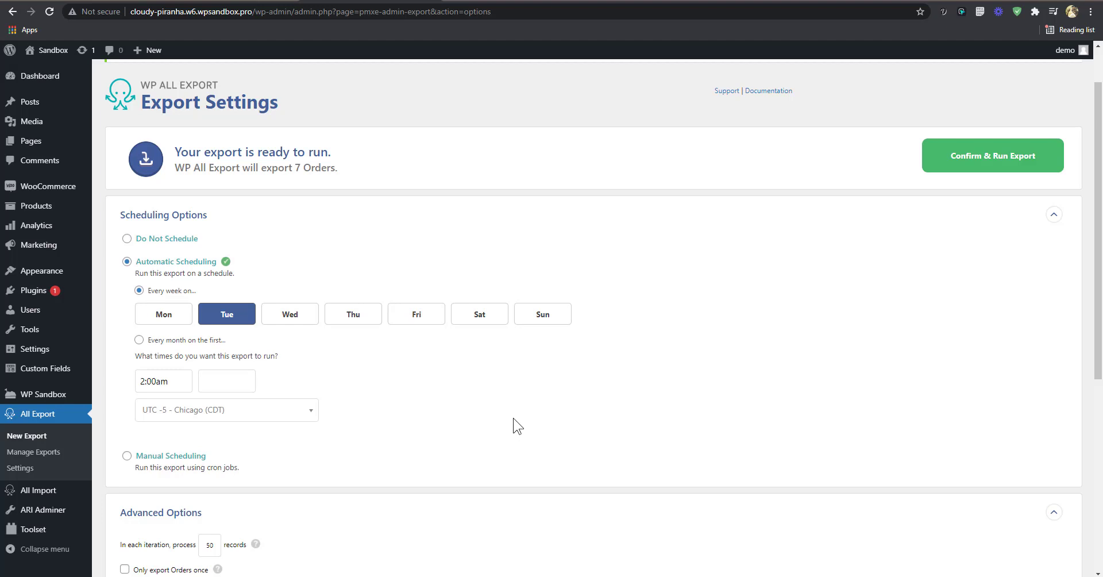
pyautogui.moveTo(522, 415)
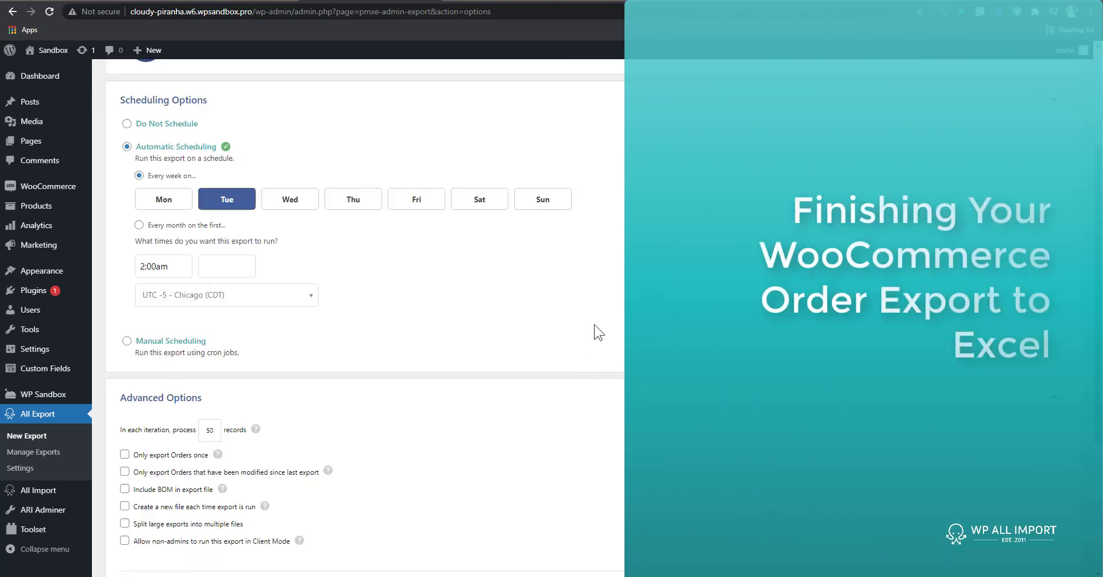
# - Check the friendly name '2021 September 24 13:19' and run the export for all 7 orders
pyautogui.scroll(-3)
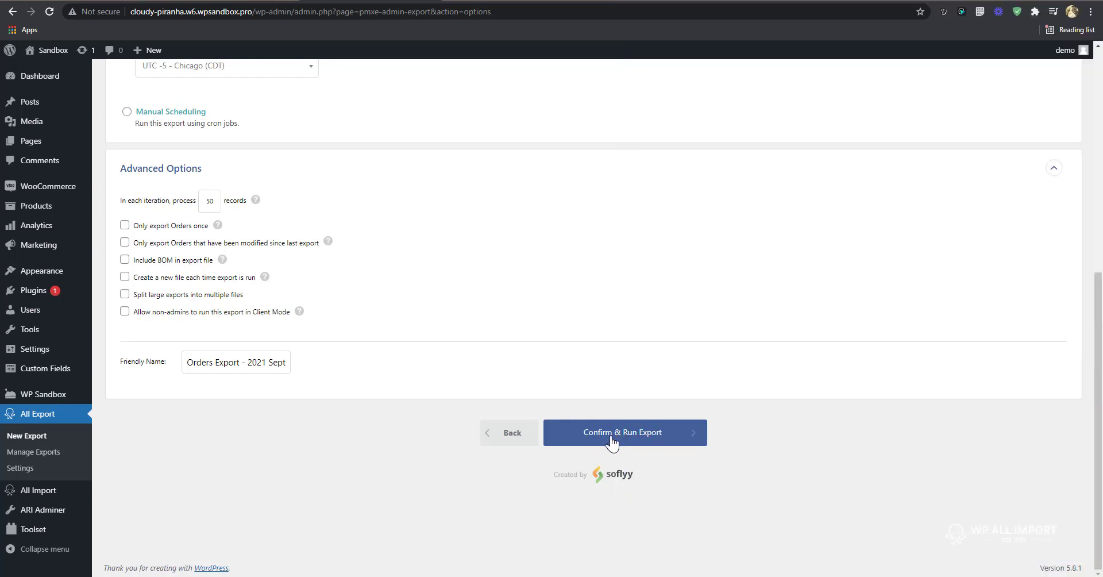
pyautogui.click(190, 362)
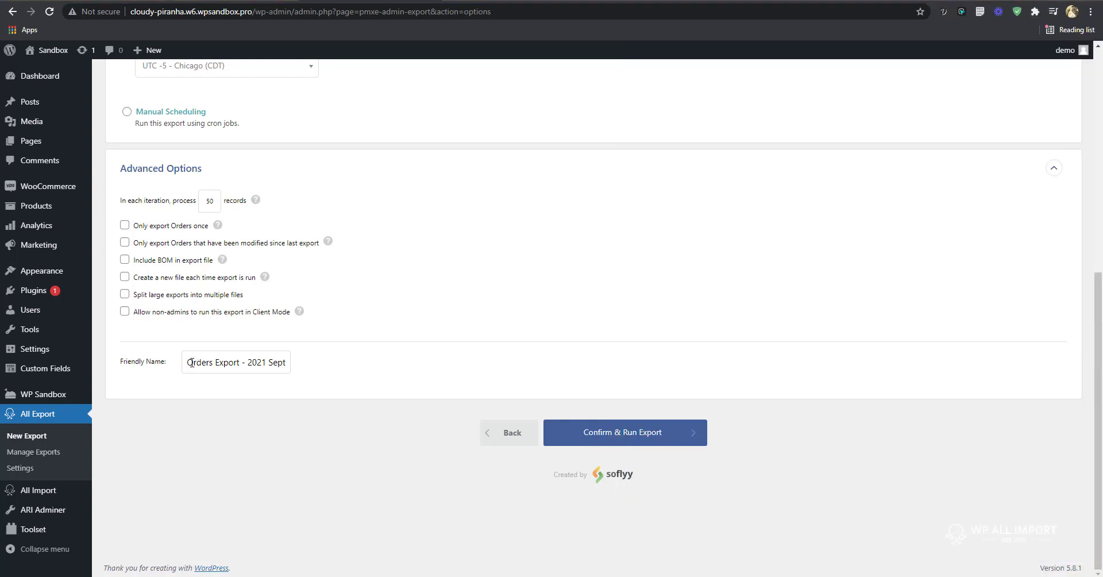
pyautogui.write('2021 September 24 13:19')
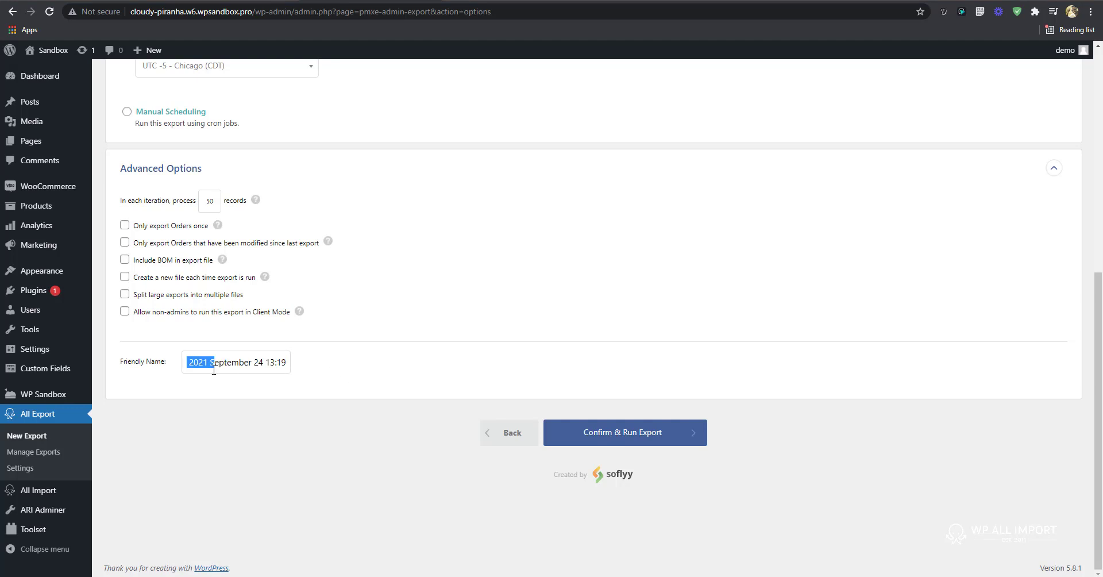
pyautogui.click(624, 432)
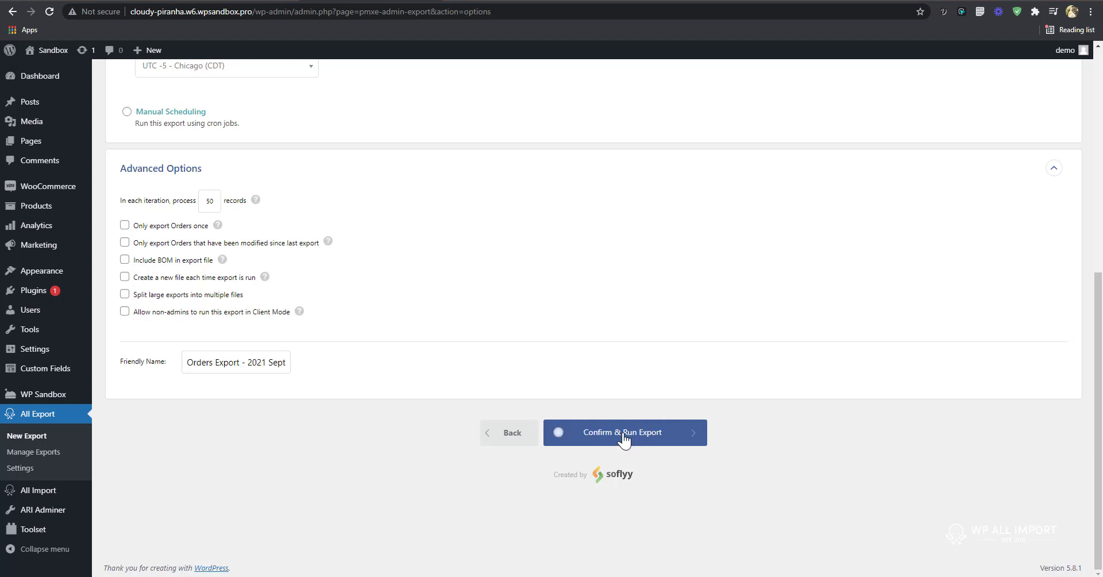
pyautogui.click(625, 432)
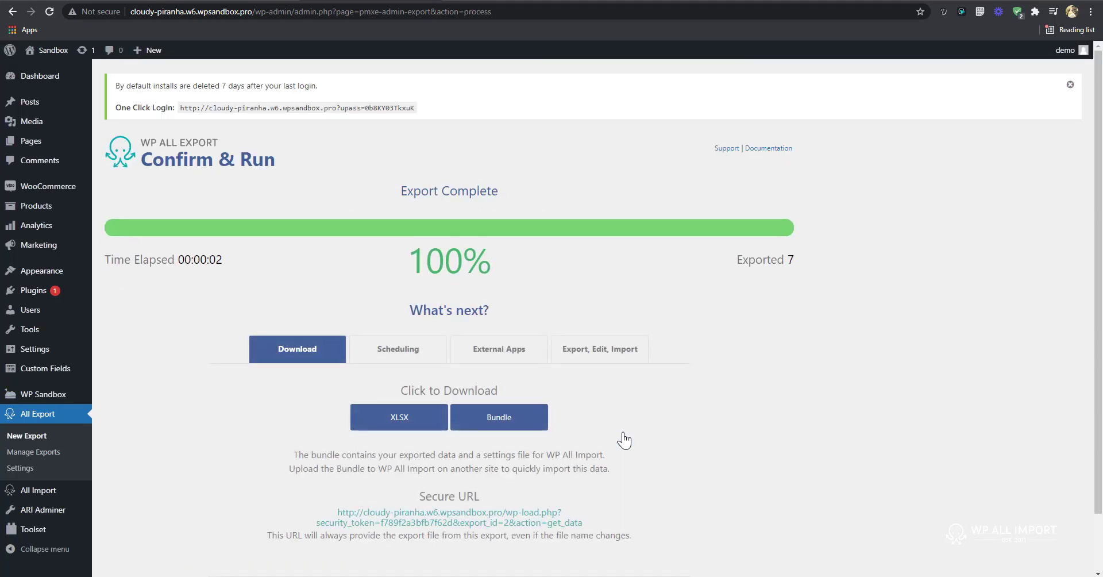
pyautogui.moveTo(421, 449)
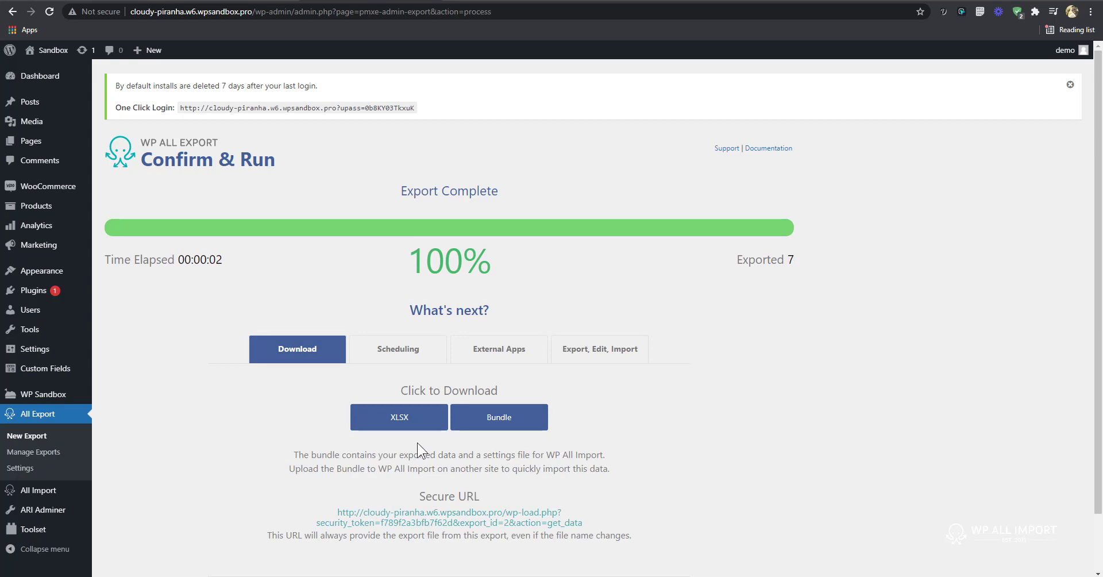
pyautogui.moveTo(415, 427)
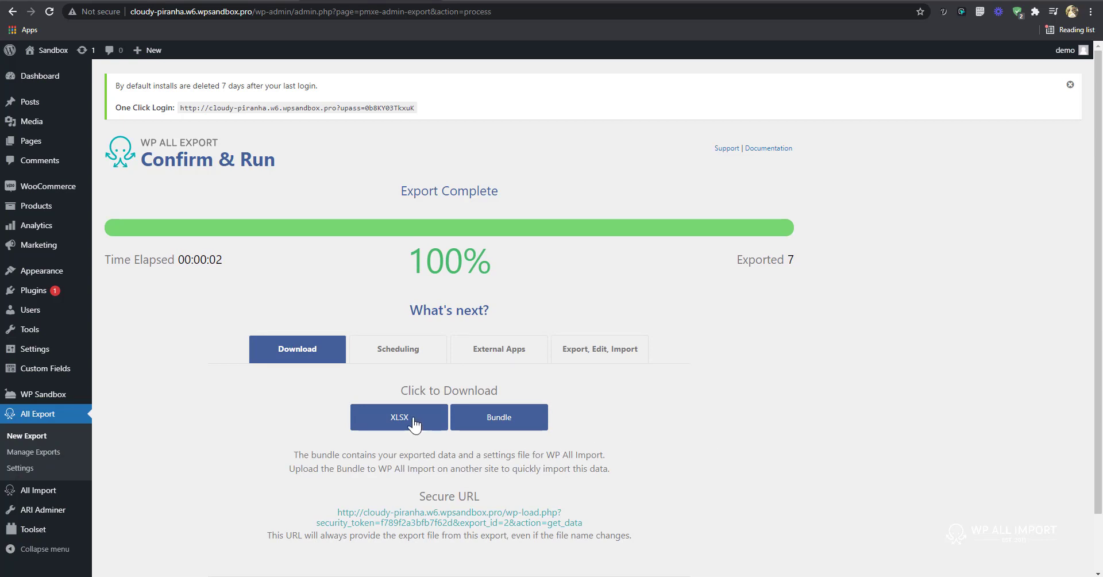
# - Download the completed order export as an XLSX file
pyautogui.click(400, 417)
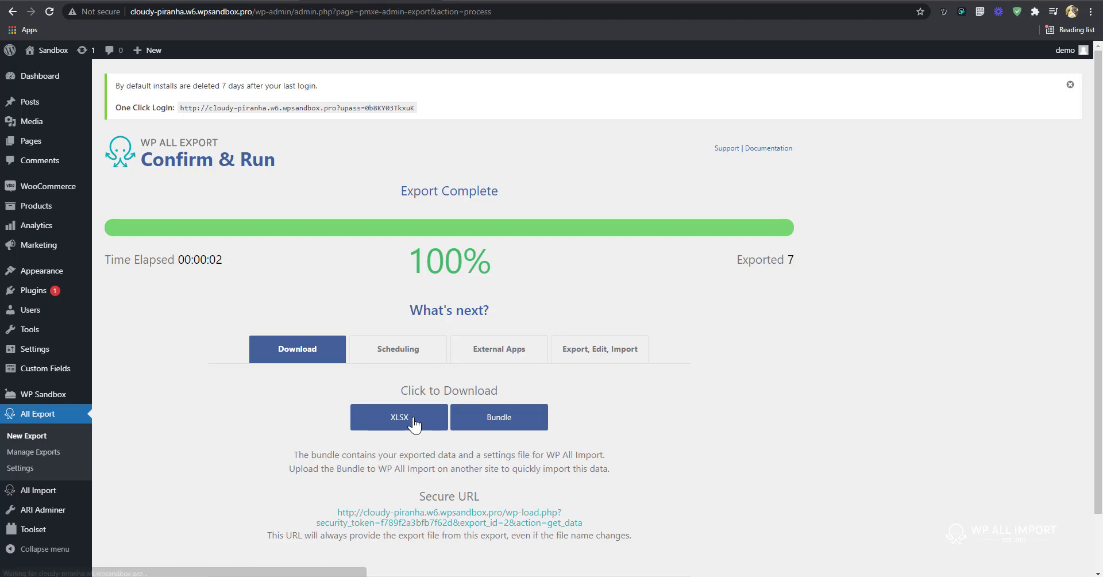
pyautogui.click(399, 417)
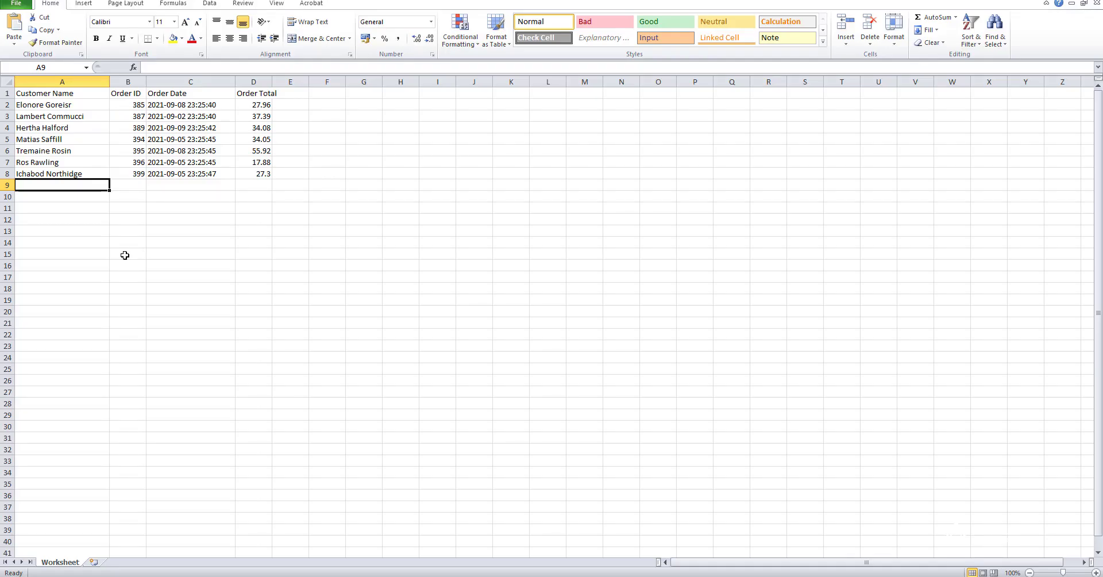
pyautogui.moveTo(112, 249)
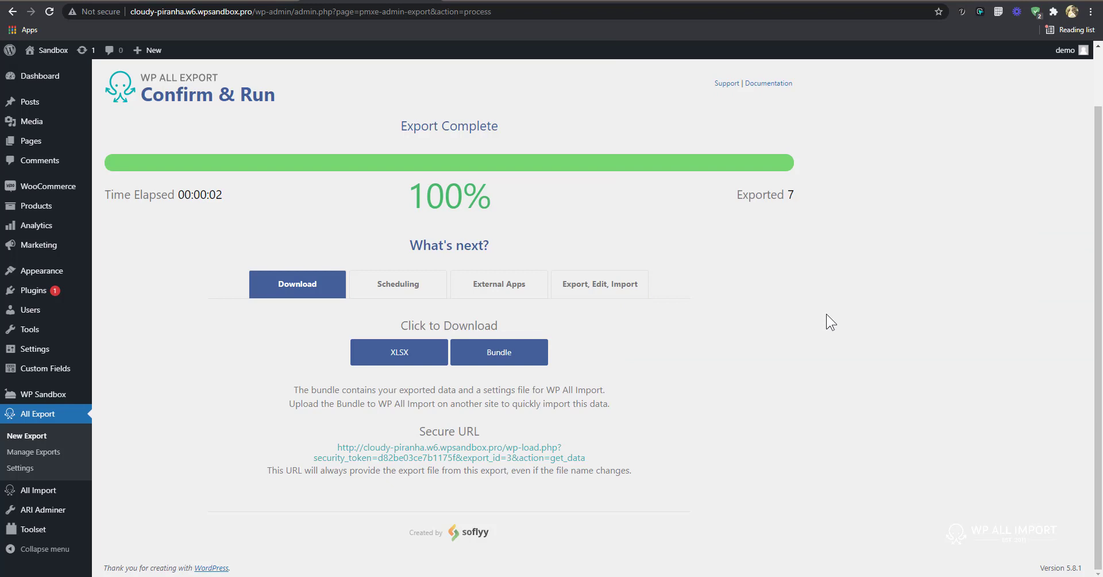
pyautogui.moveTo(718, 334)
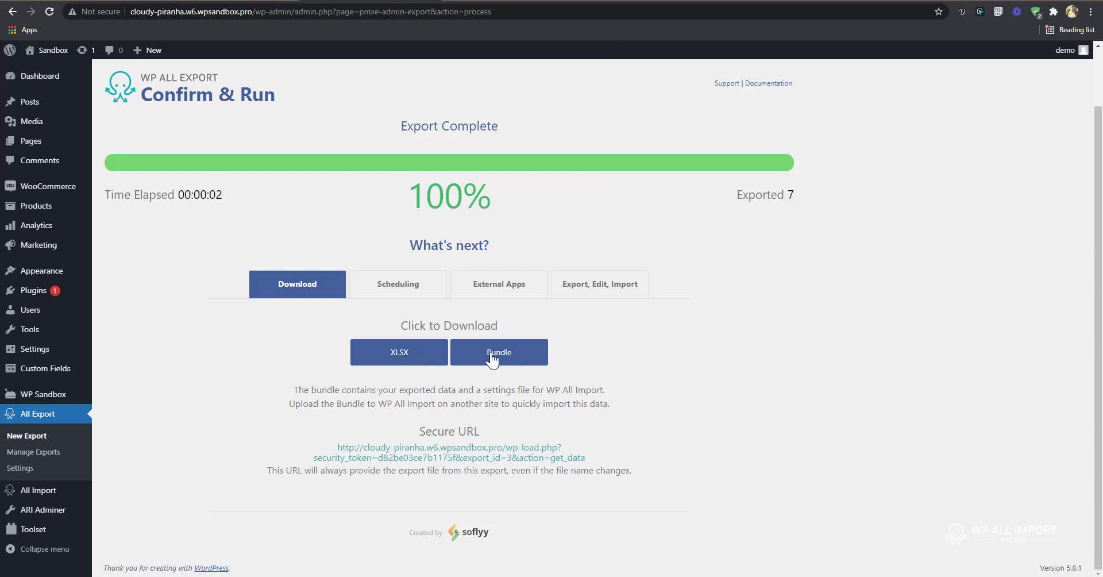
pyautogui.moveTo(499, 360)
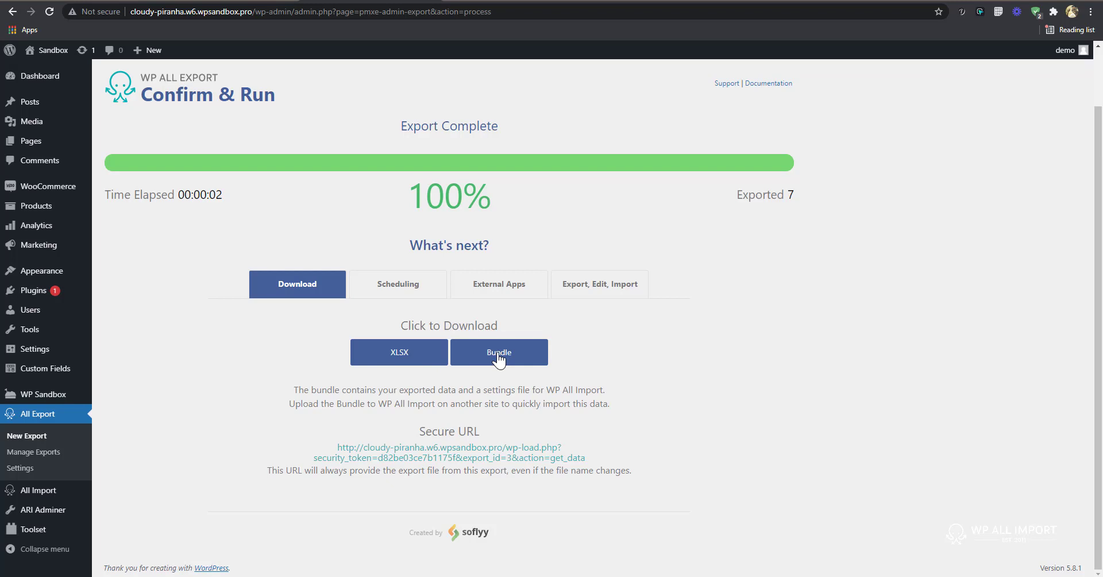
pyautogui.moveTo(602, 386)
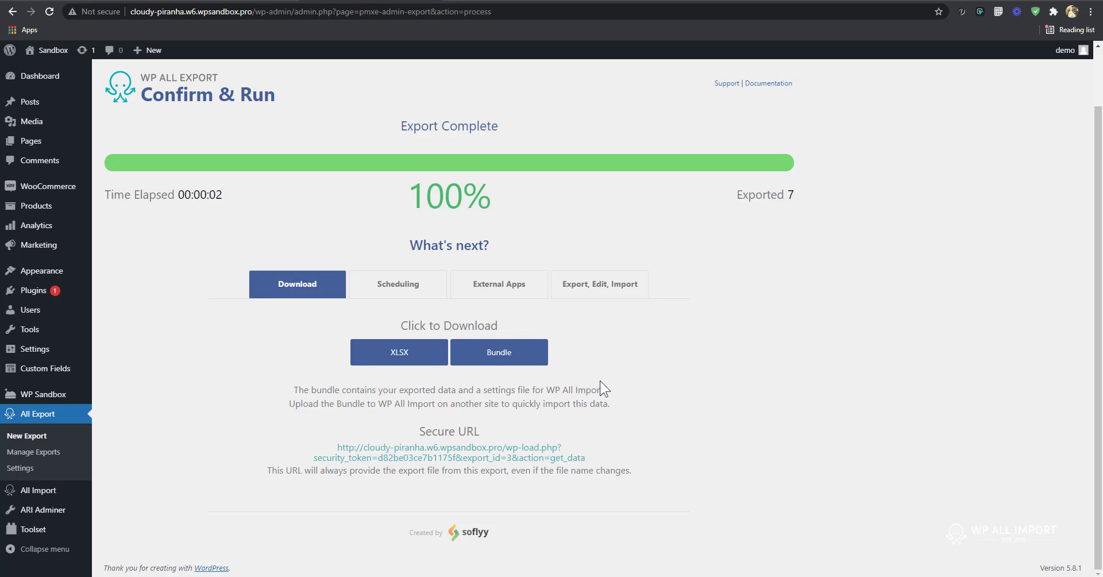
pyautogui.moveTo(596, 384)
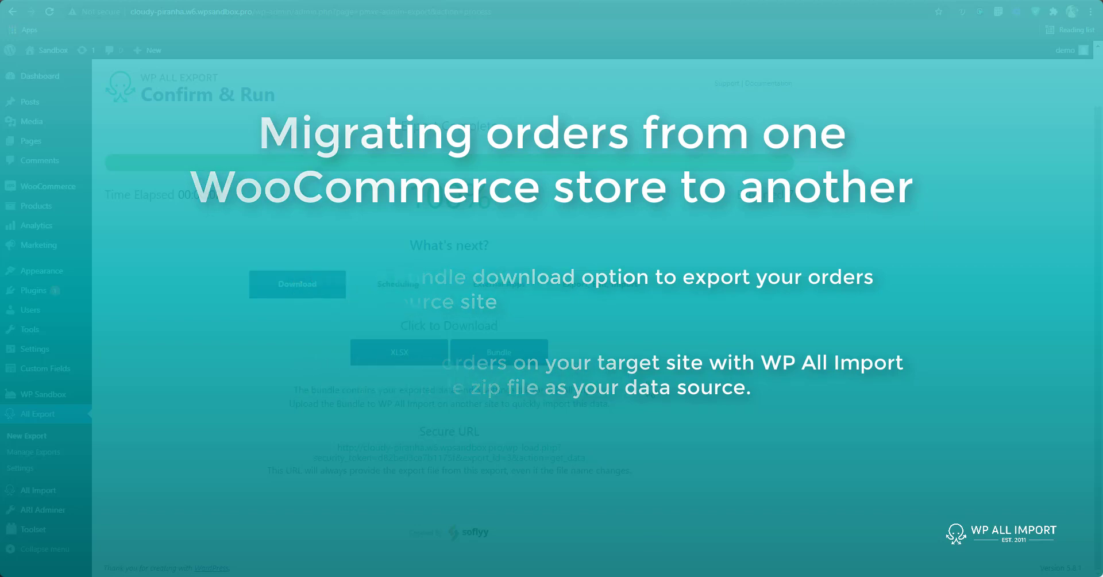
pyautogui.moveTo(37, 495)
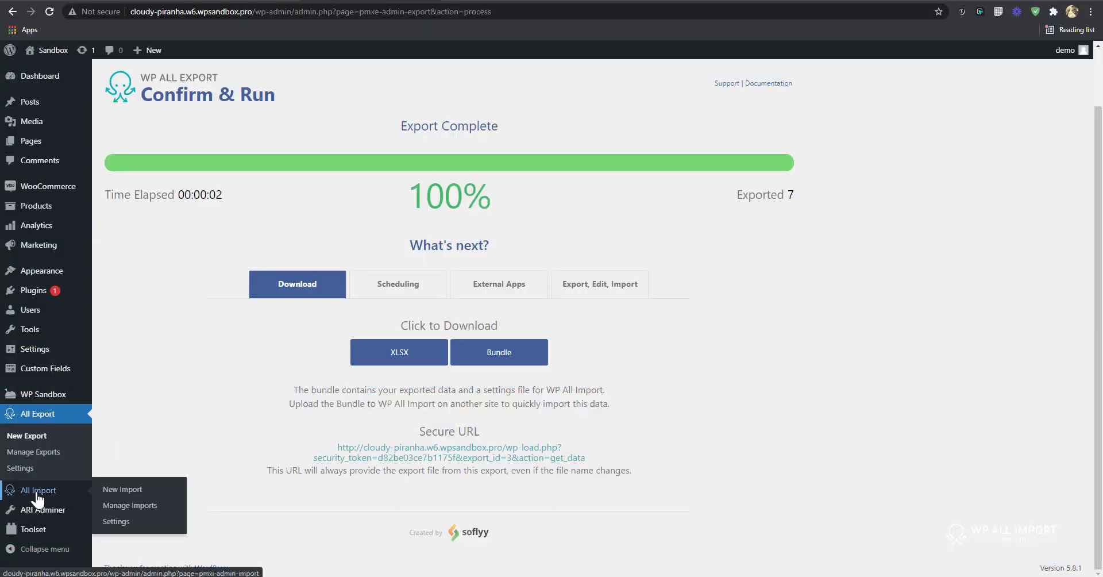
pyautogui.moveTo(719, 428)
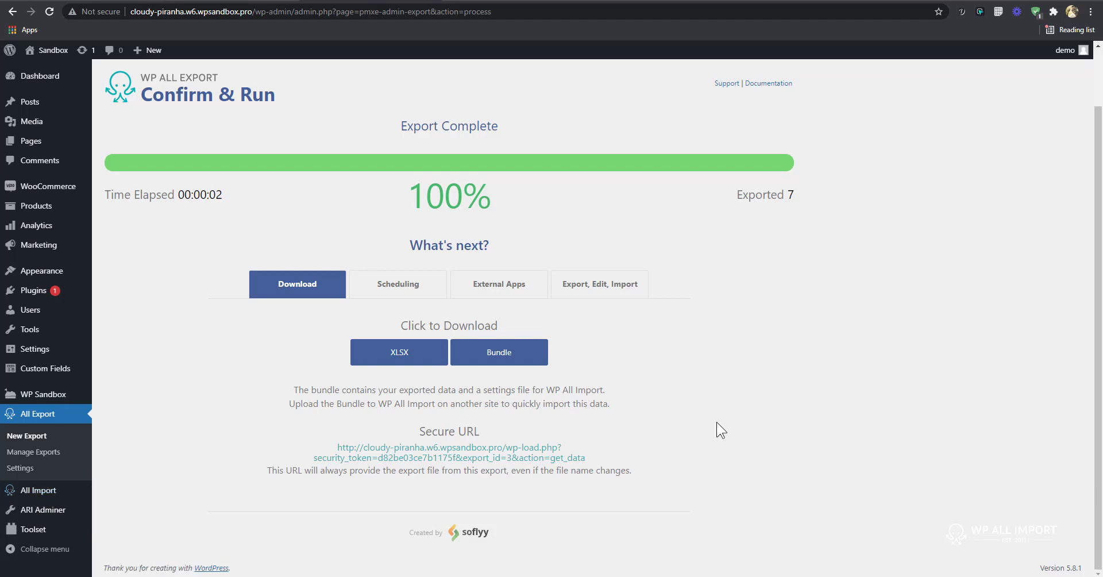